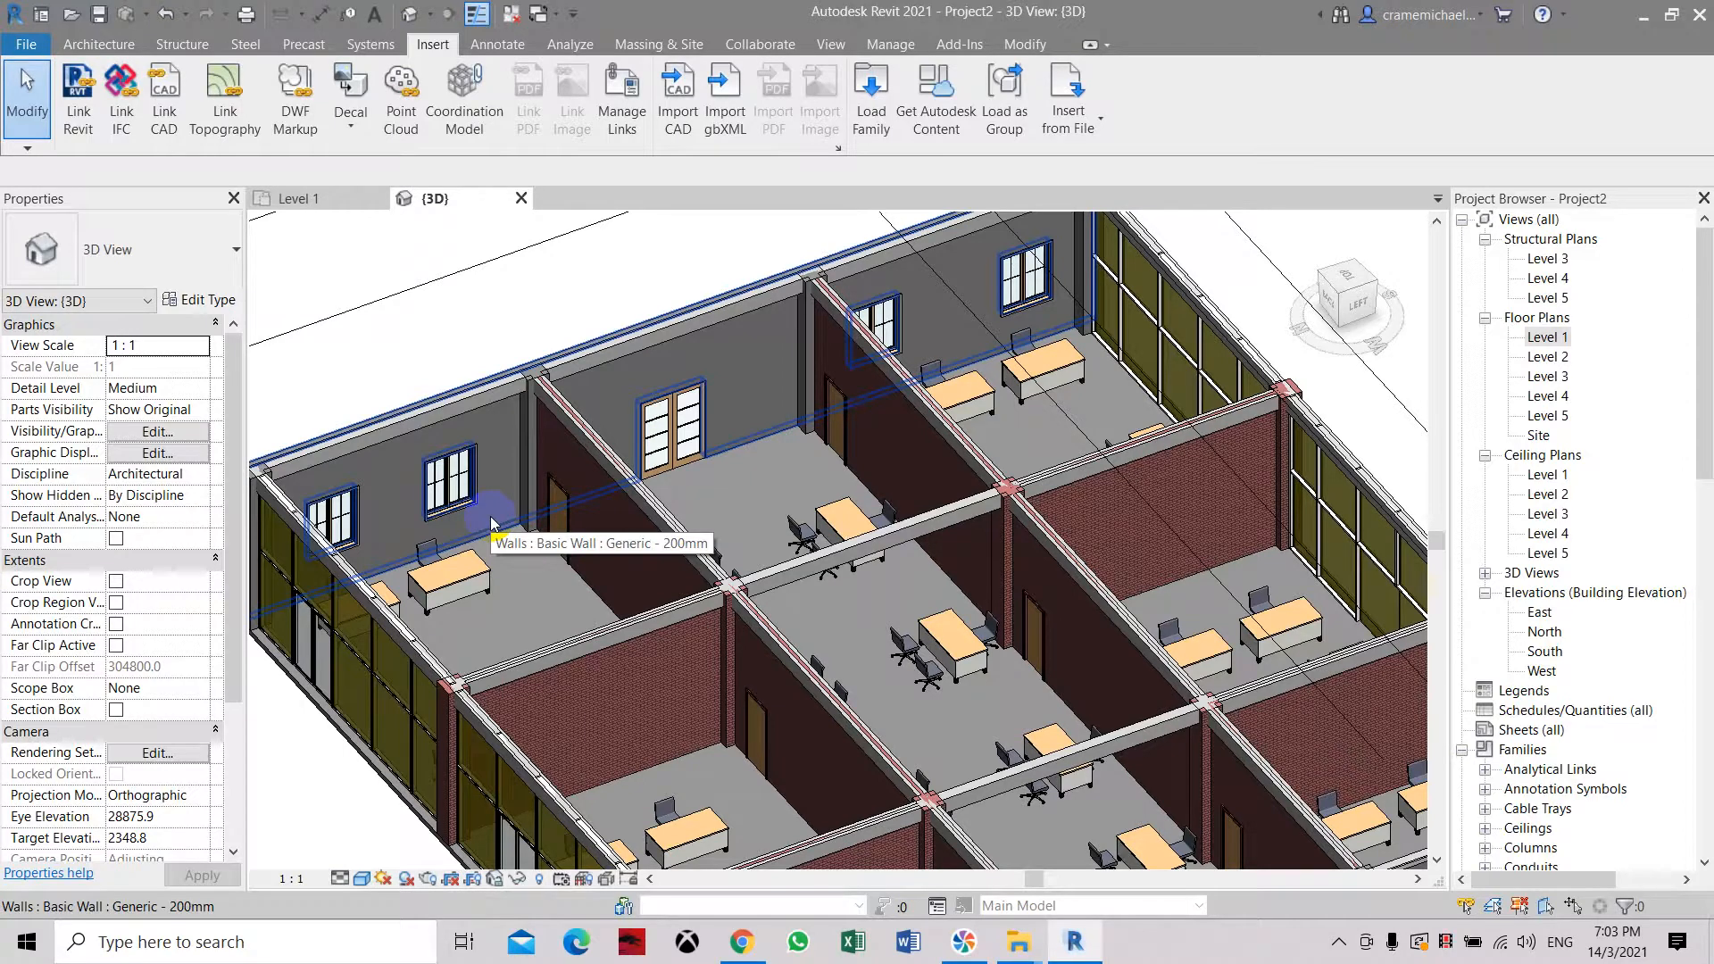
pyautogui.moveTo(448, 486)
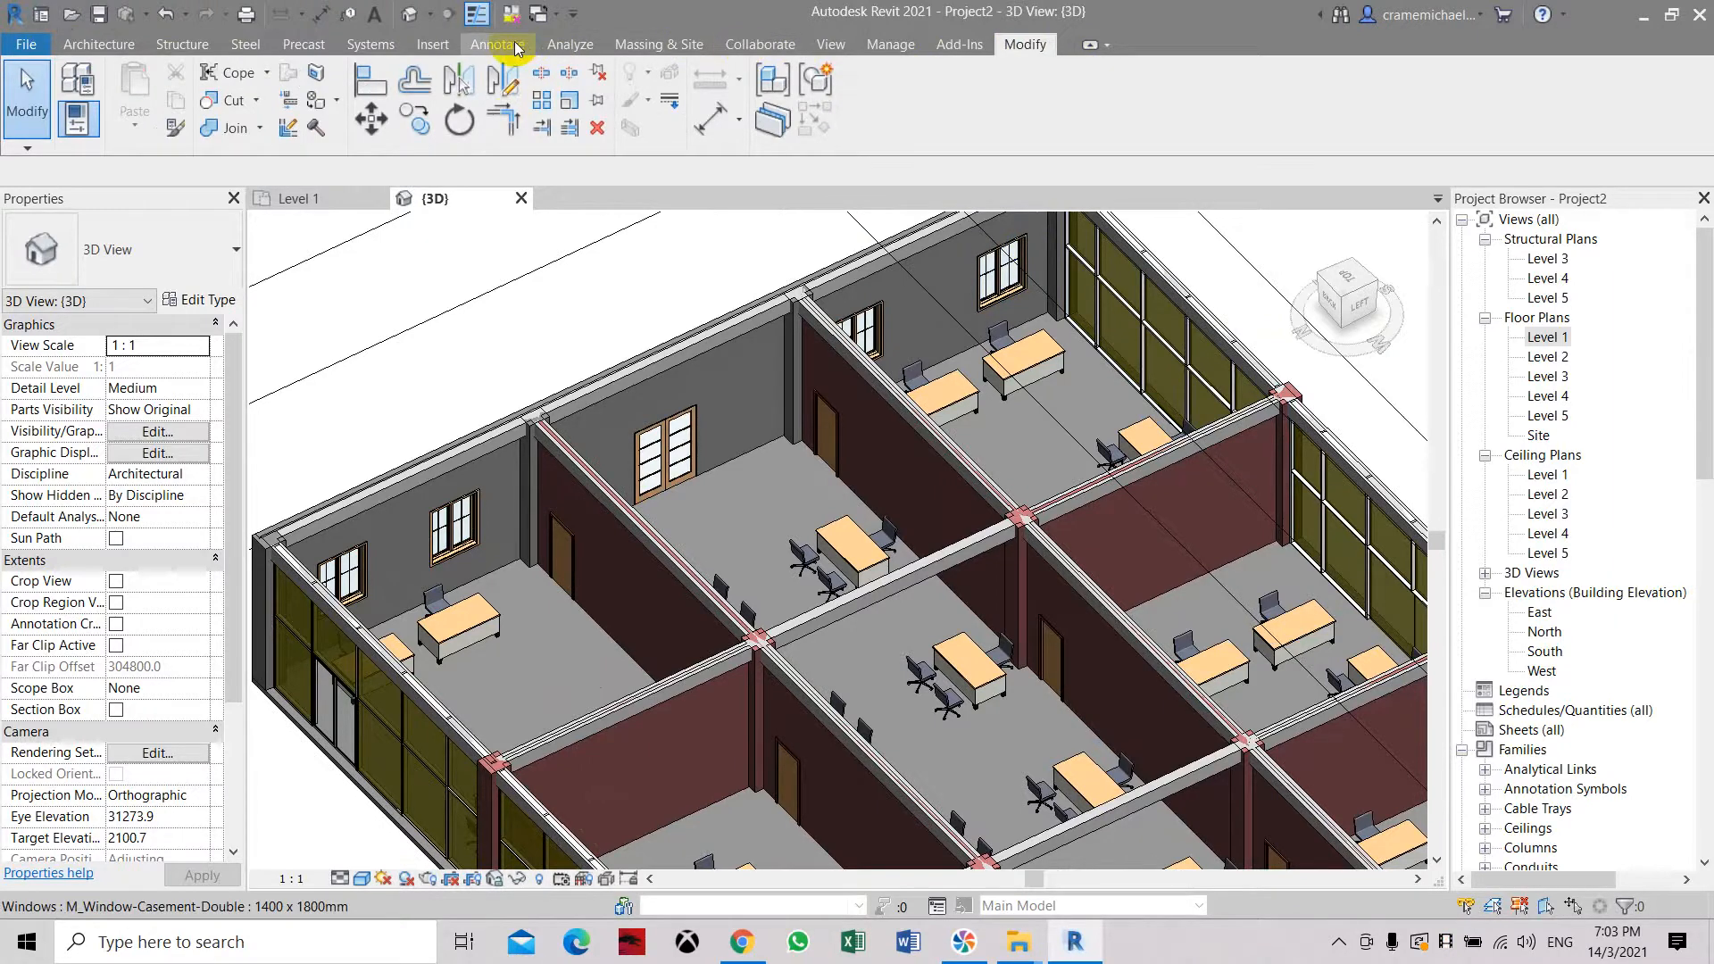
pyautogui.moveTo(328, 101)
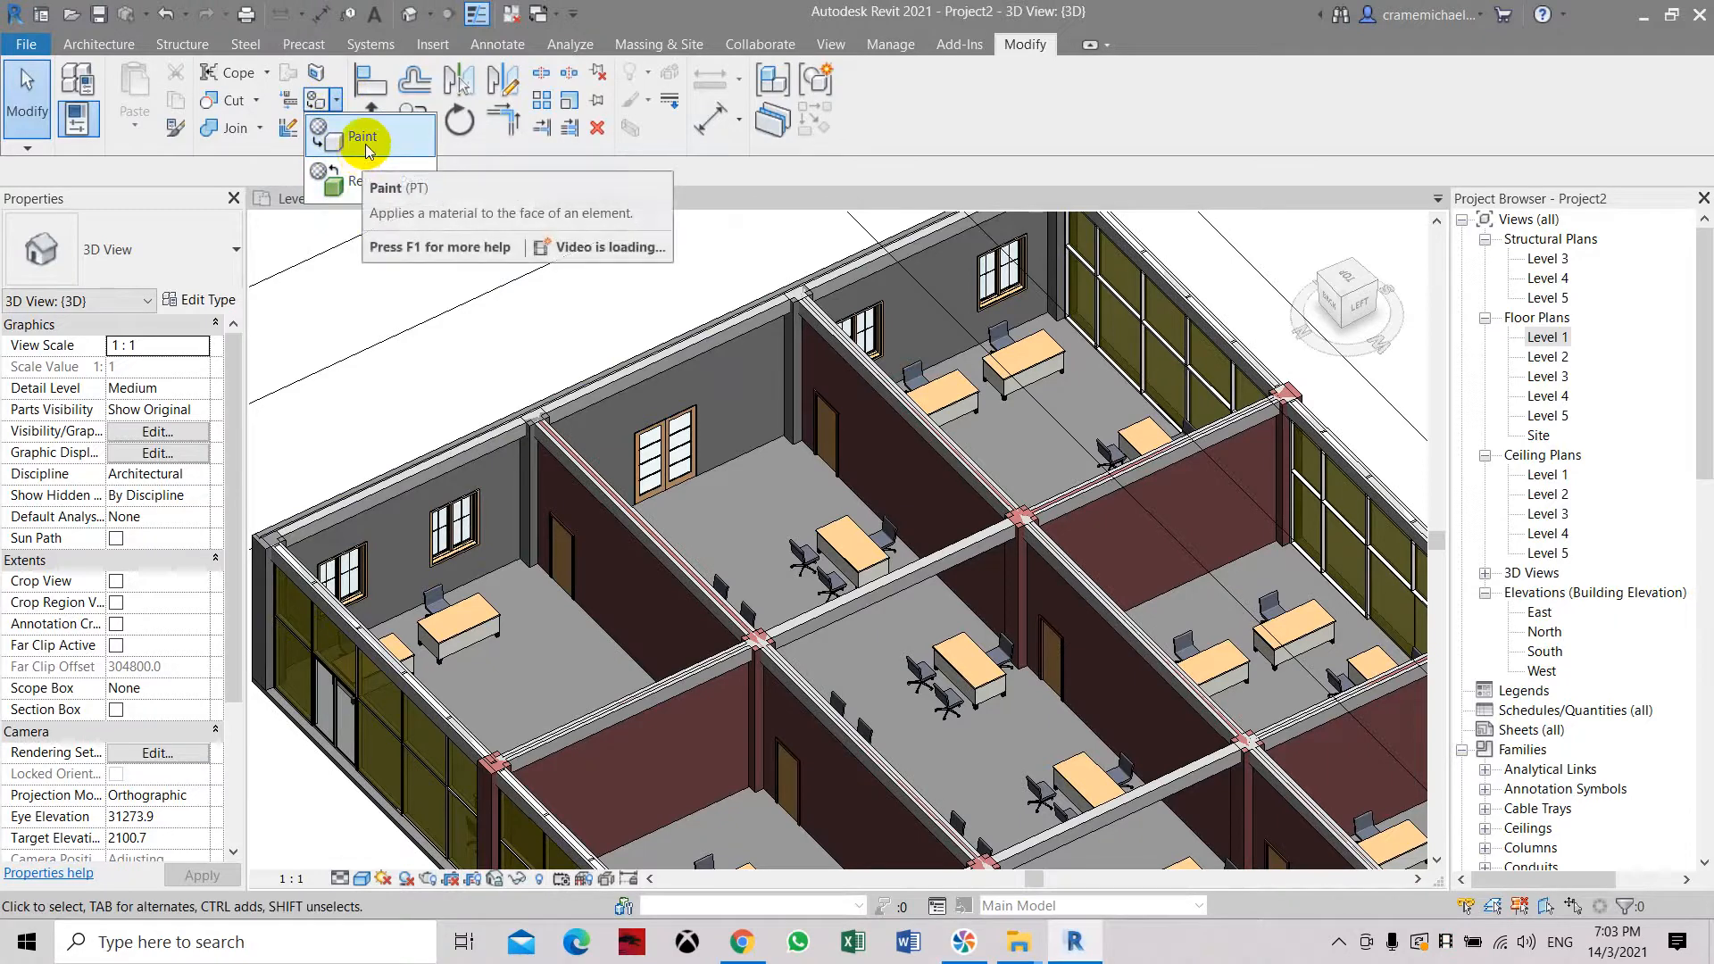
pyautogui.click(361, 136)
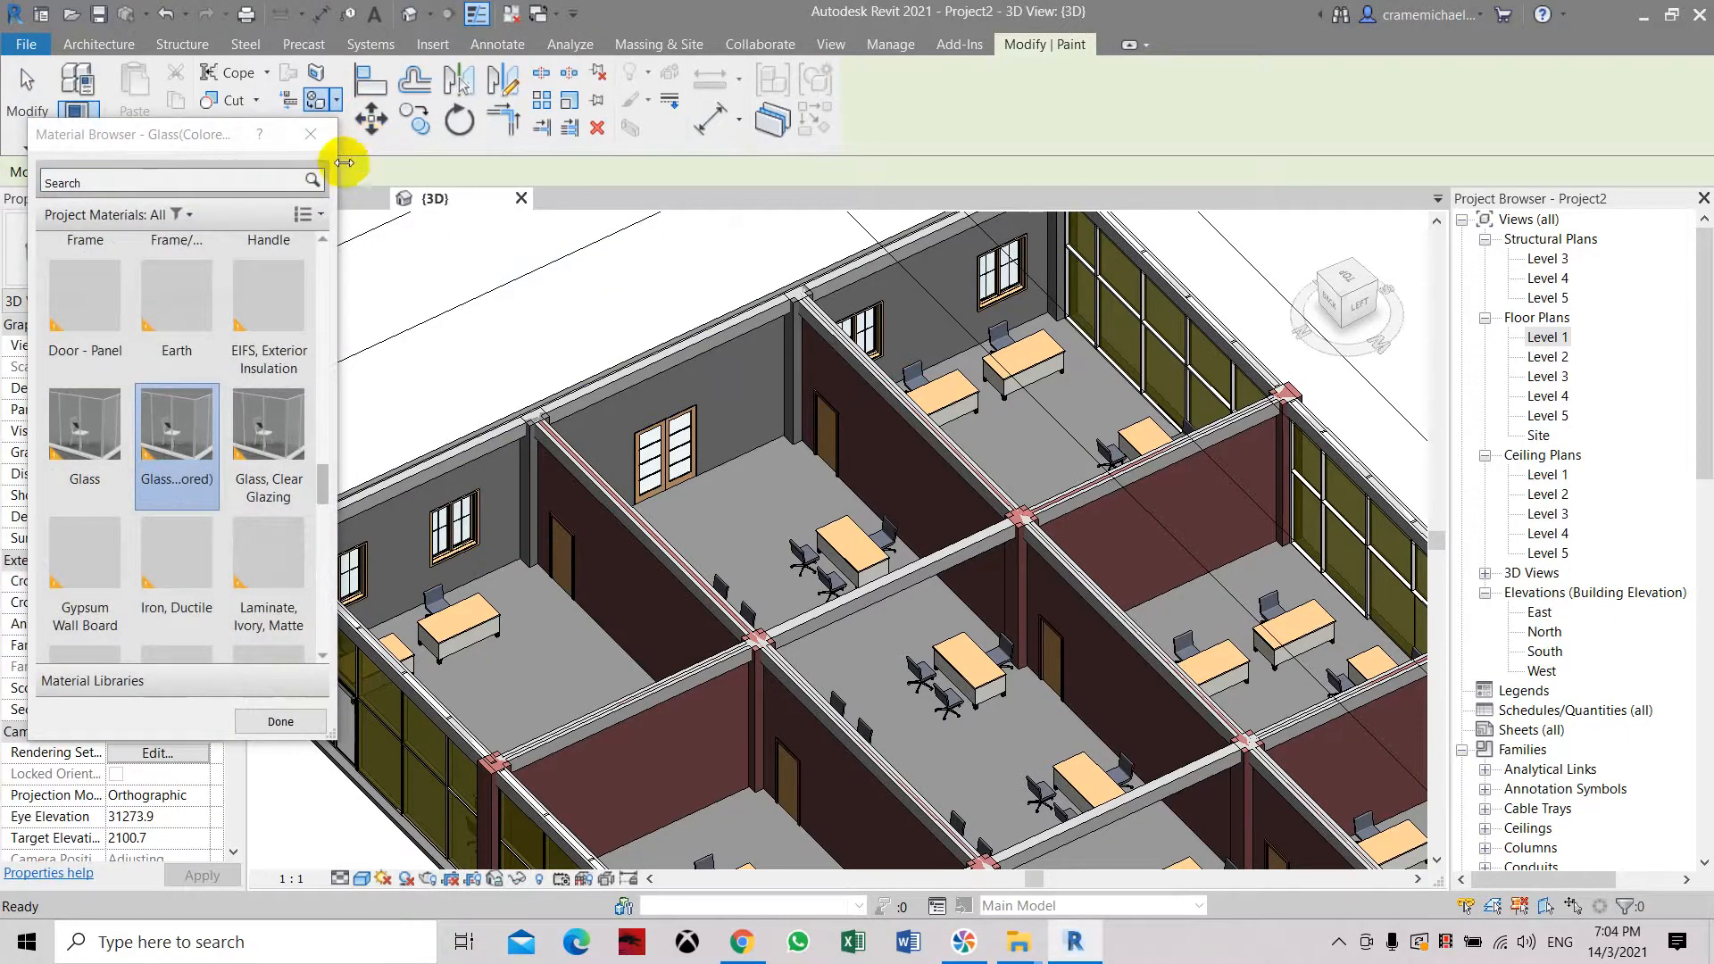
pyautogui.scroll(-3)
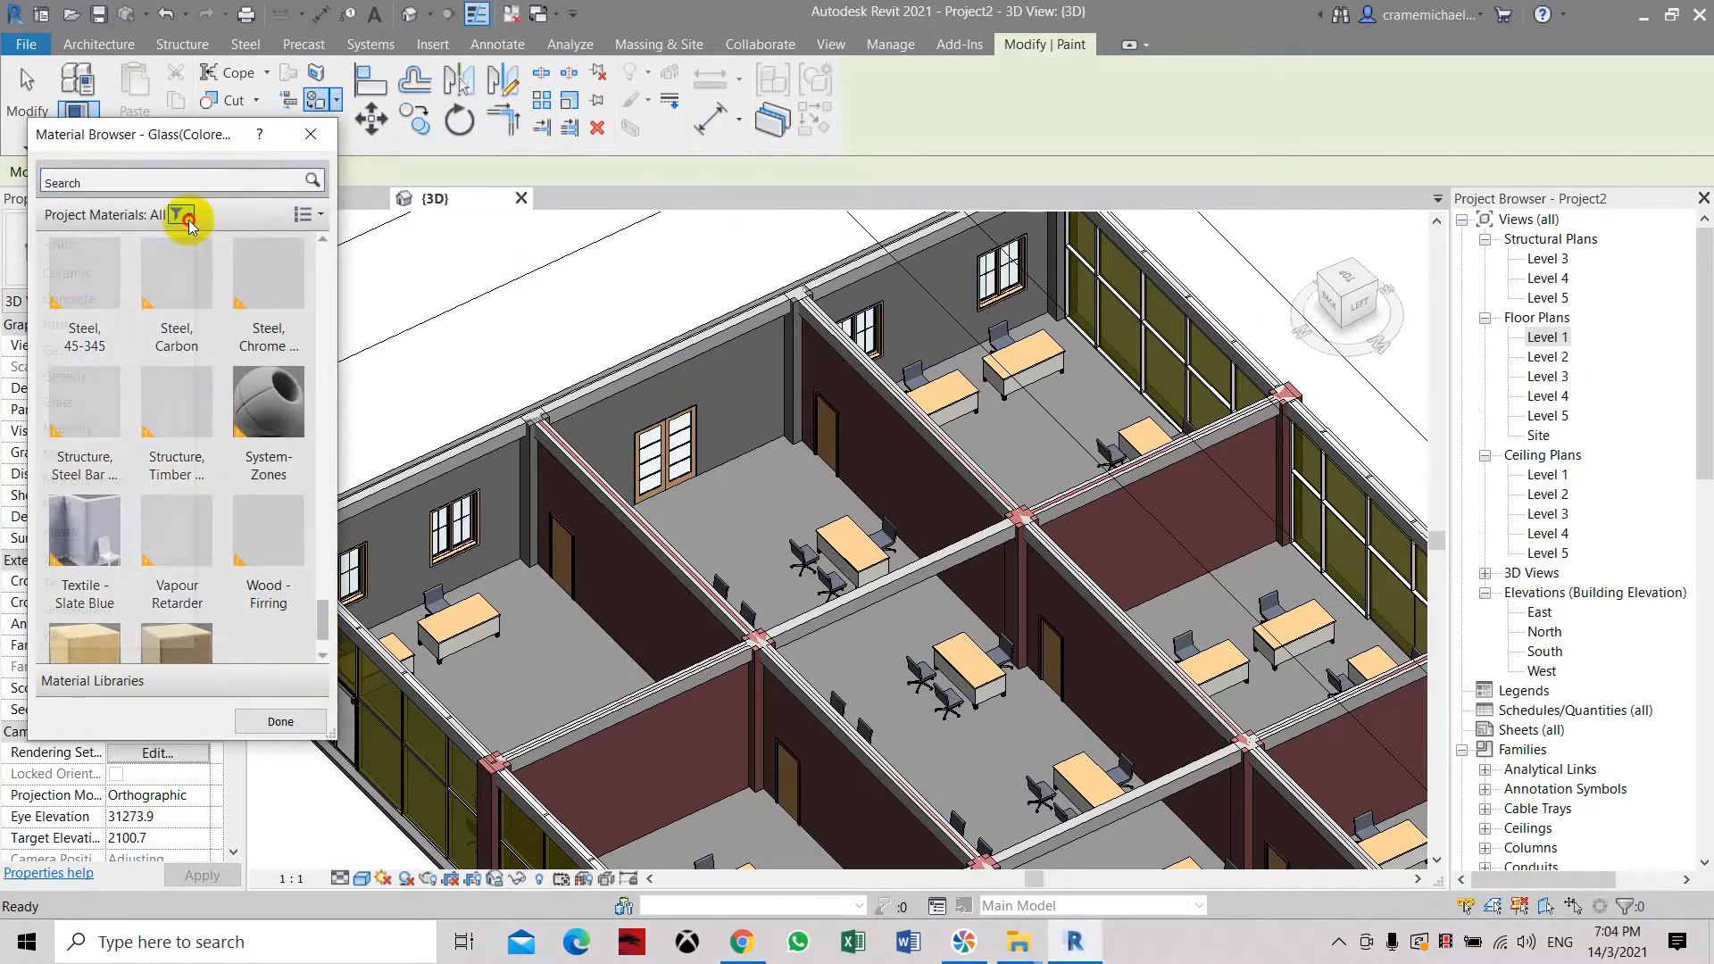
pyautogui.click(179, 215)
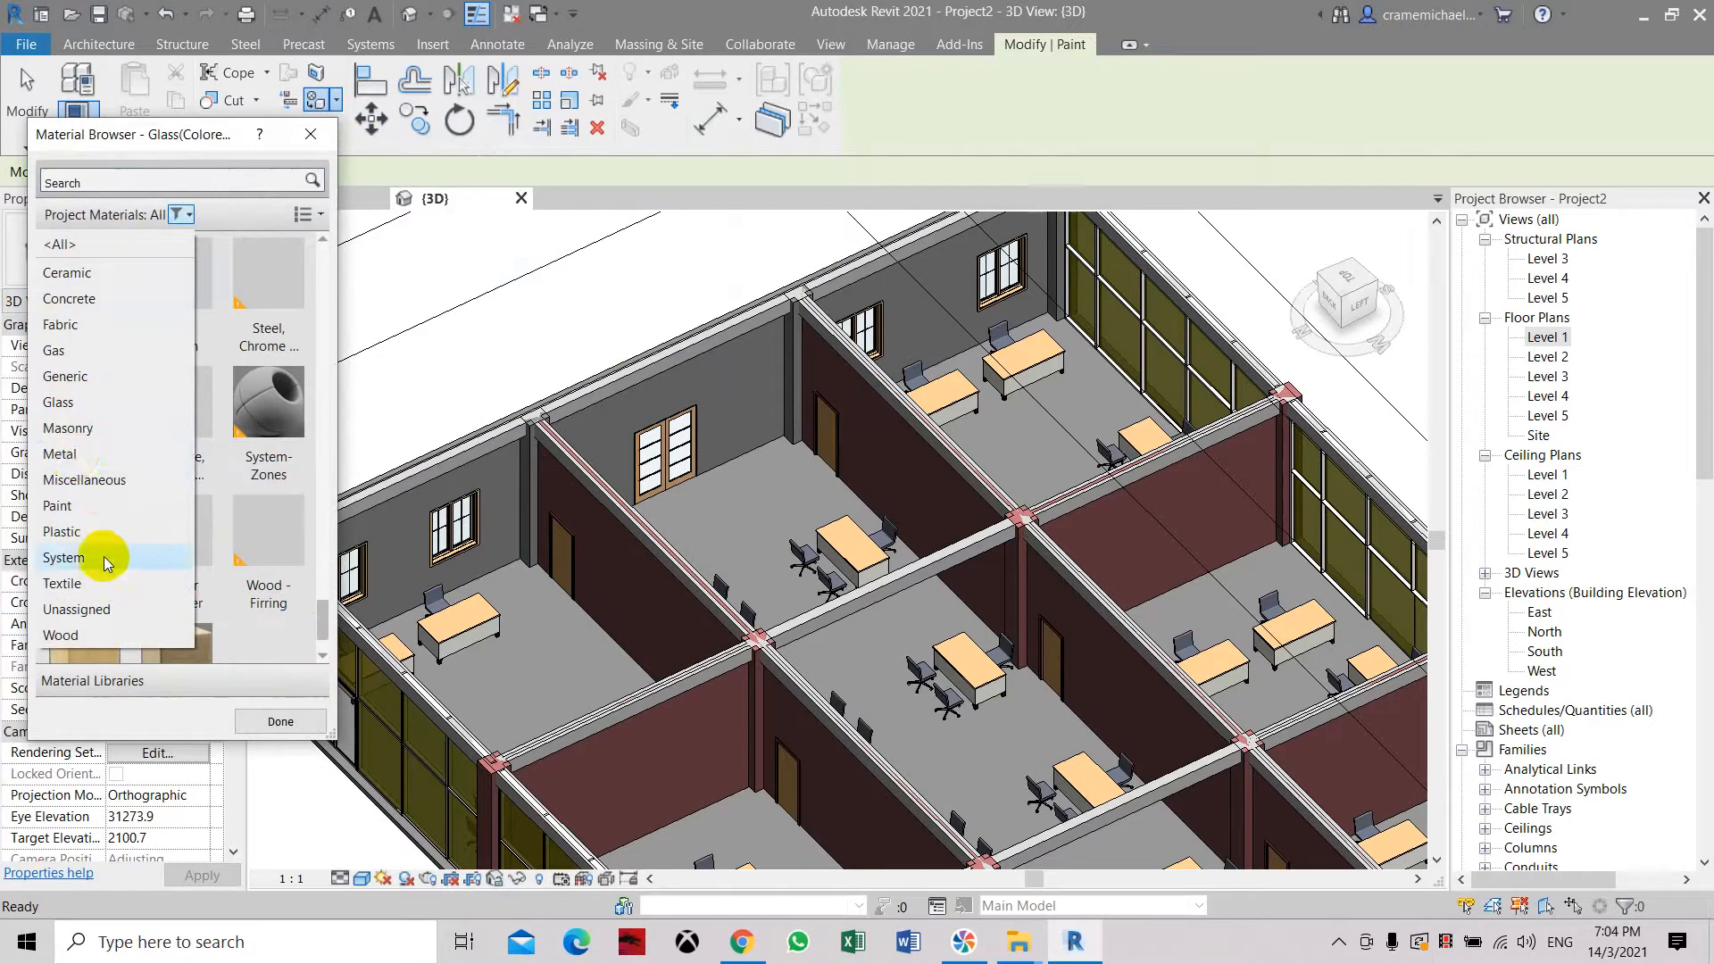
pyautogui.click(57, 505)
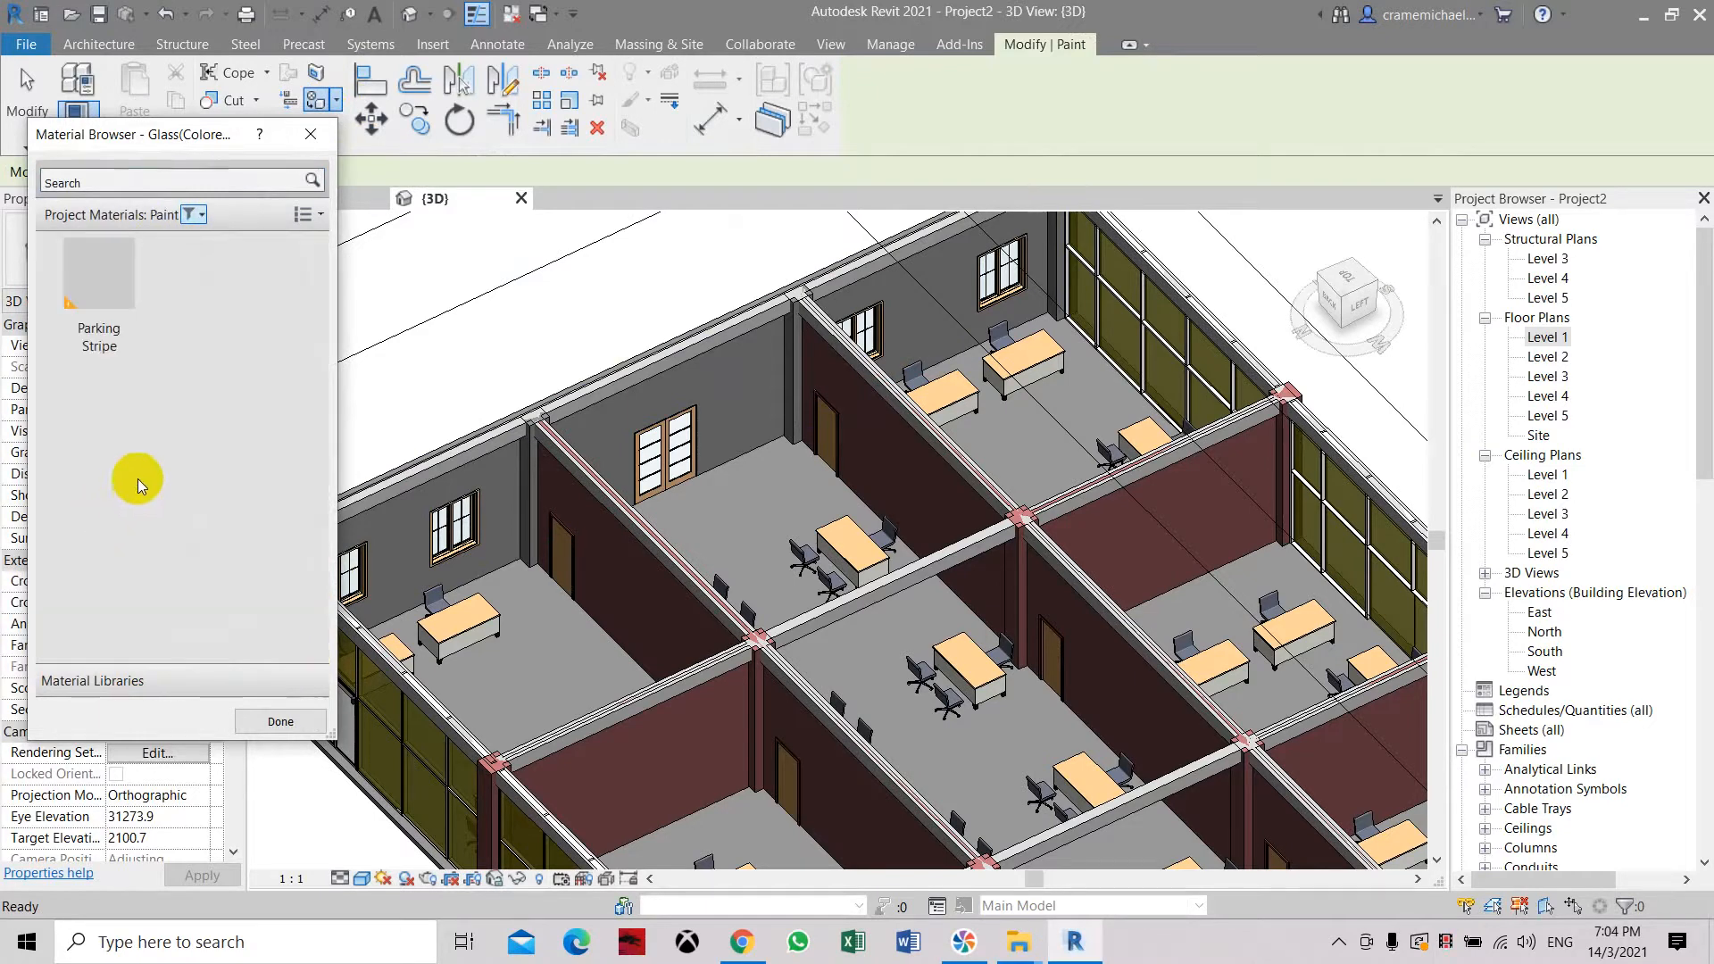
pyautogui.moveTo(98, 283)
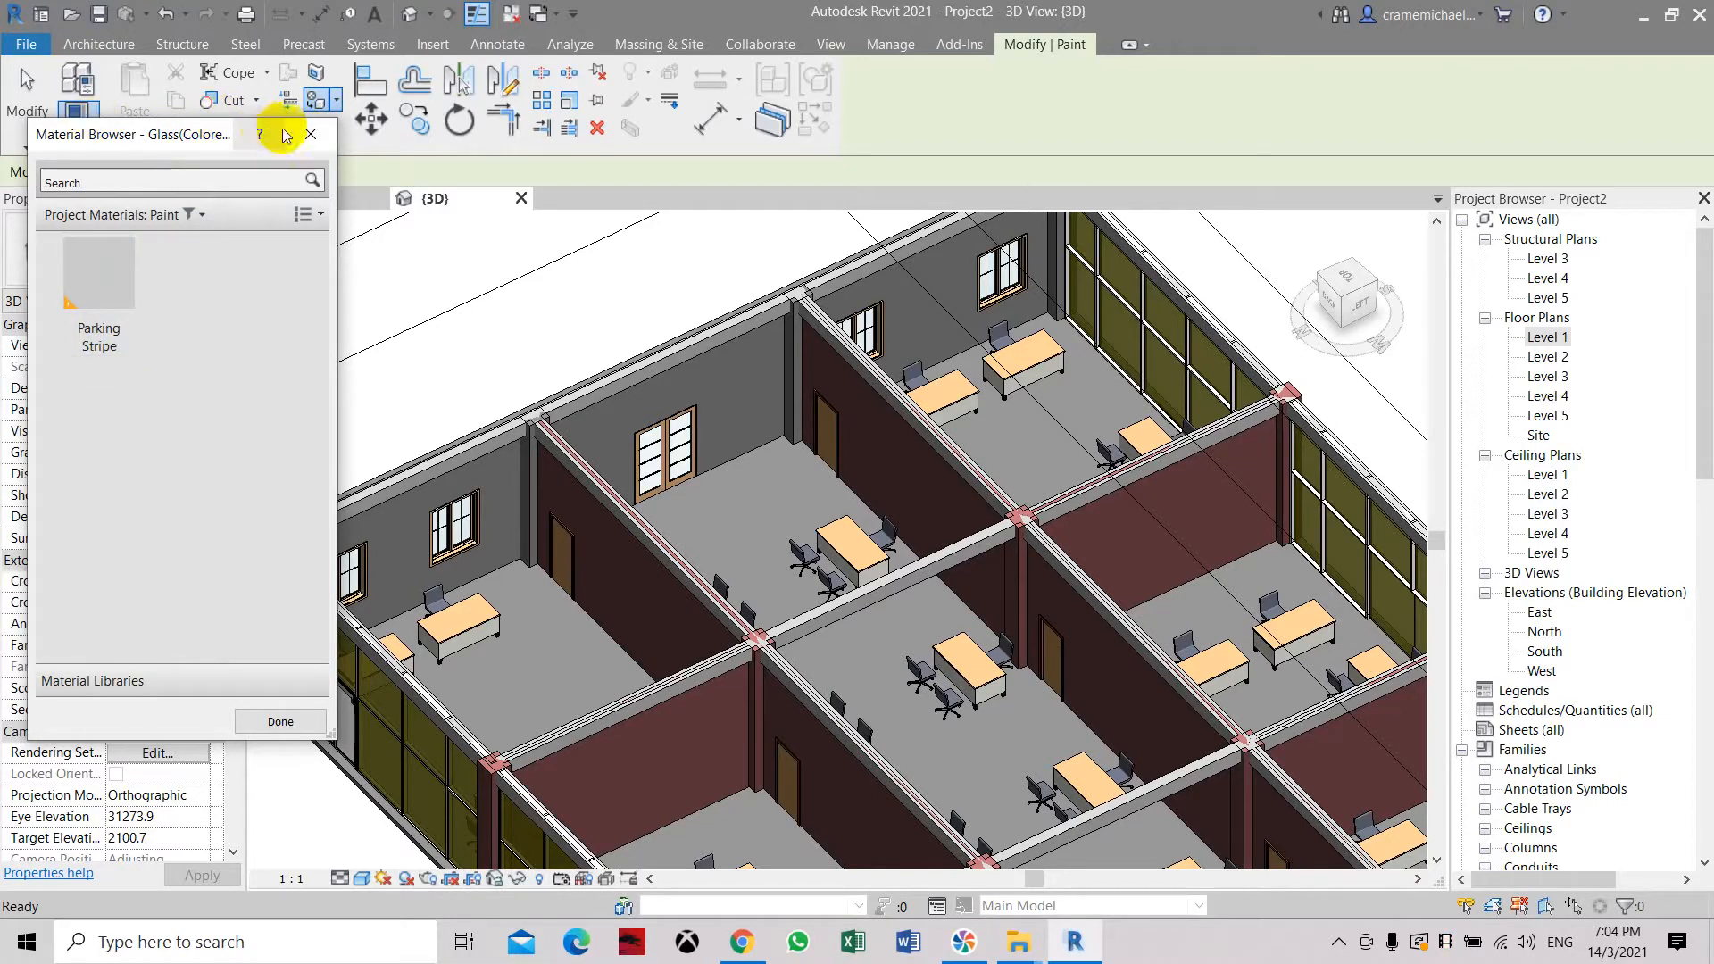
pyautogui.click(279, 721)
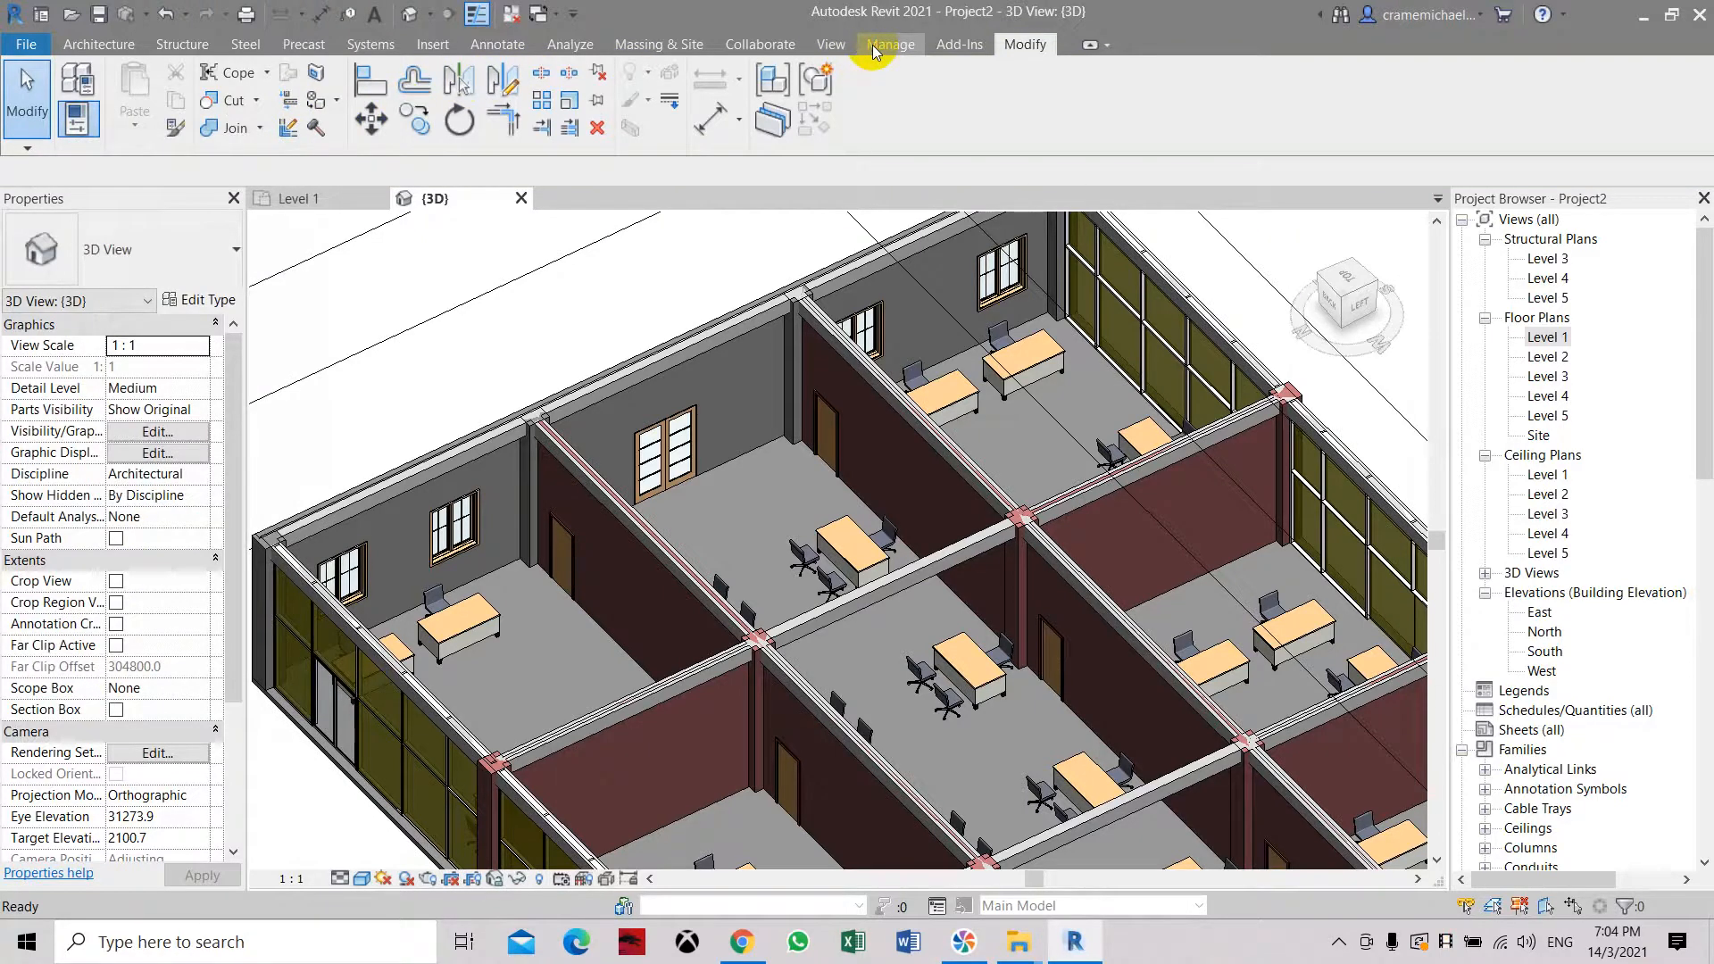
# - Open the Material Browser from Manage and expand Home to show the AEC Materials library
pyautogui.click(889, 44)
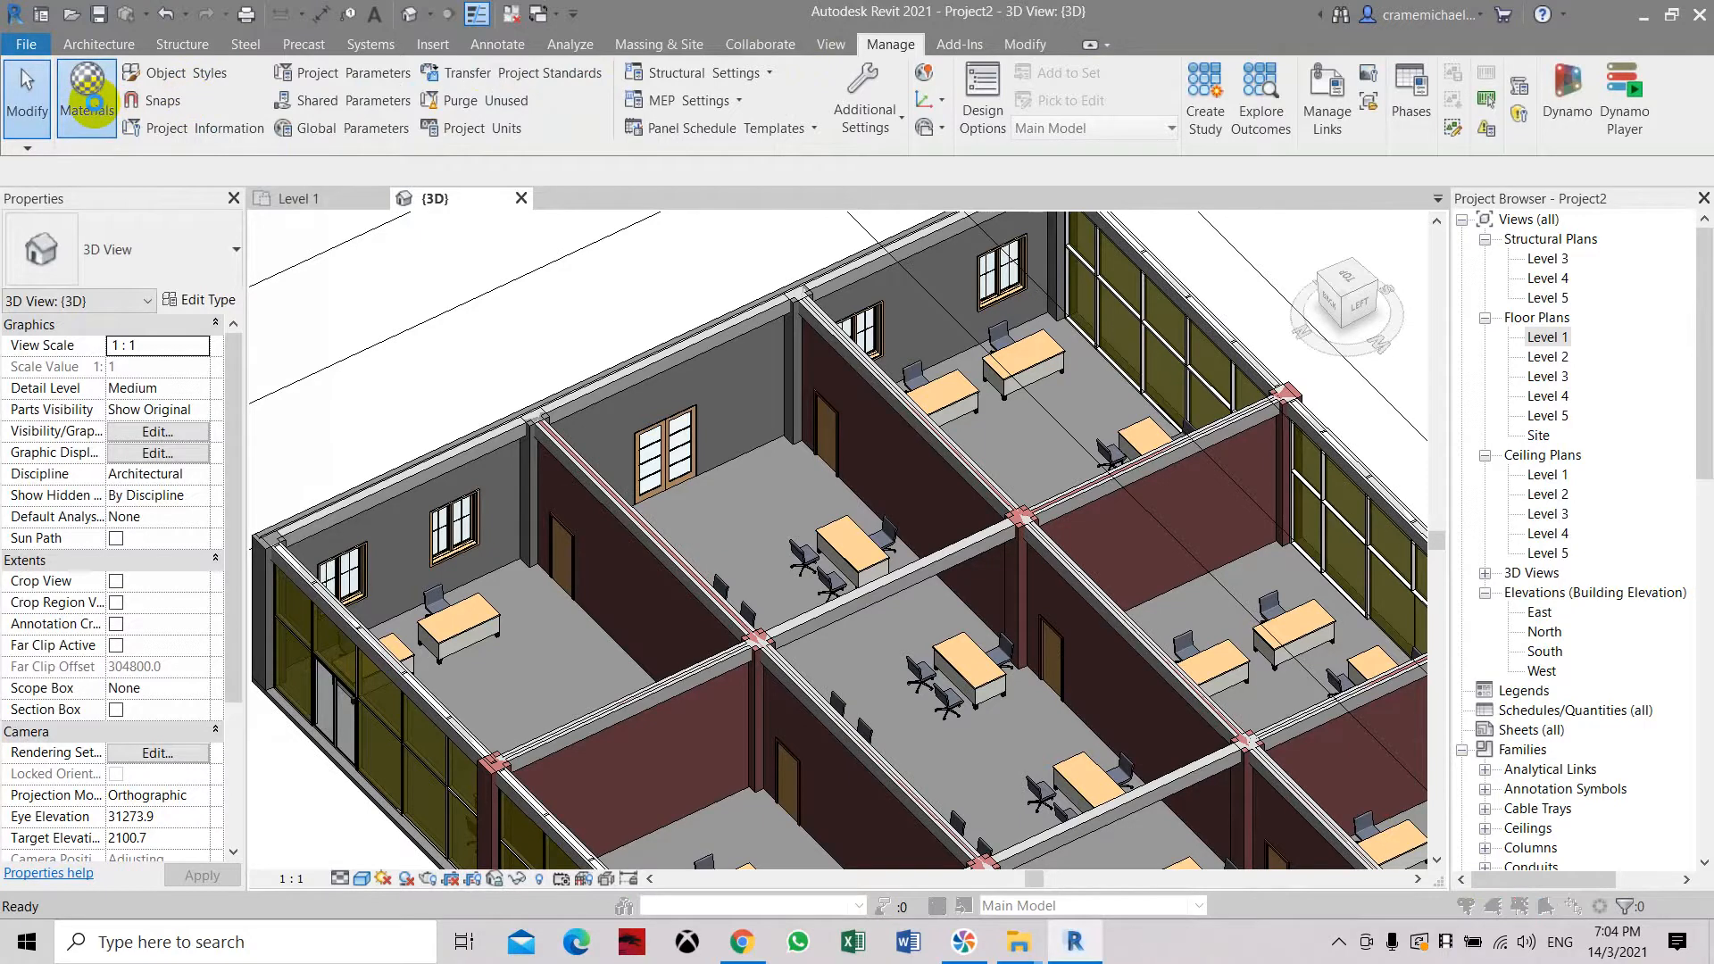
pyautogui.click(87, 96)
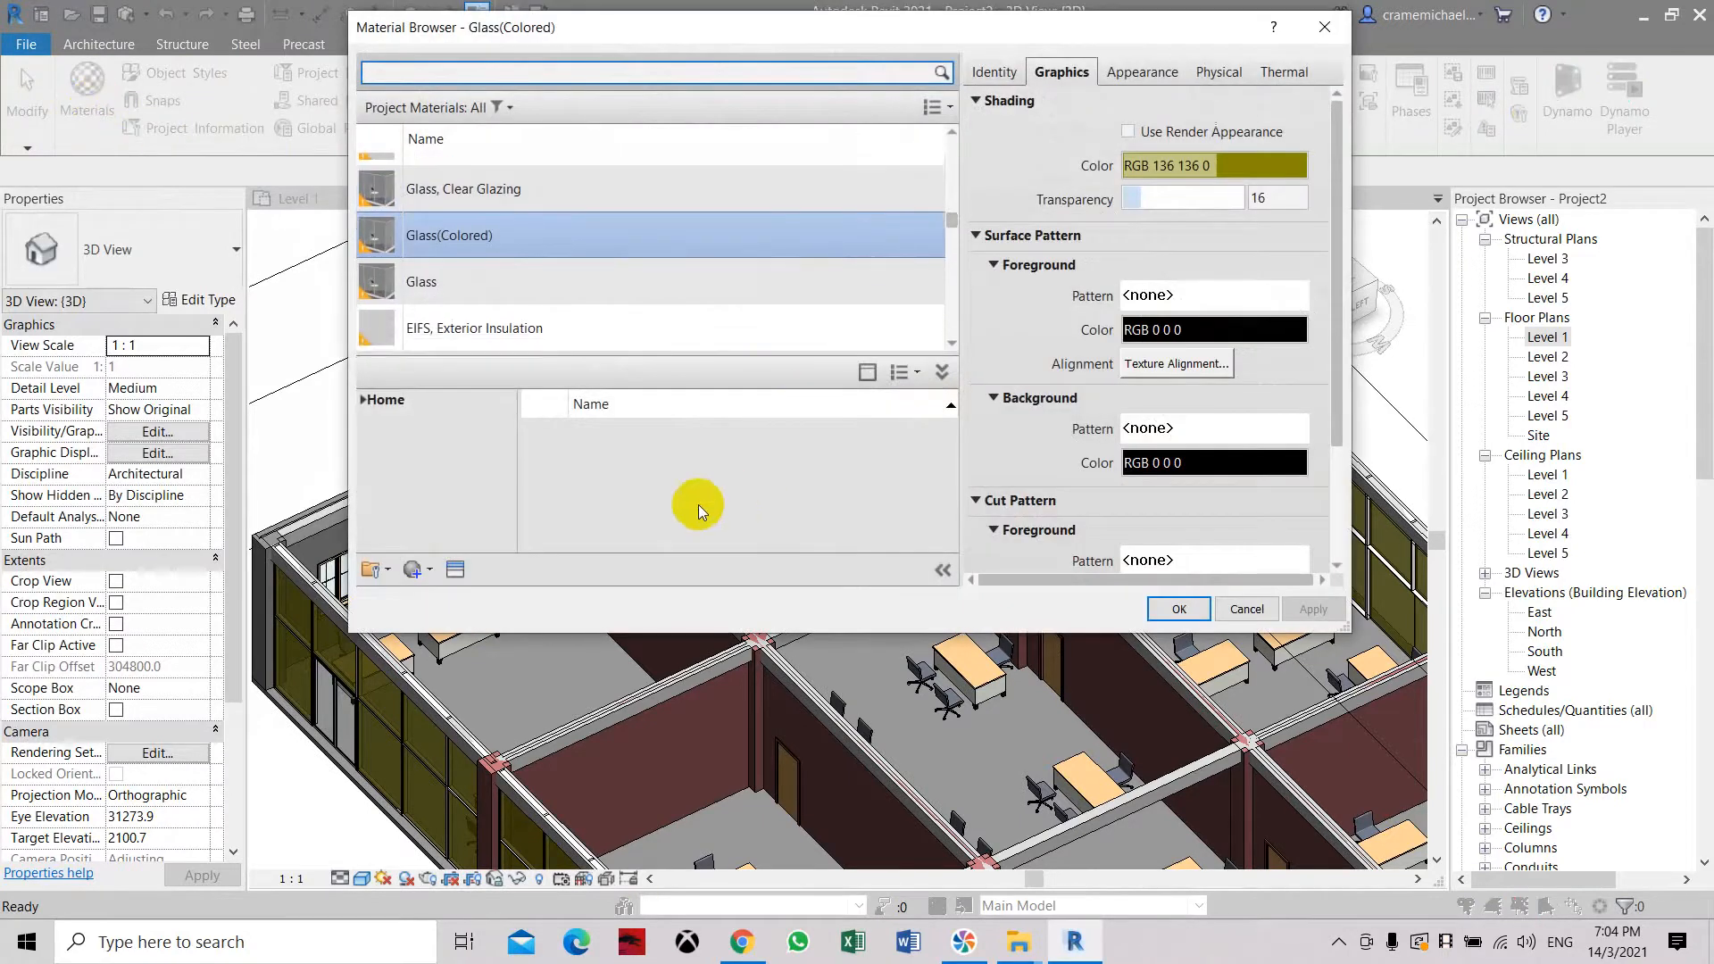
pyautogui.click(373, 568)
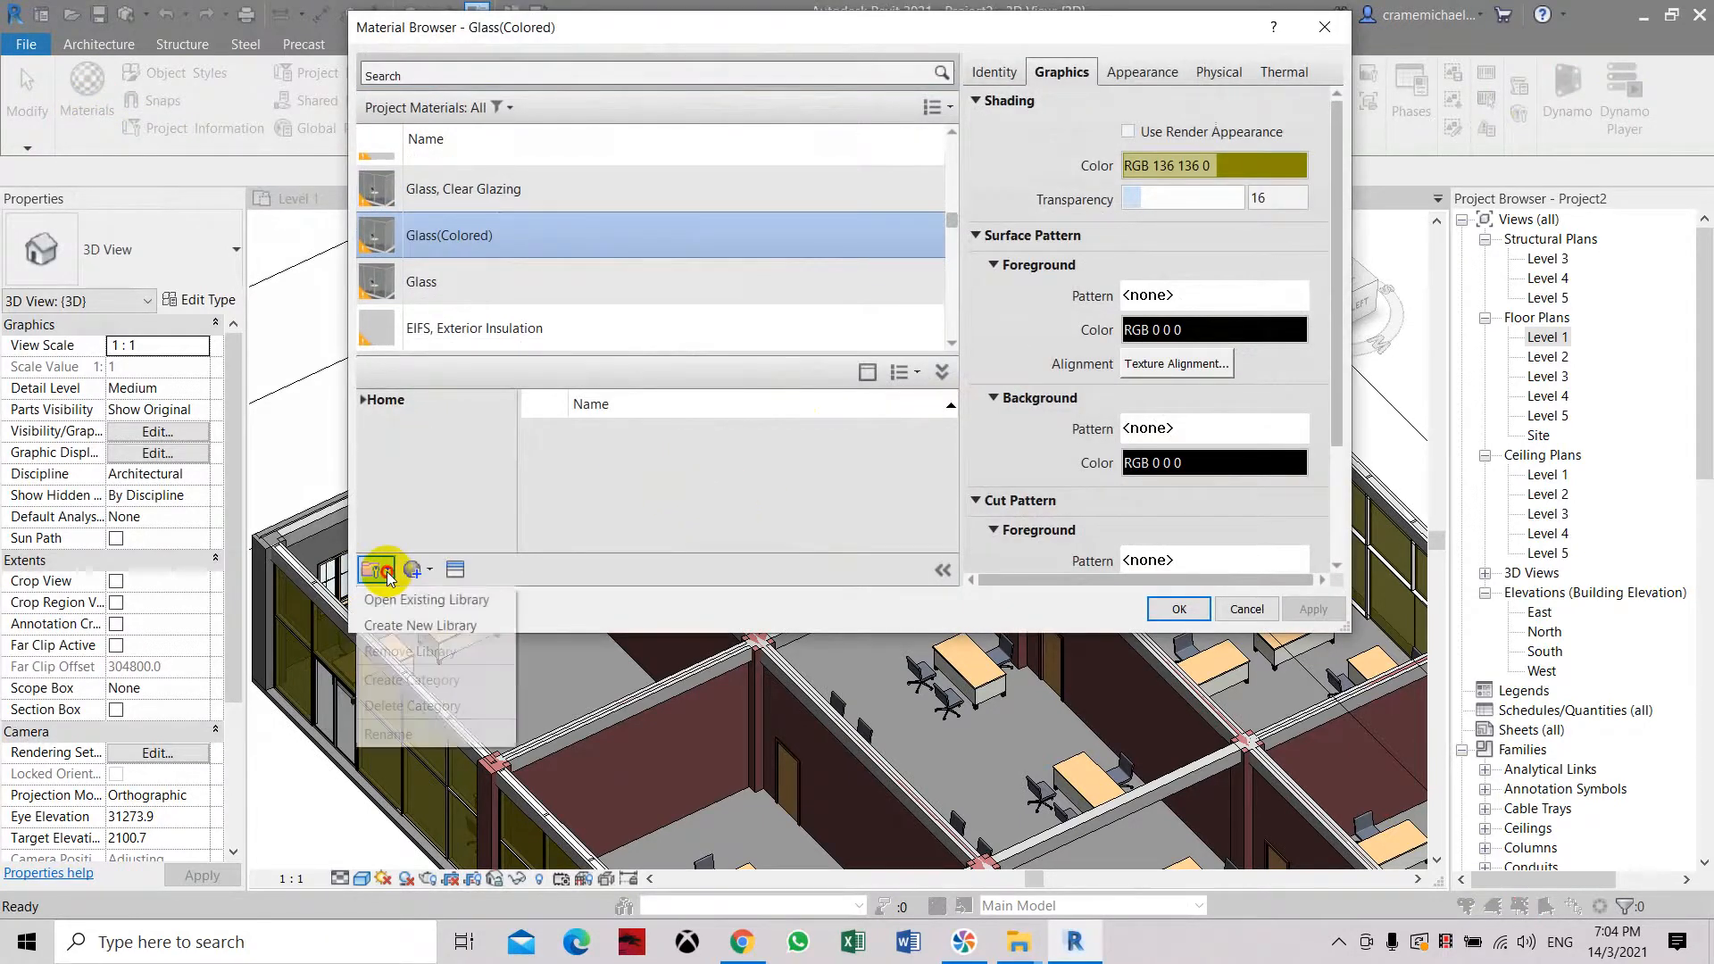
pyautogui.click(825, 590)
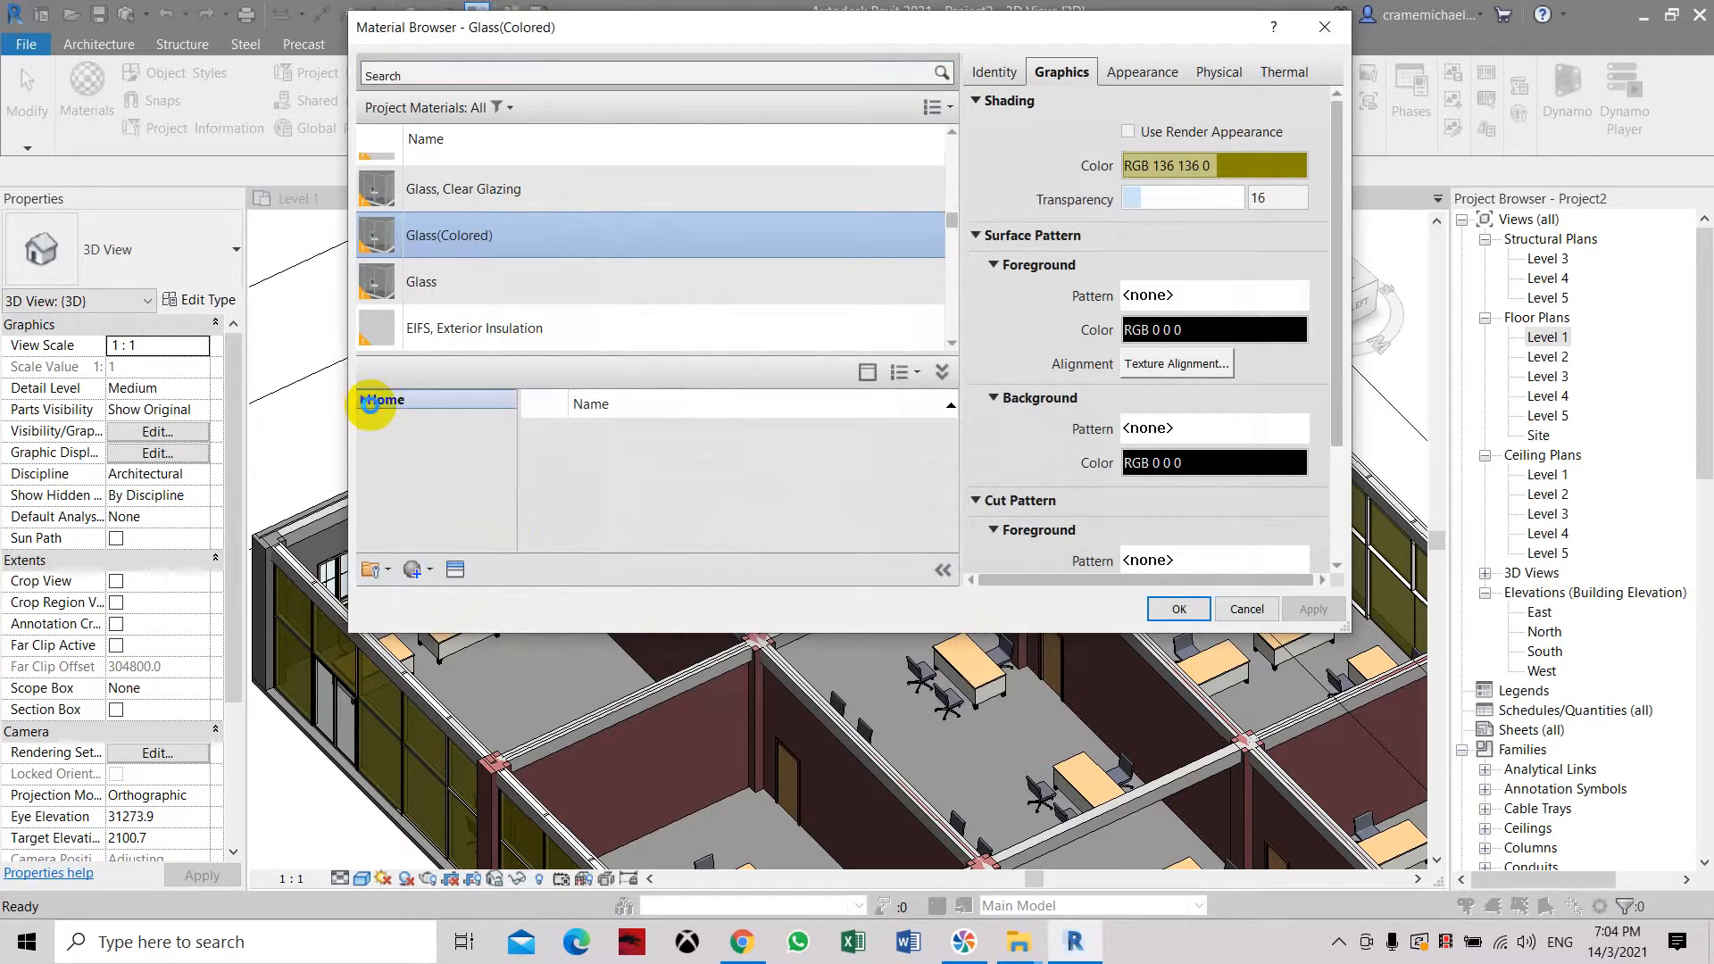
pyautogui.click(363, 399)
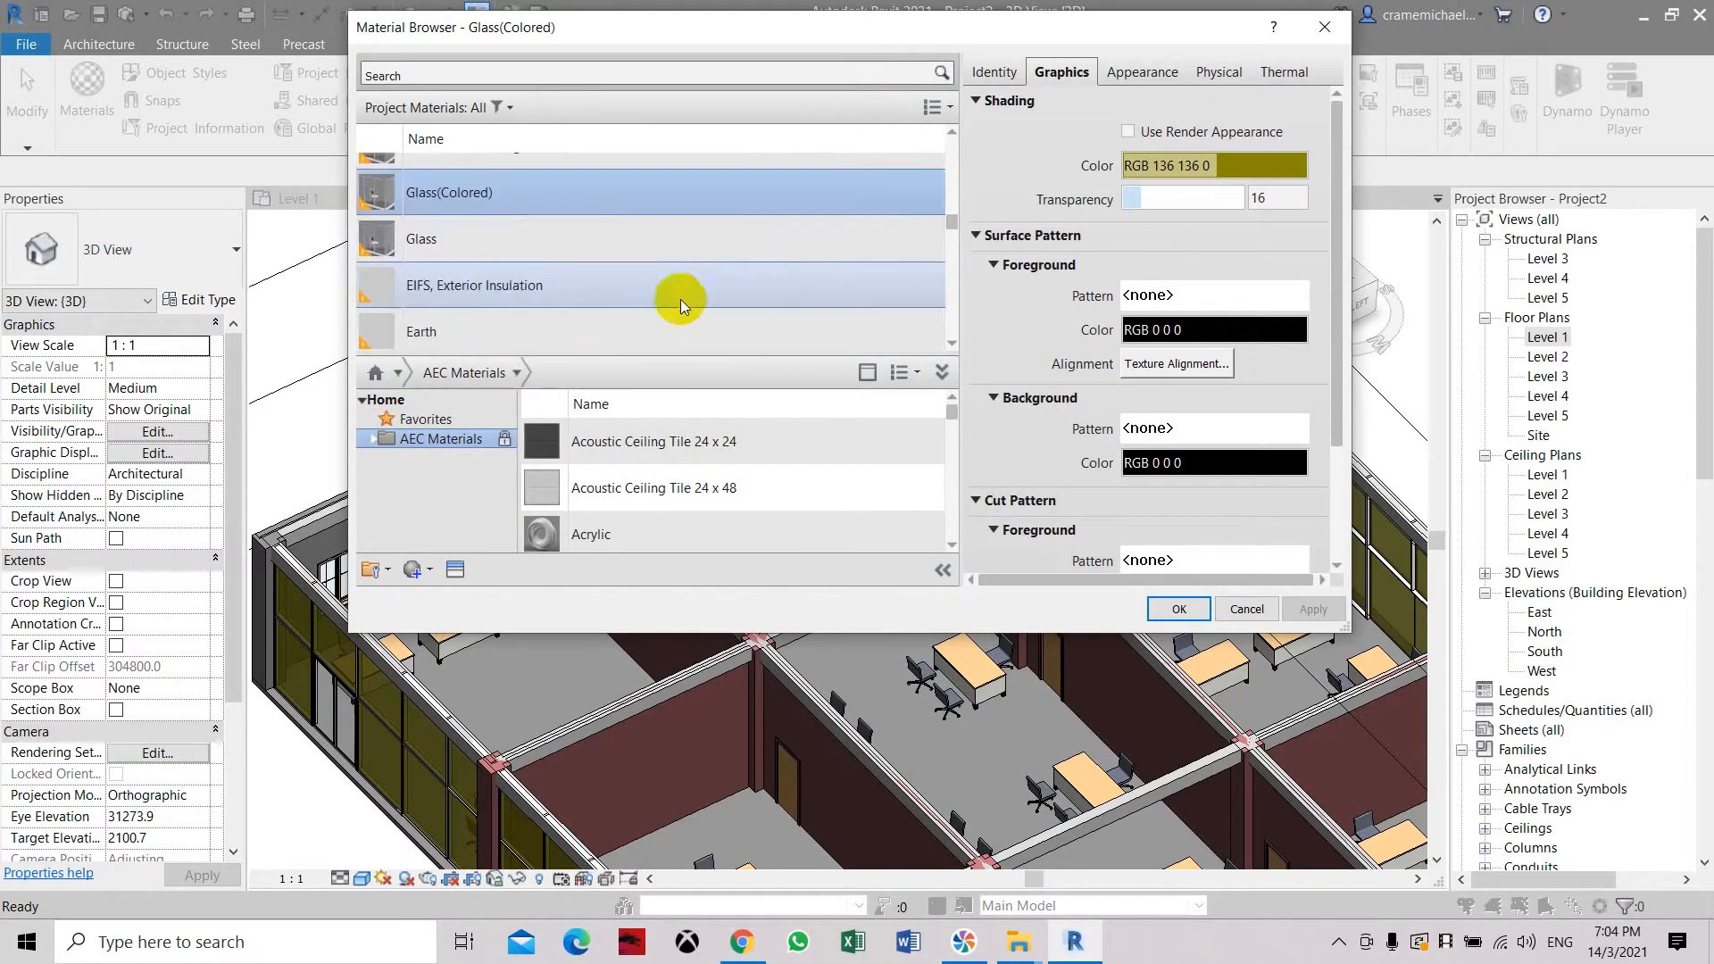
pyautogui.scroll(-3)
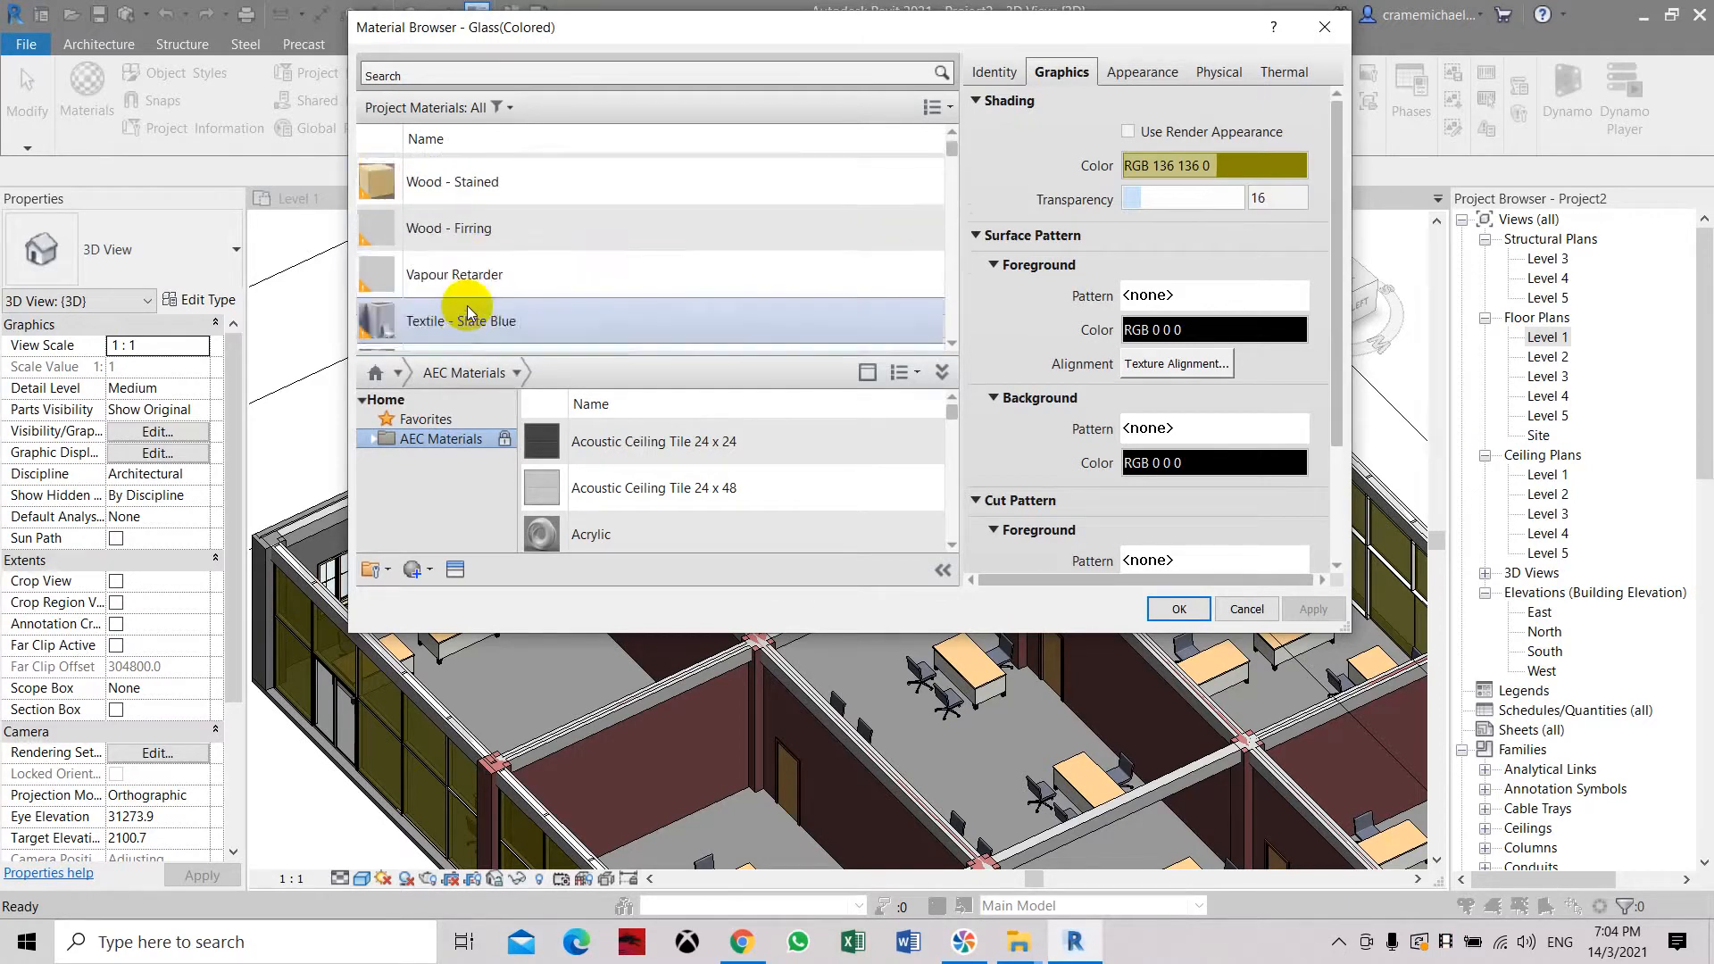
# - Duplicate Wood Sheathing, Chipboard as 'White' with RGB 255 255 255 shading, then apply and confirm
pyautogui.rightClick(490, 176)
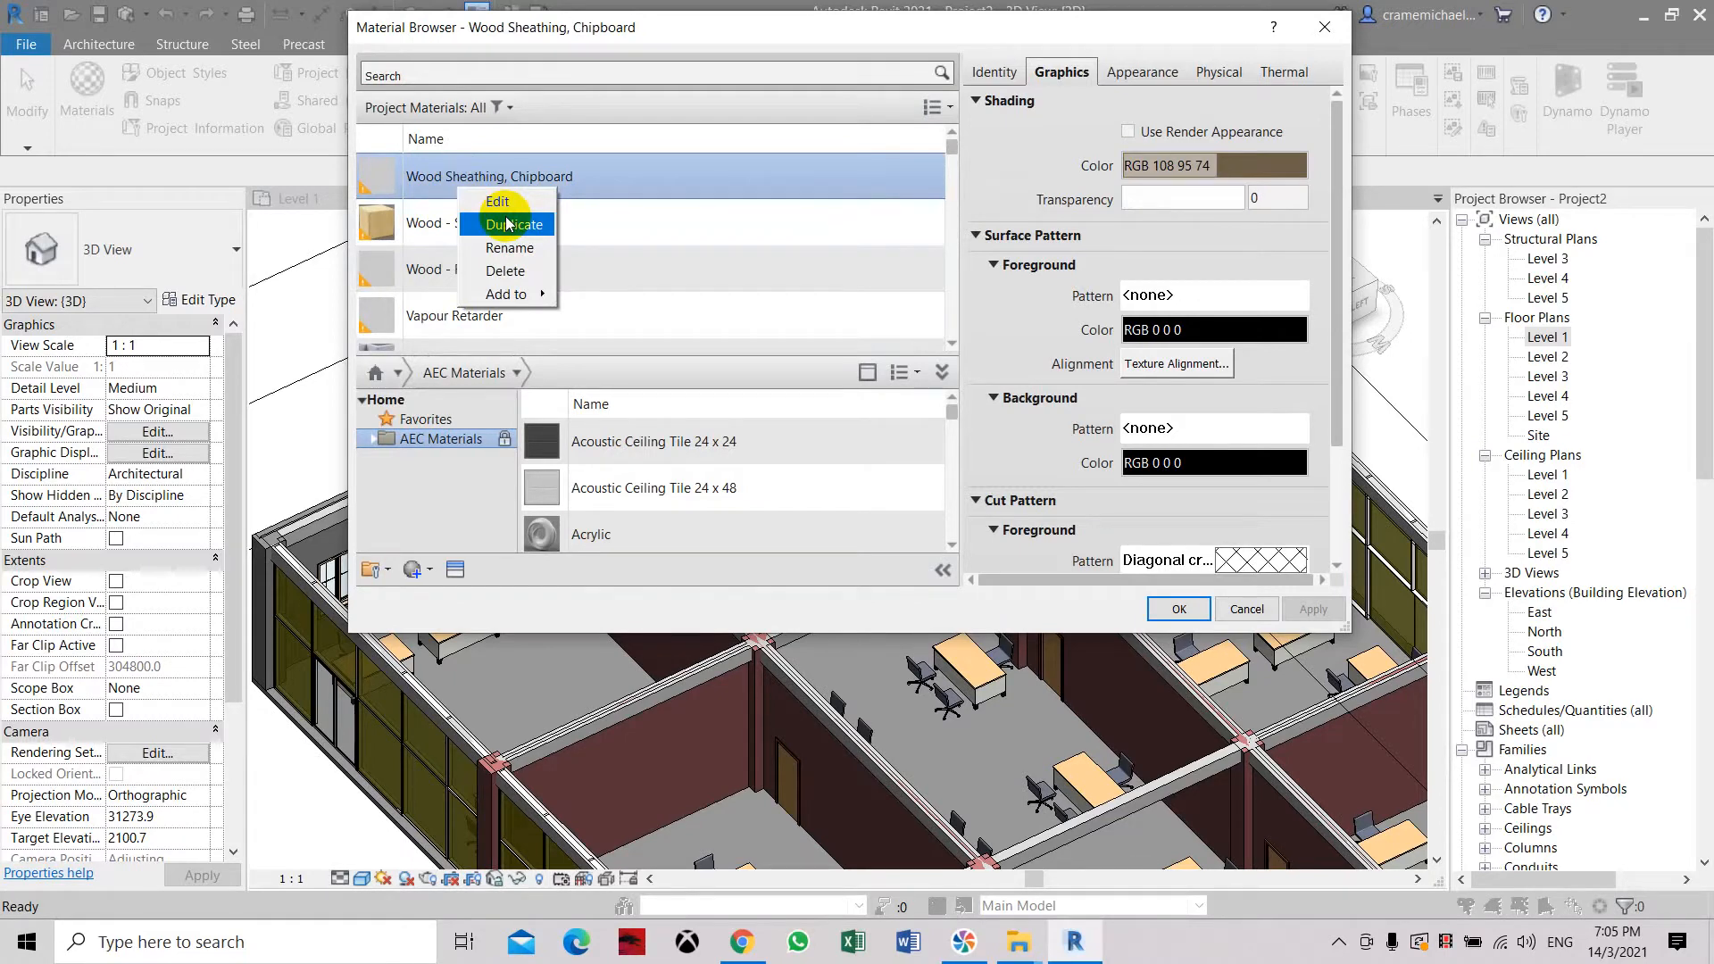
pyautogui.click(514, 224)
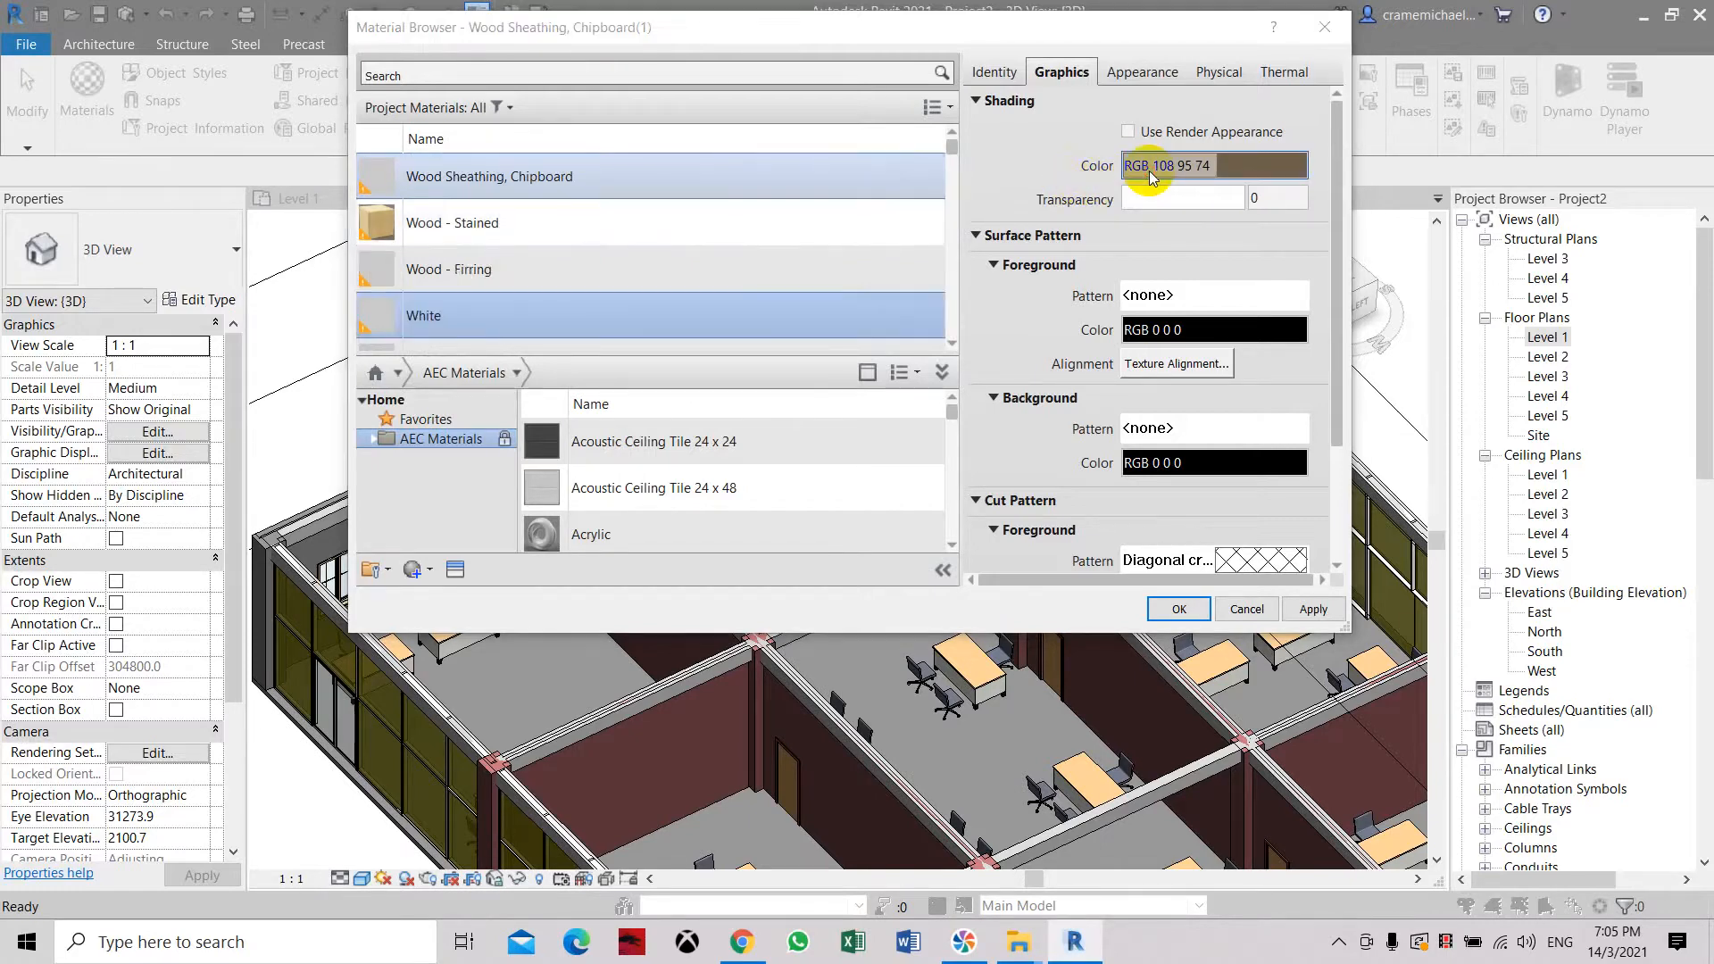
pyautogui.click(1211, 166)
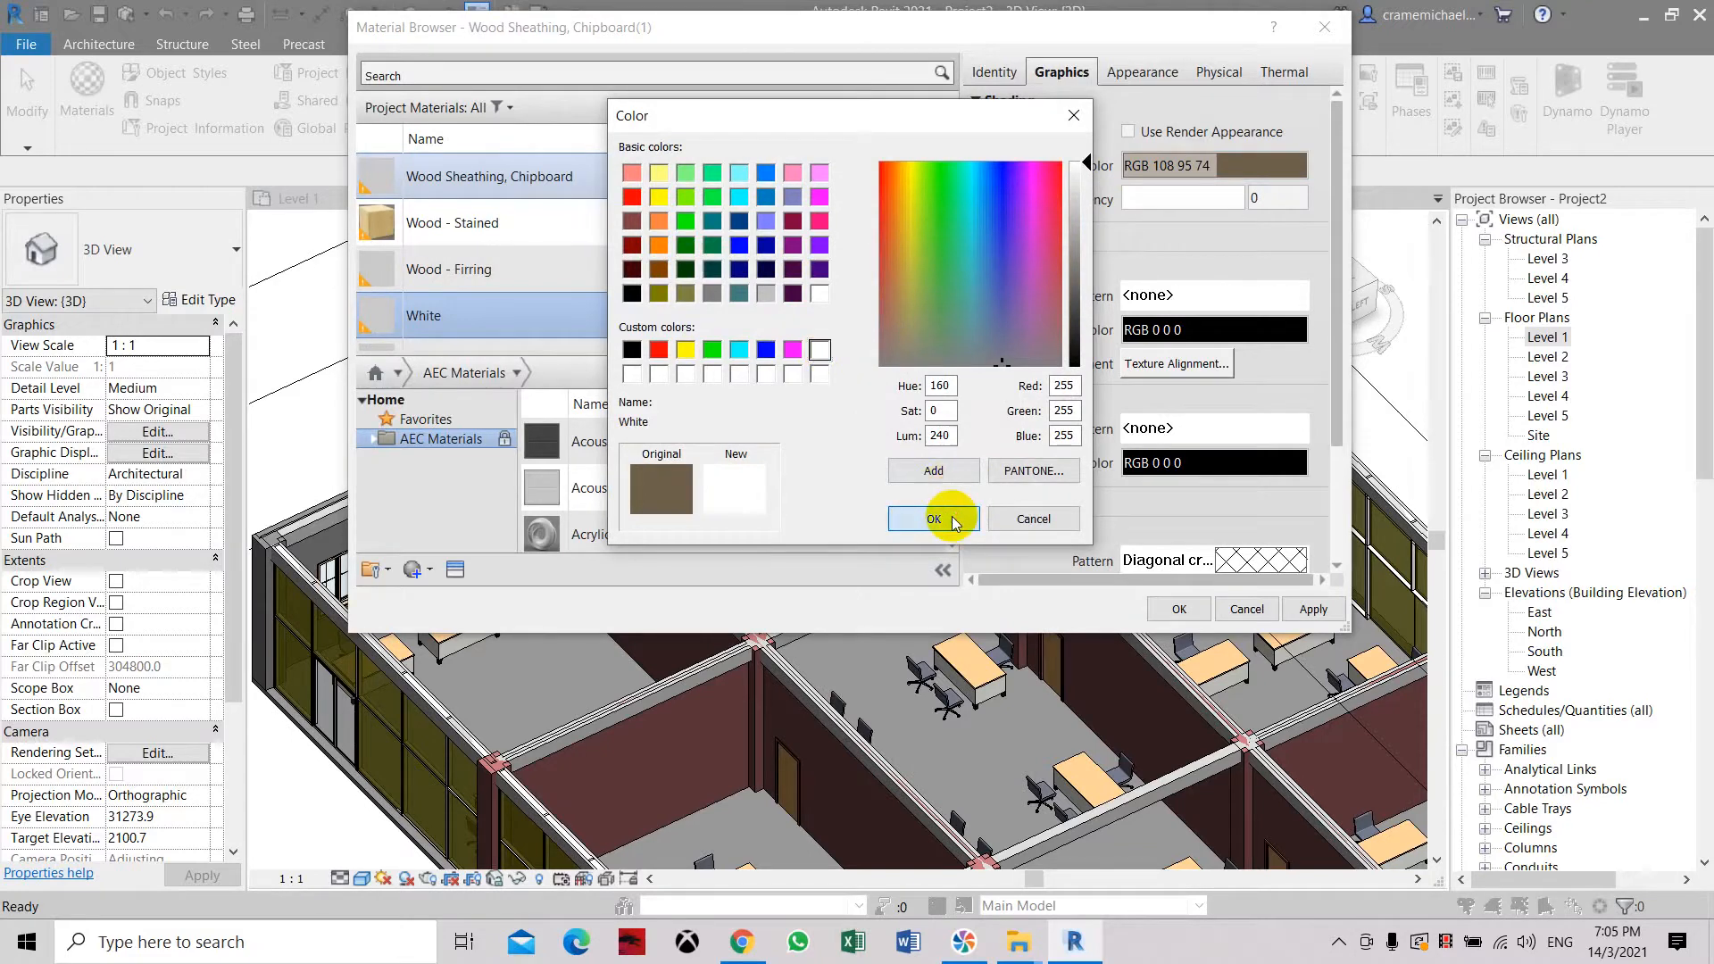
pyautogui.click(932, 518)
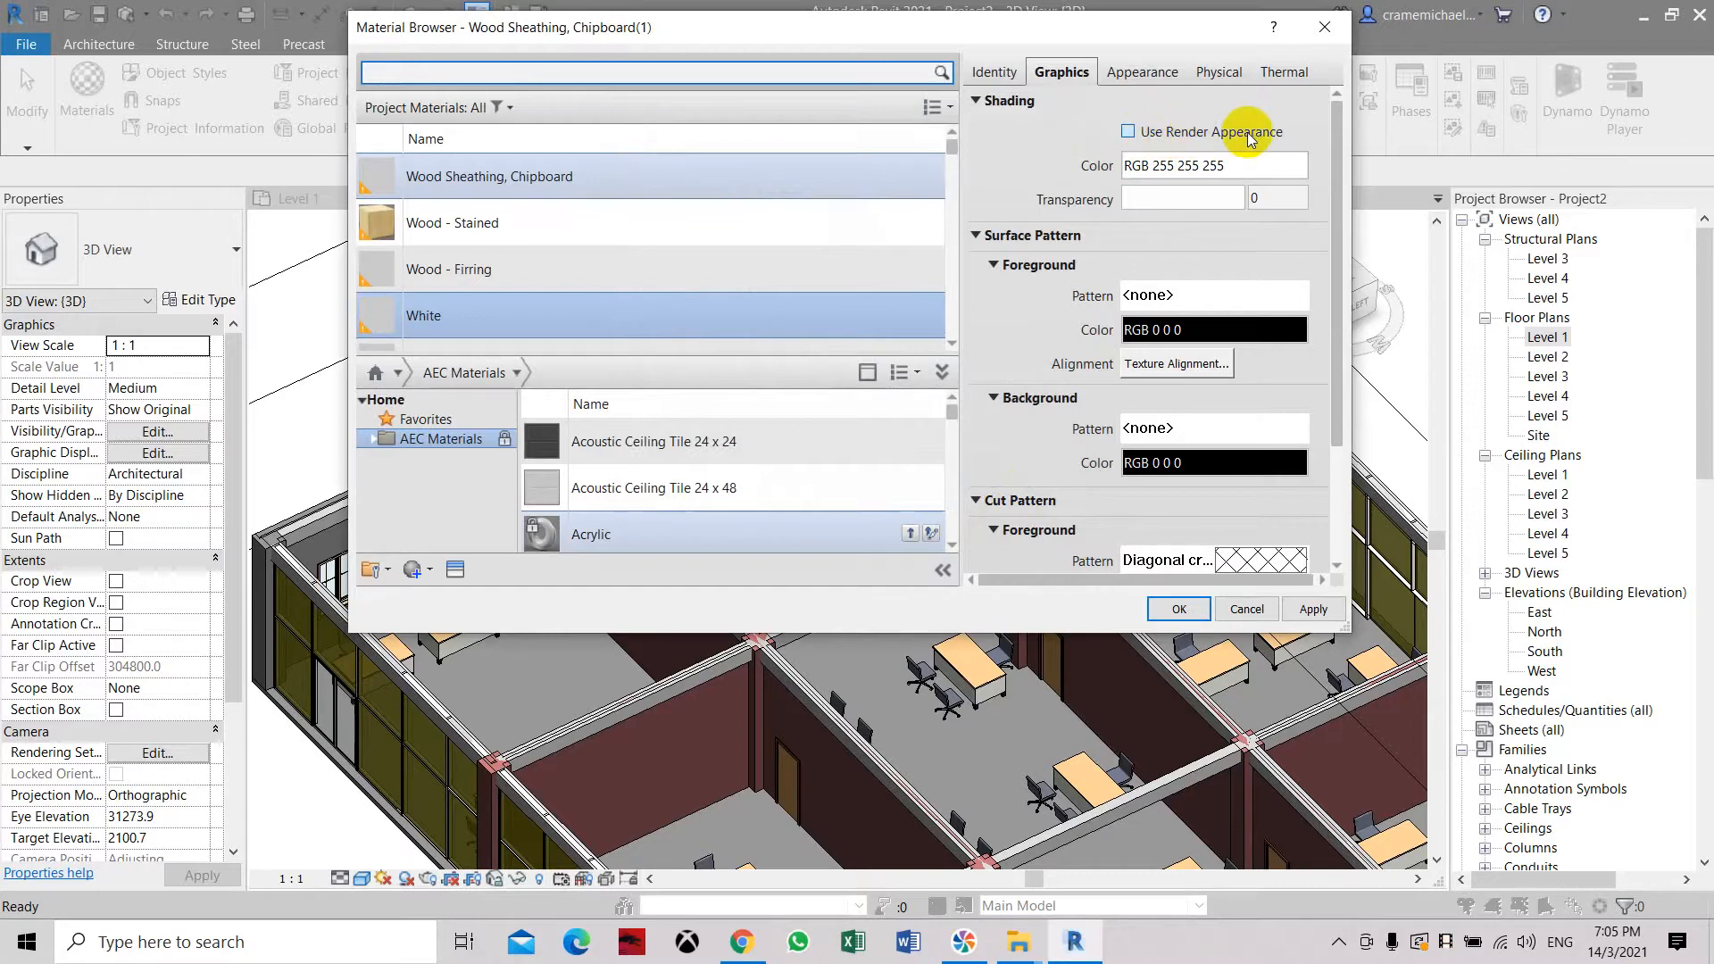
pyautogui.click(1140, 72)
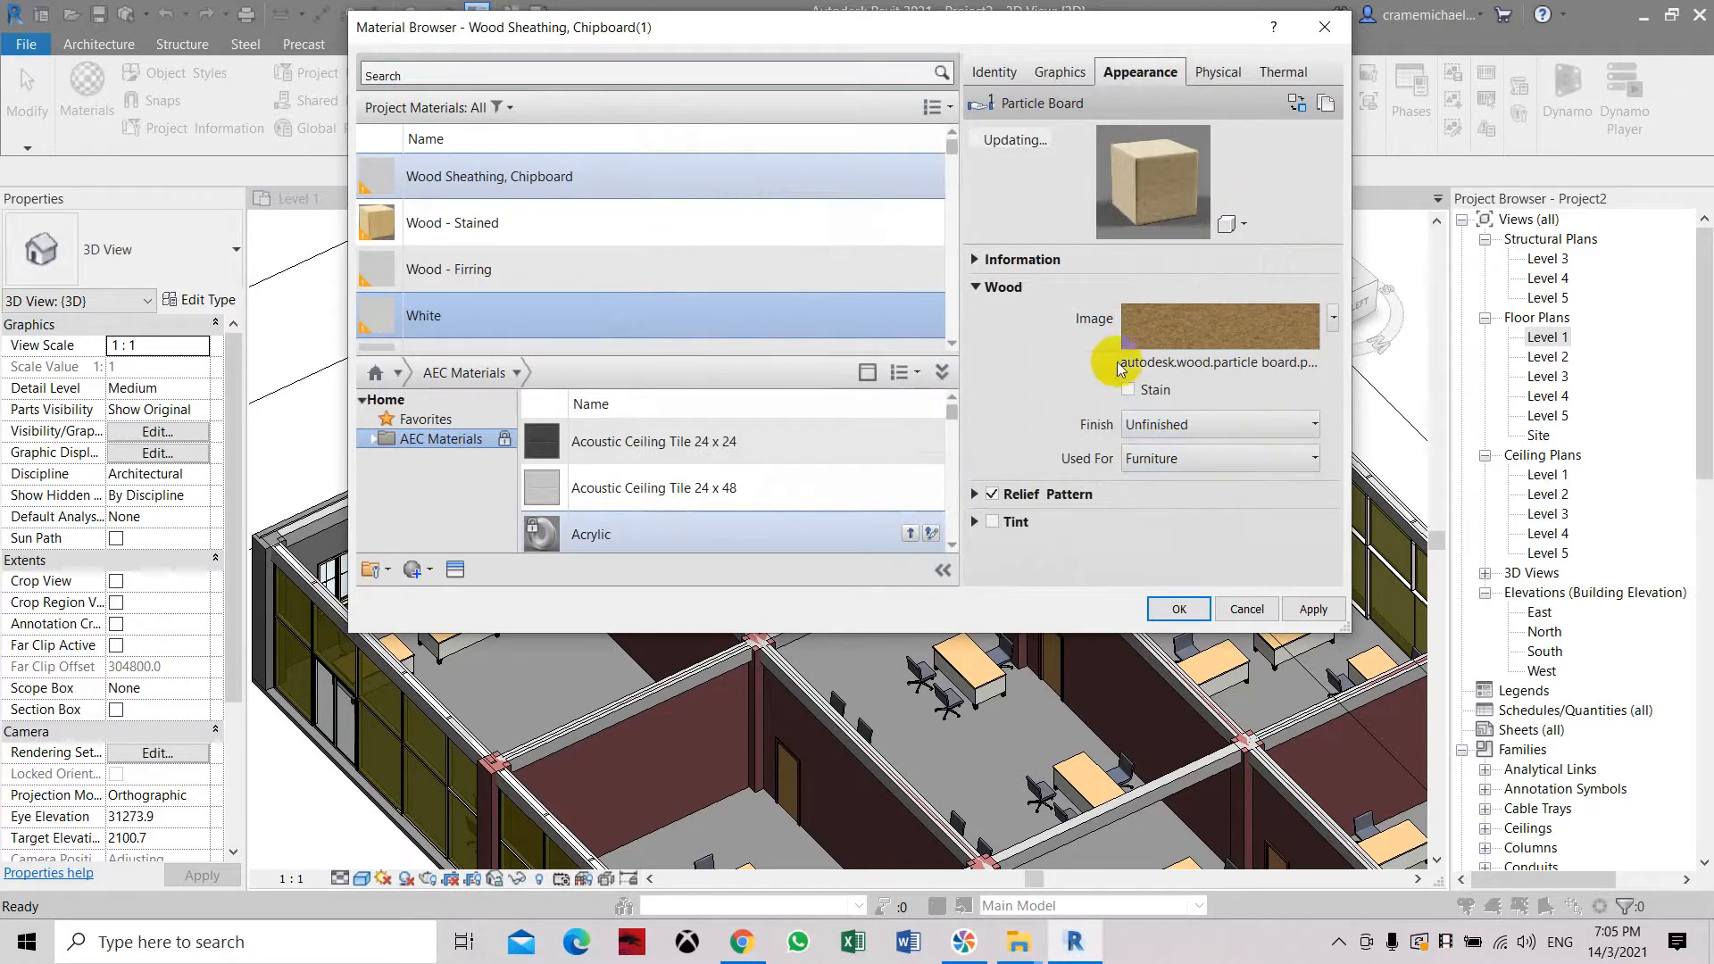
pyautogui.click(1059, 72)
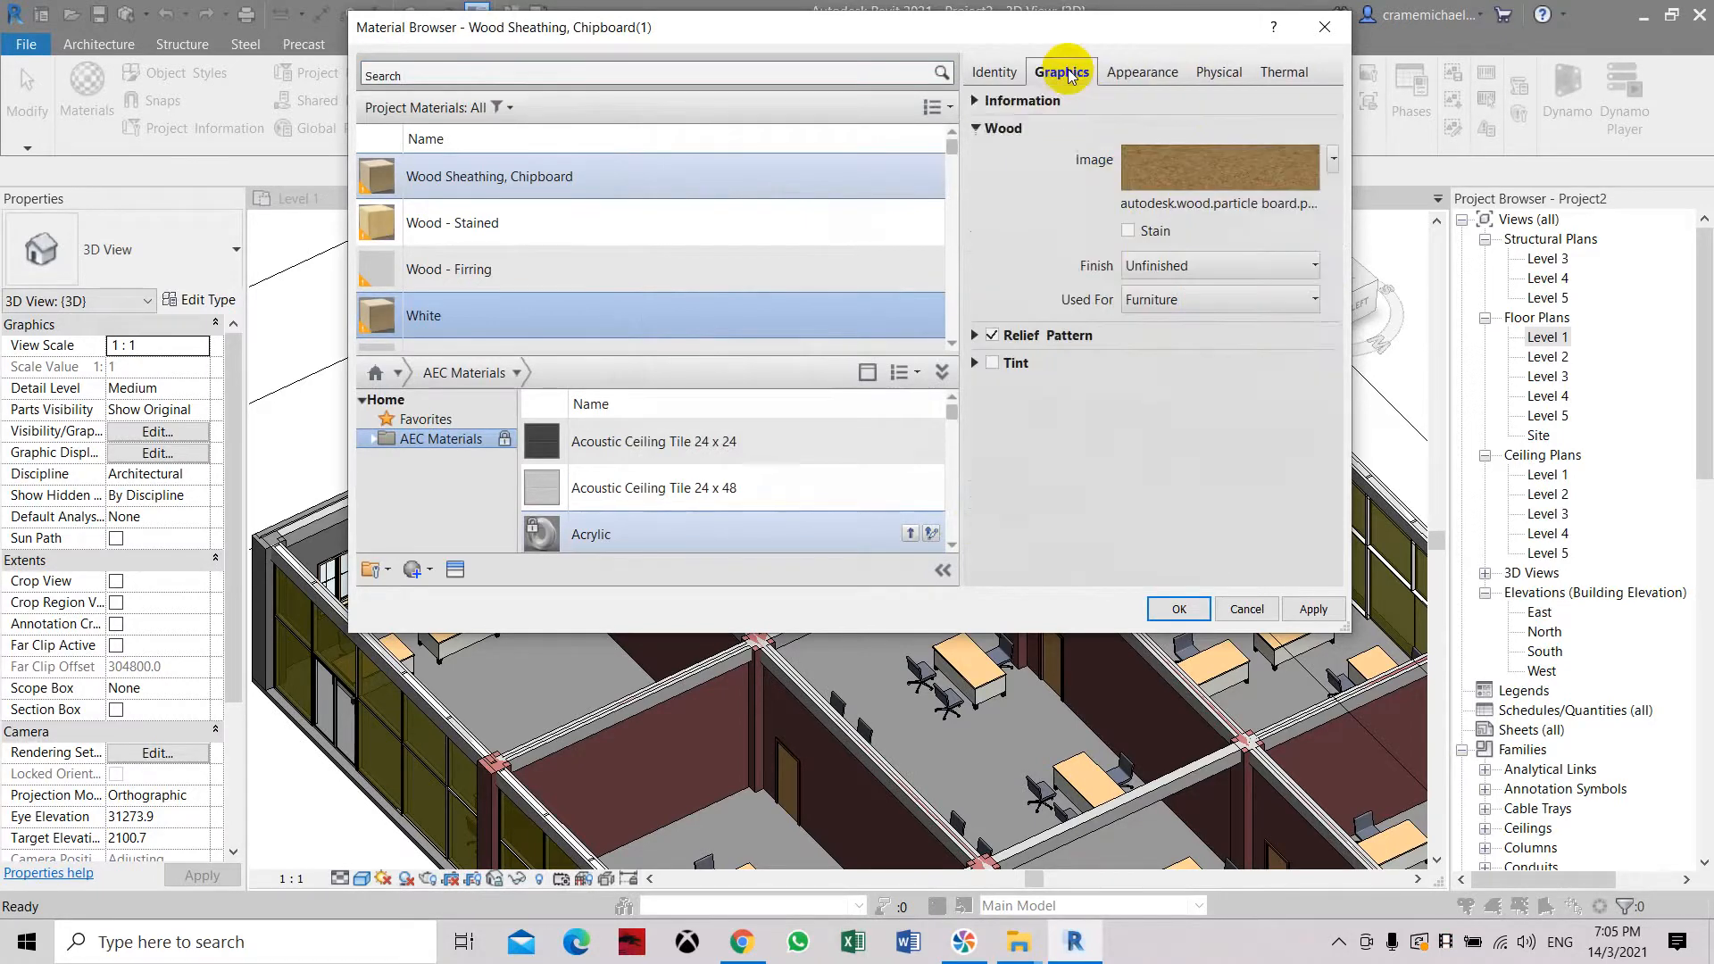
pyautogui.click(1059, 72)
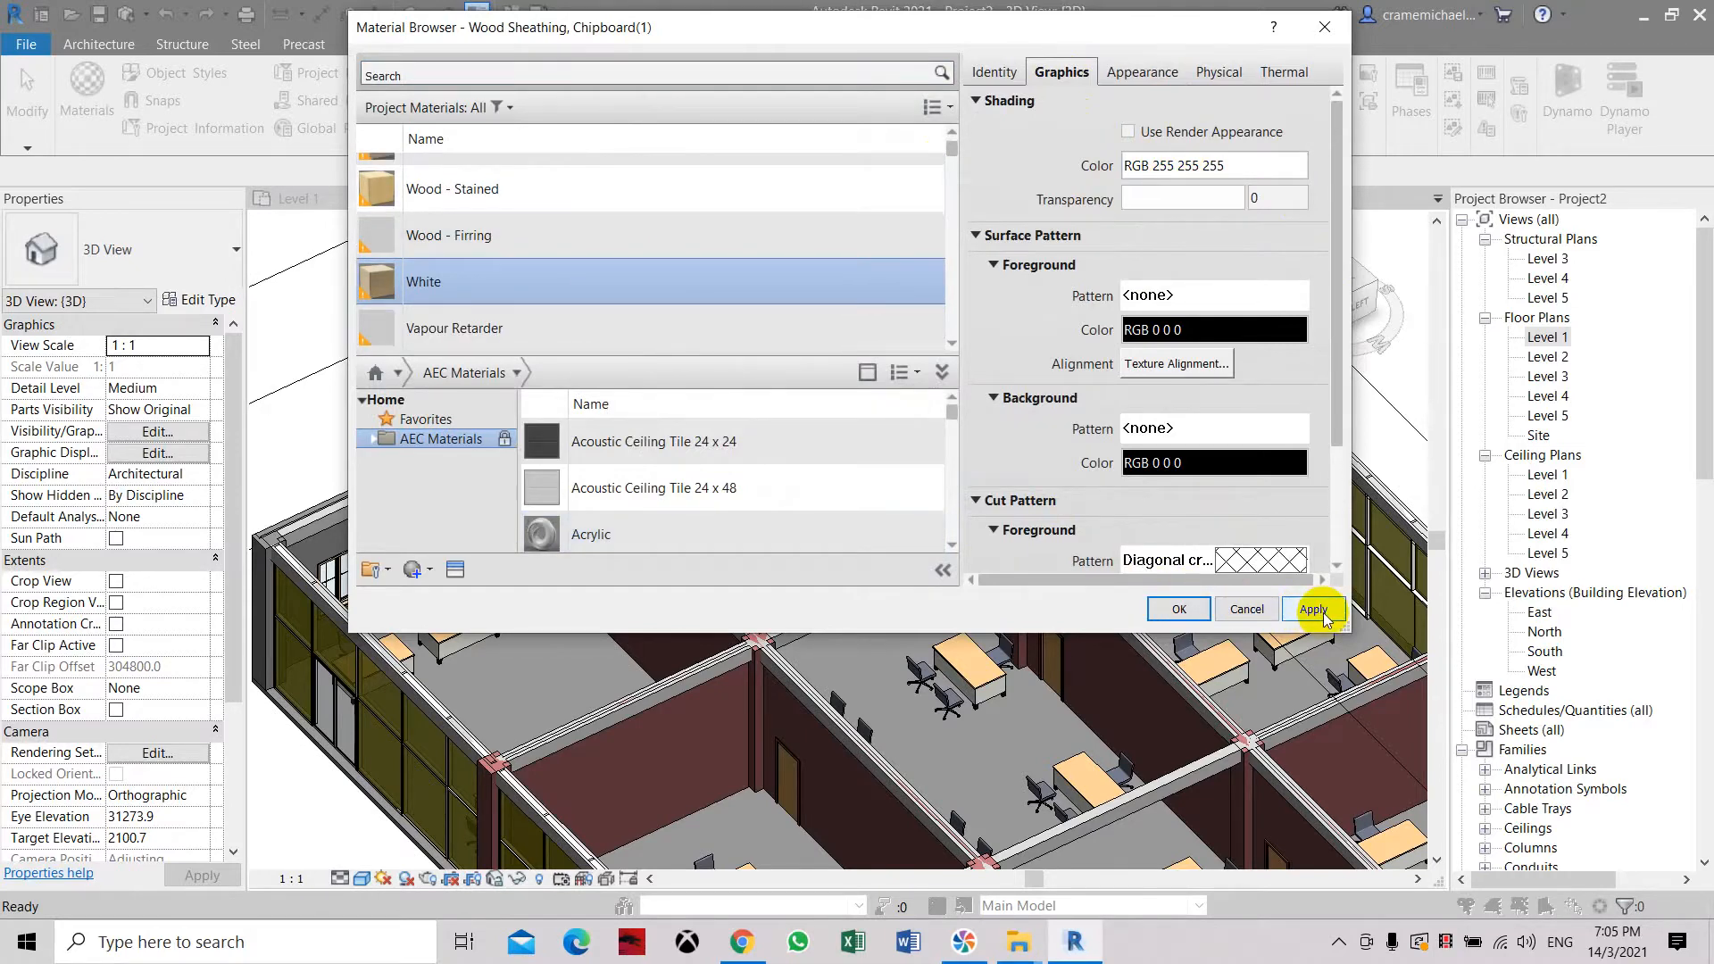
pyautogui.click(1313, 609)
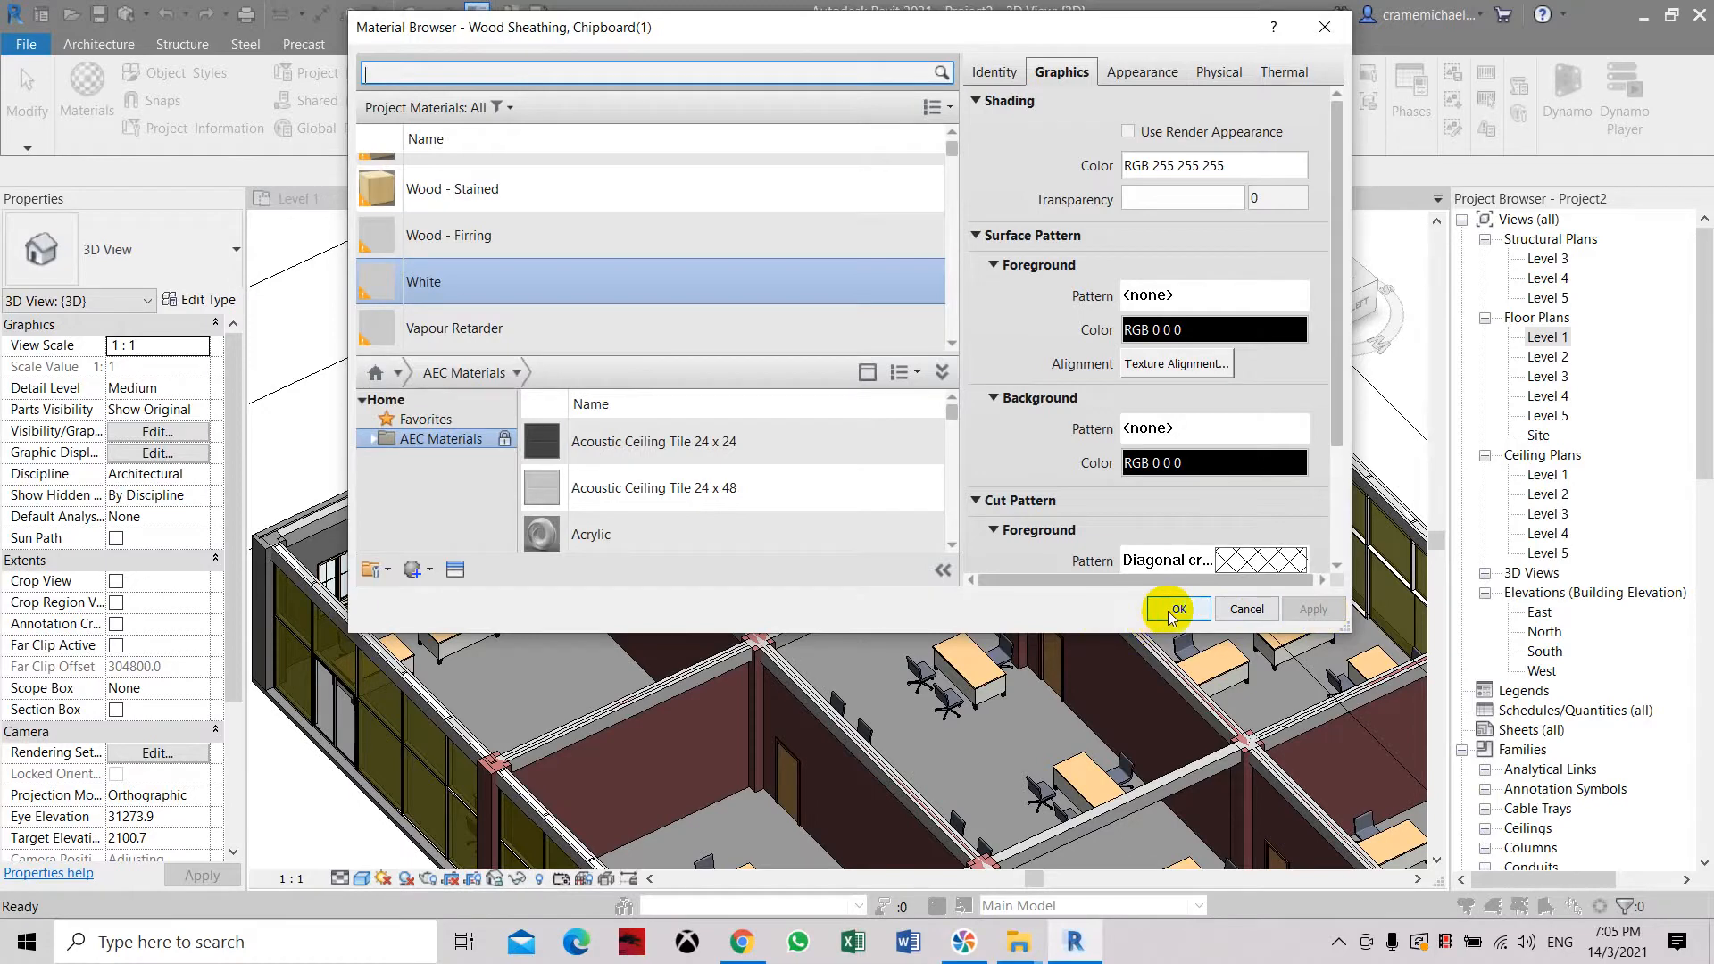
pyautogui.click(1174, 608)
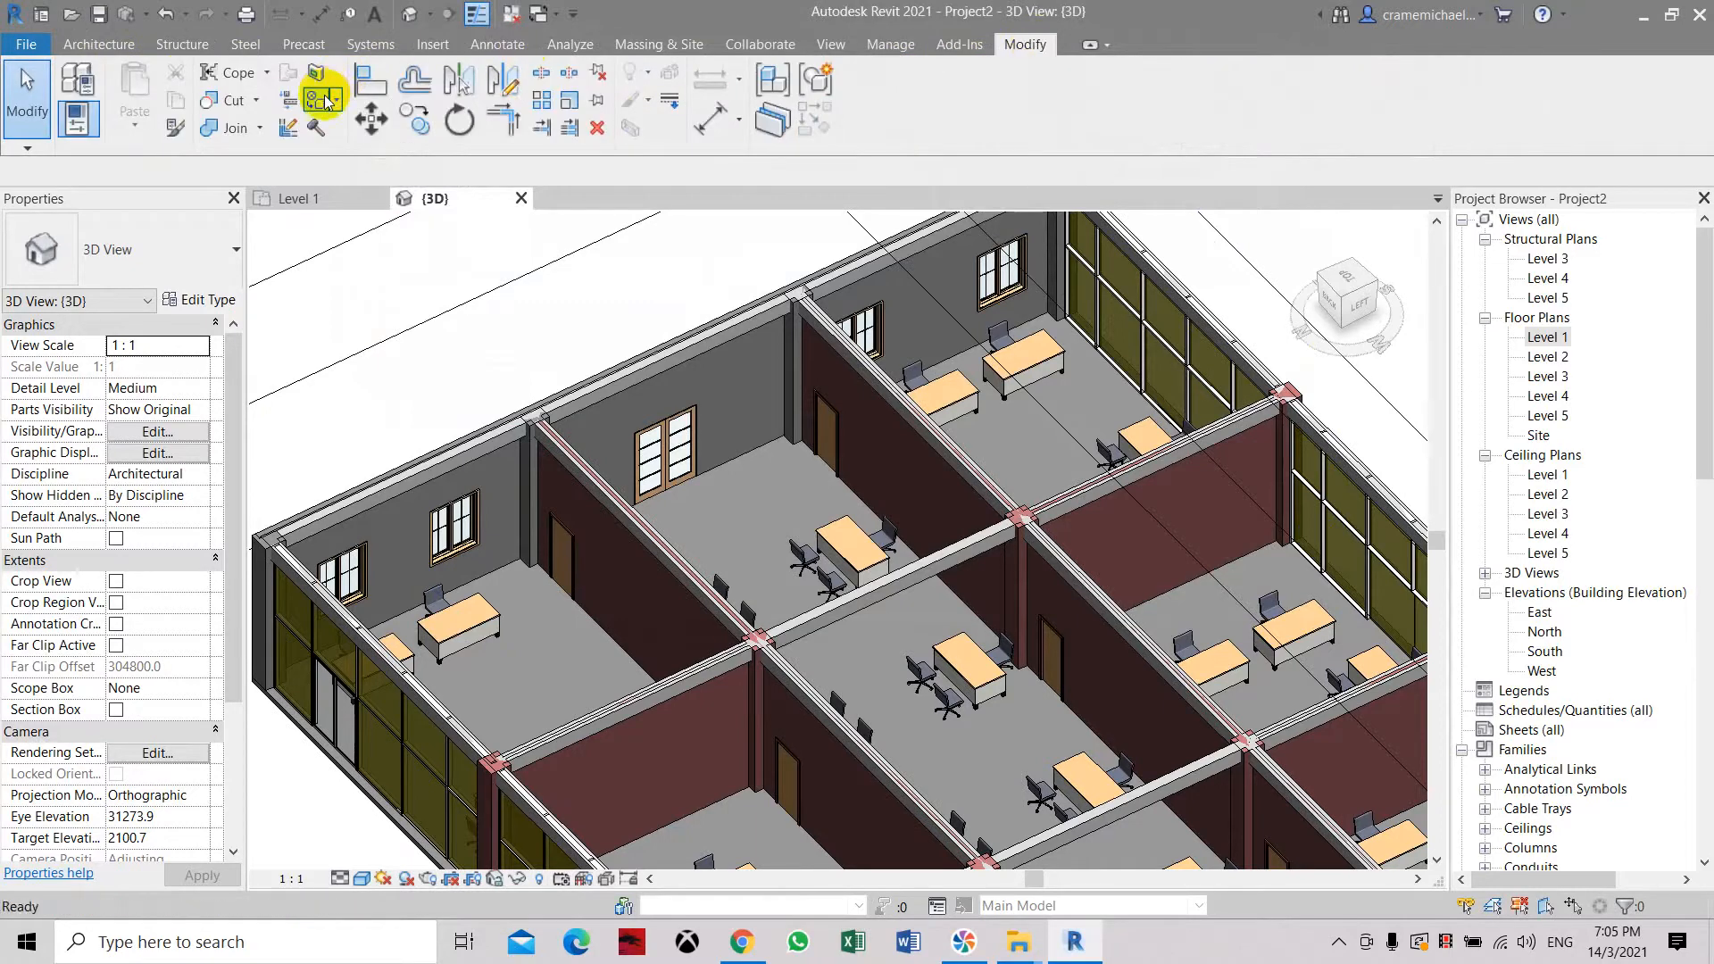
pyautogui.click(317, 99)
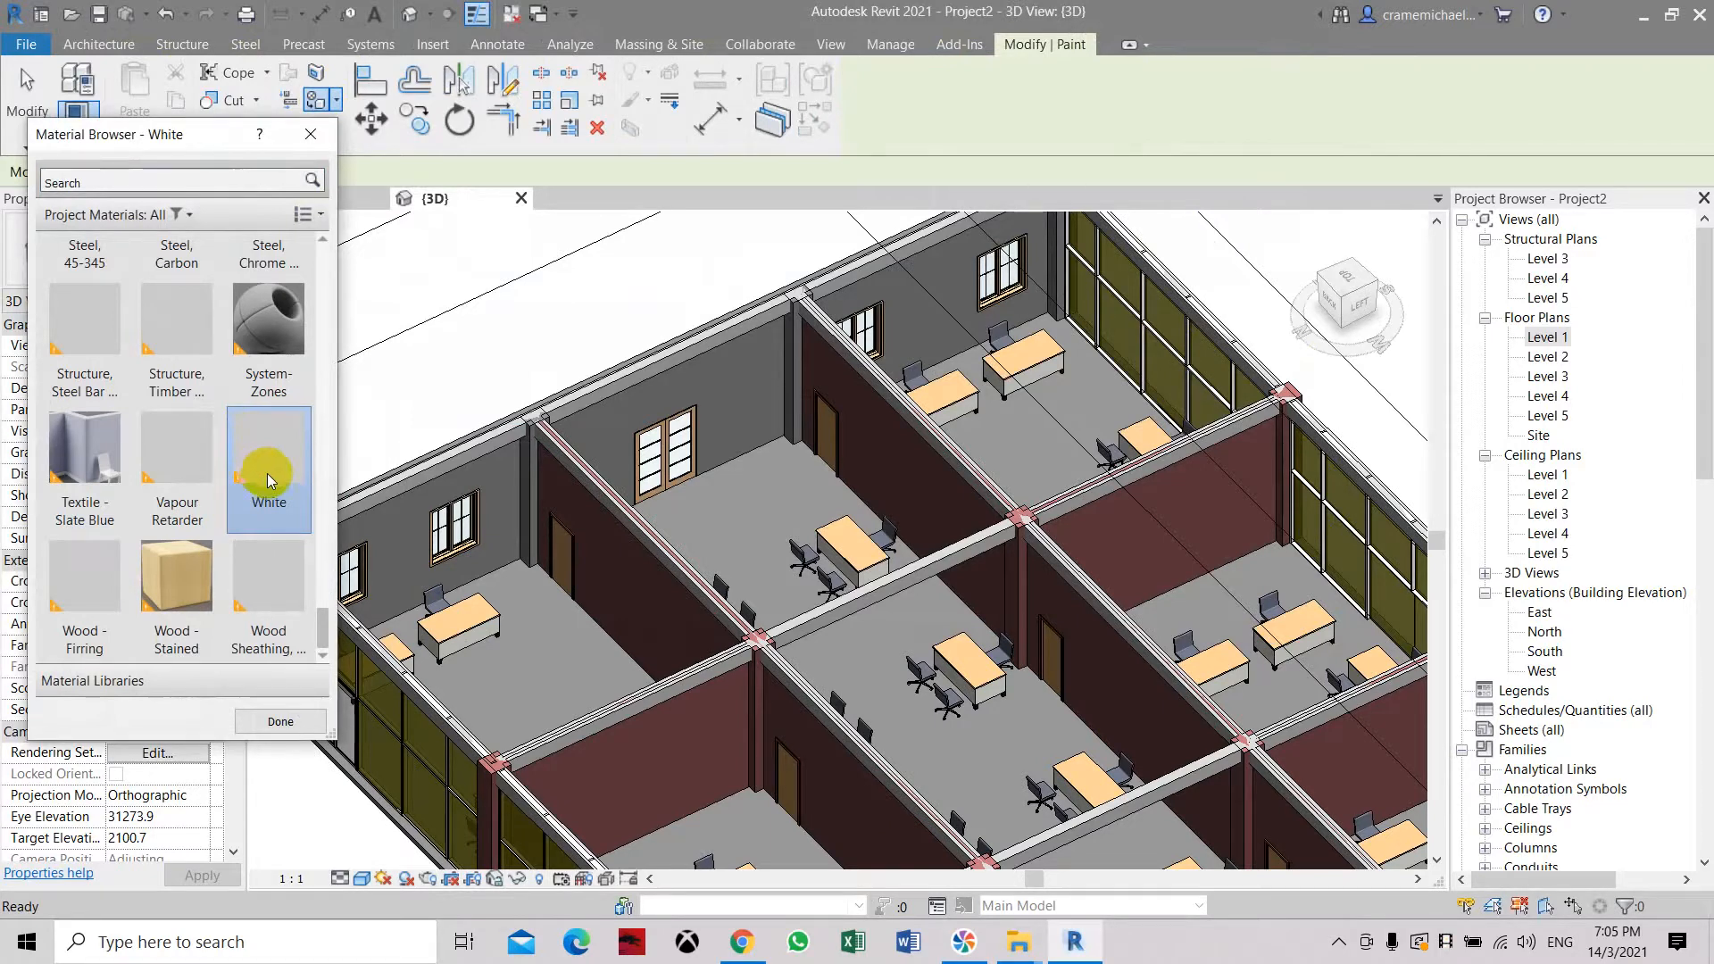
pyautogui.moveTo(773, 423)
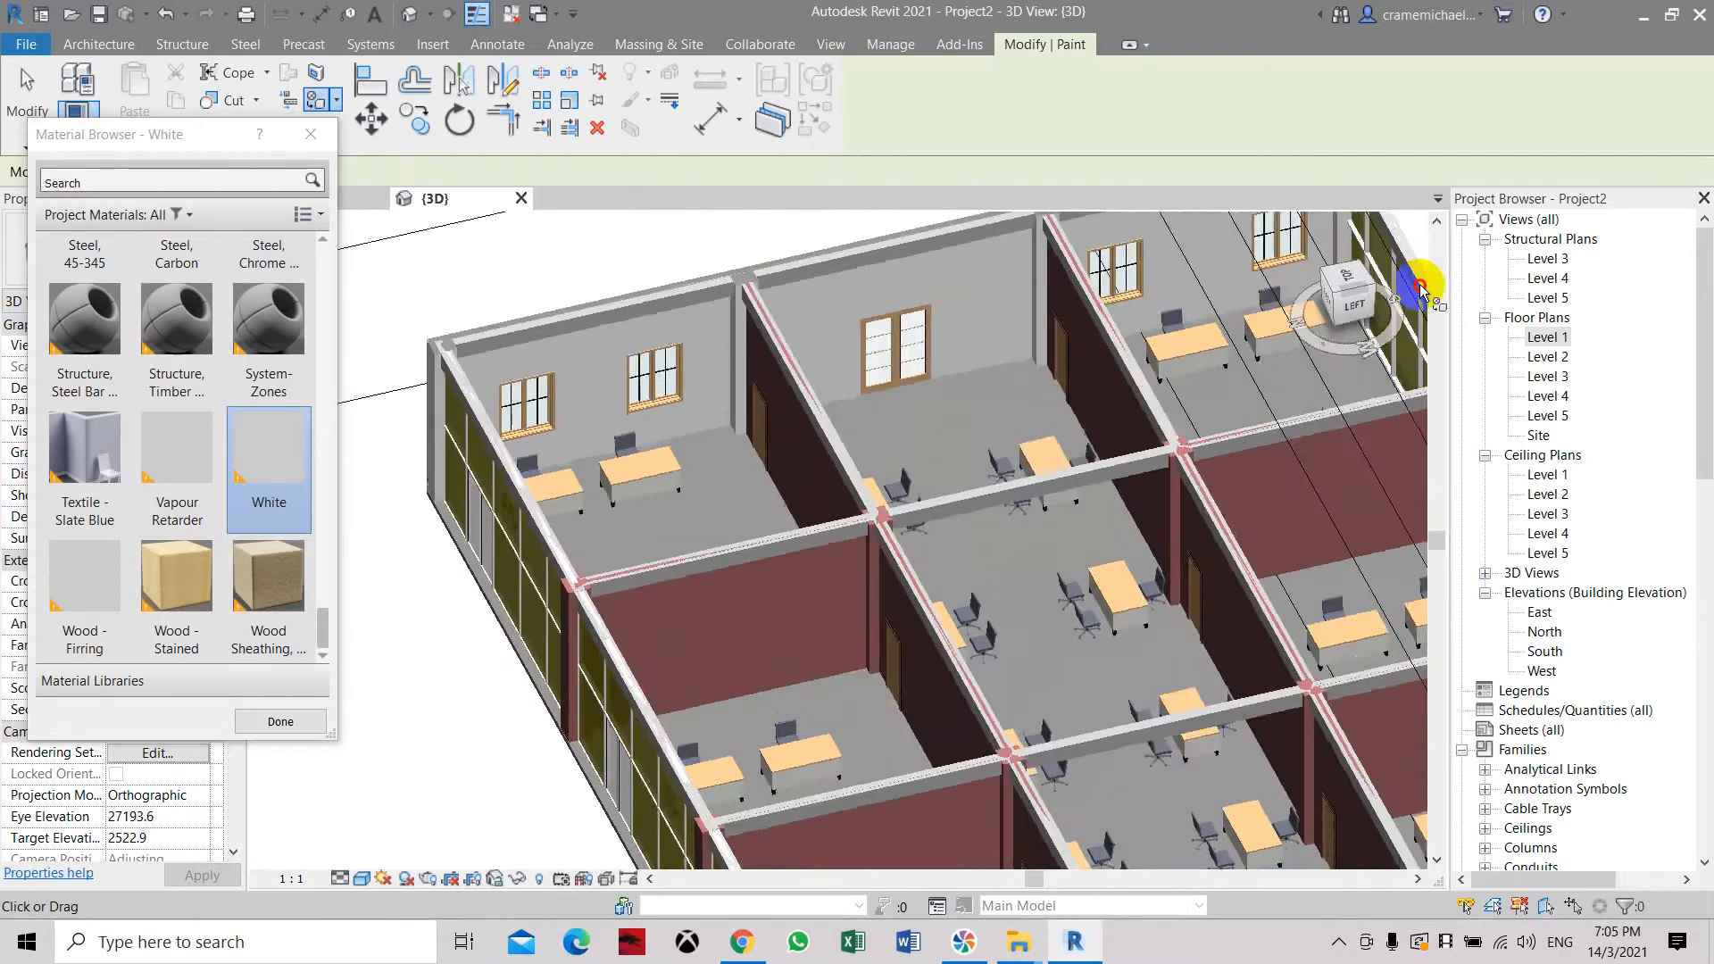
pyautogui.click(361, 877)
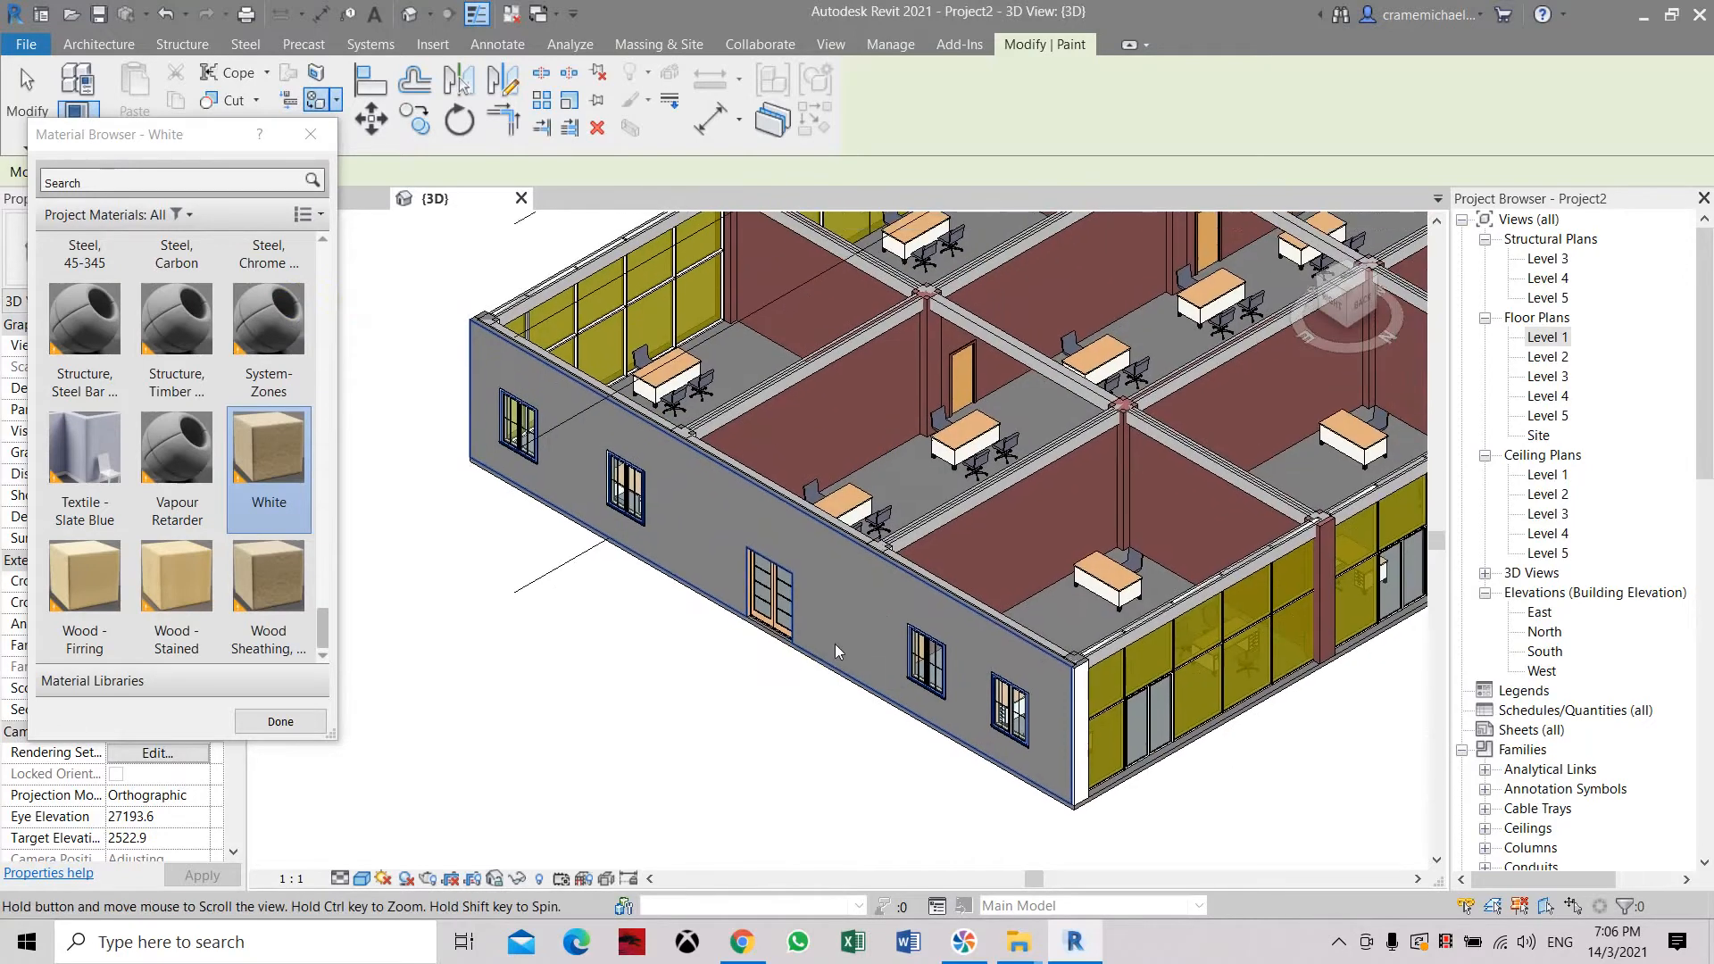
pyautogui.moveTo(837, 644)
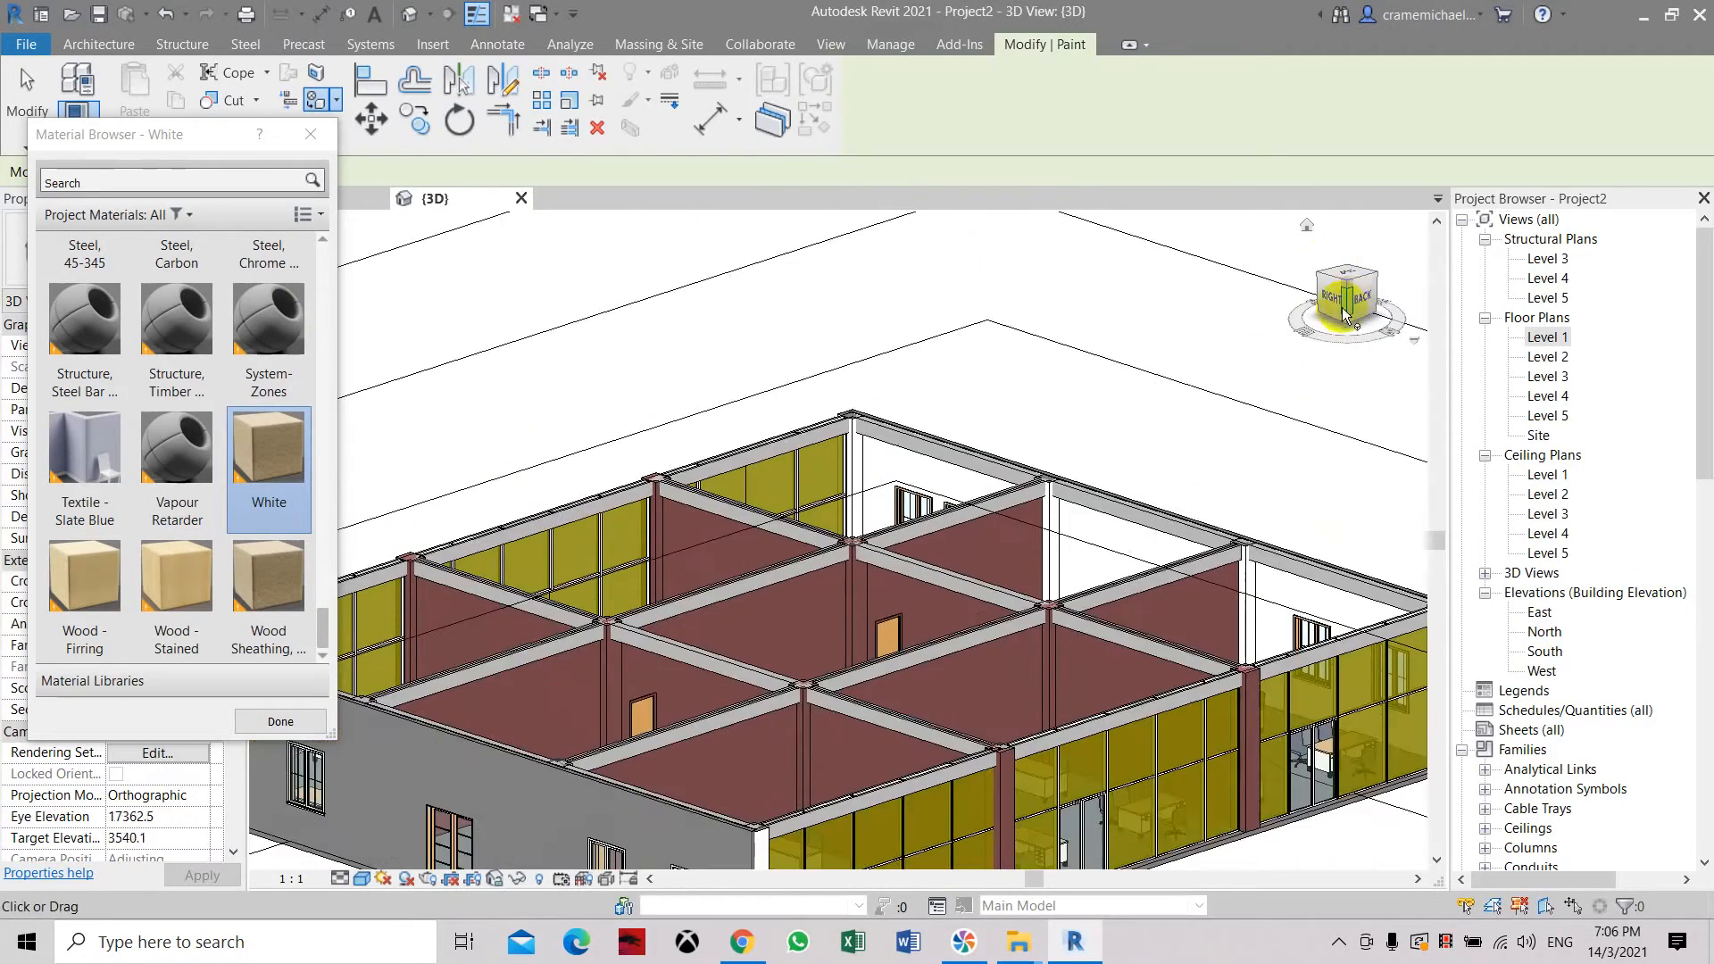
pyautogui.moveTo(1344, 304); pyautogui.dragTo(1290, 360)
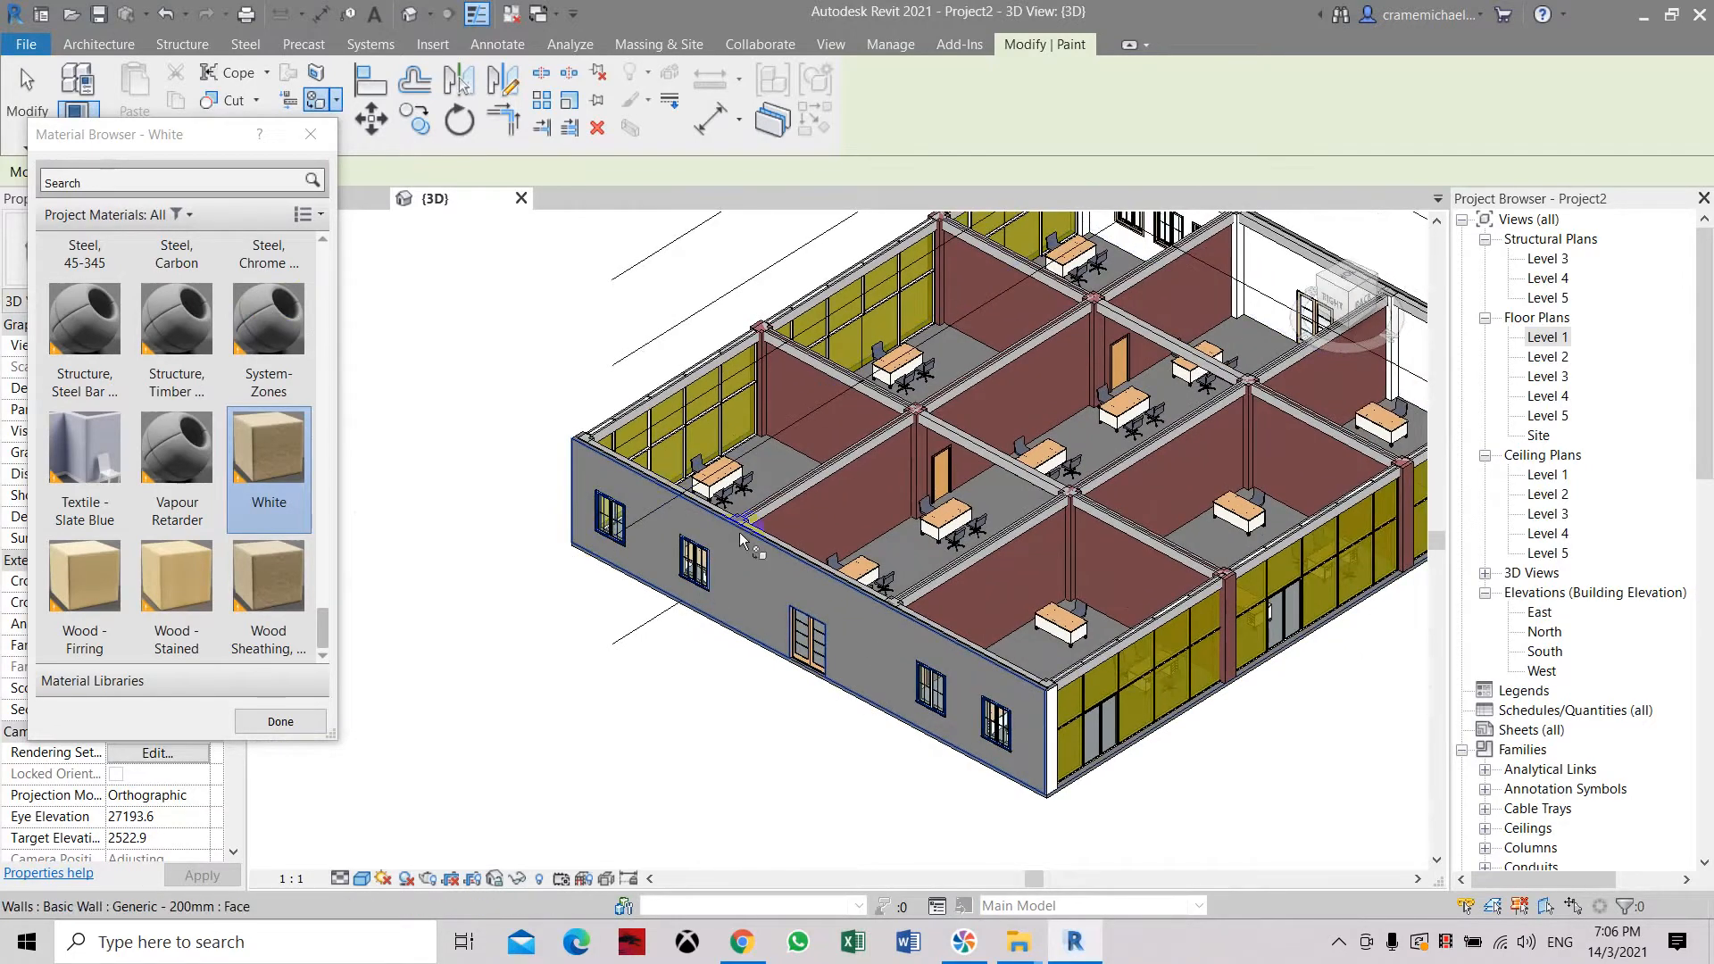
pyautogui.moveTo(1099, 748)
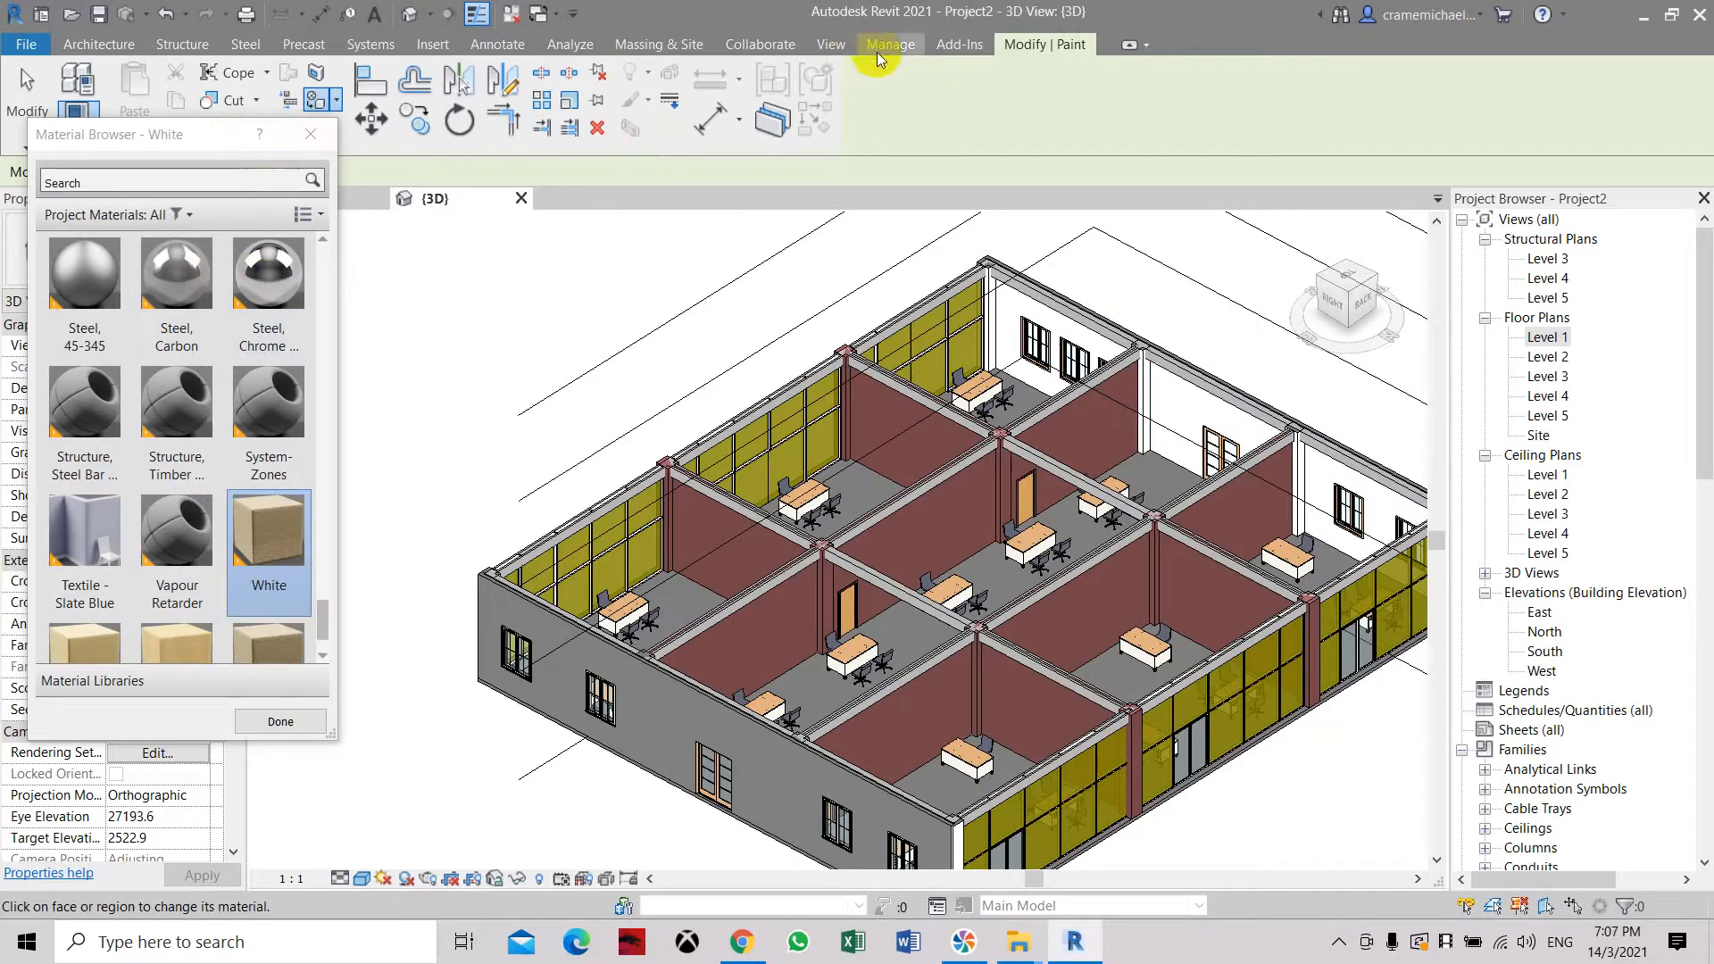
# - Duplicate White as 'Green' with light green shading RGB 138 255 138 and close
pyautogui.click(890, 44)
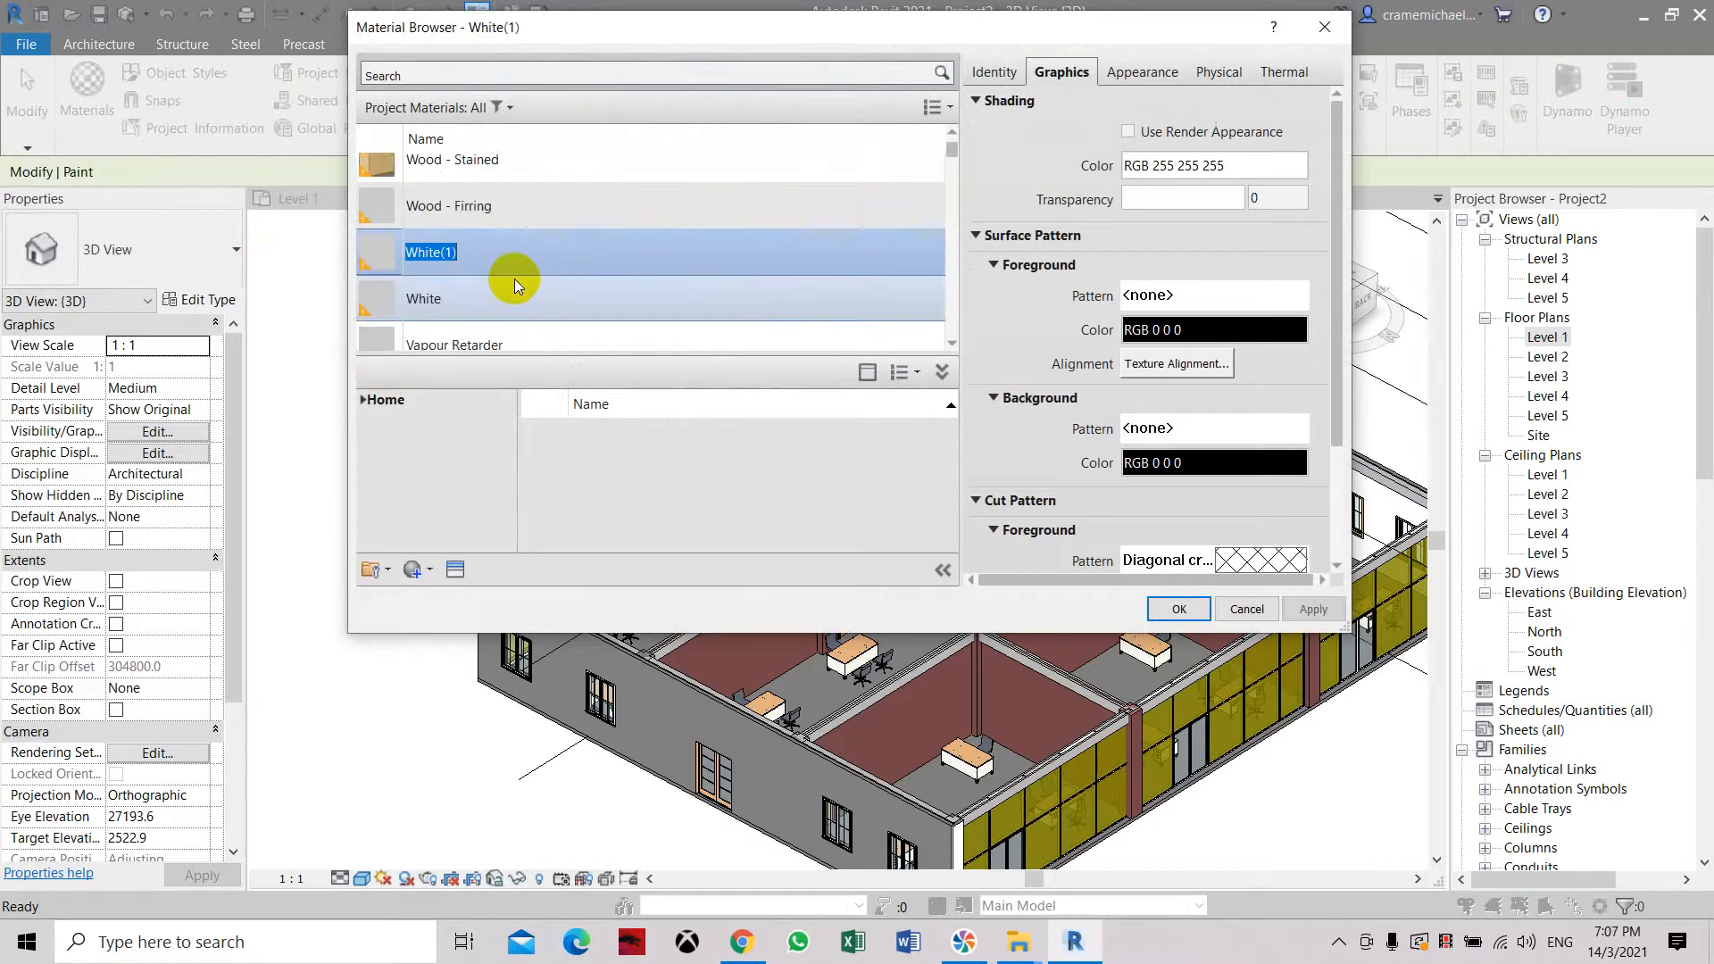
pyautogui.write('Green')
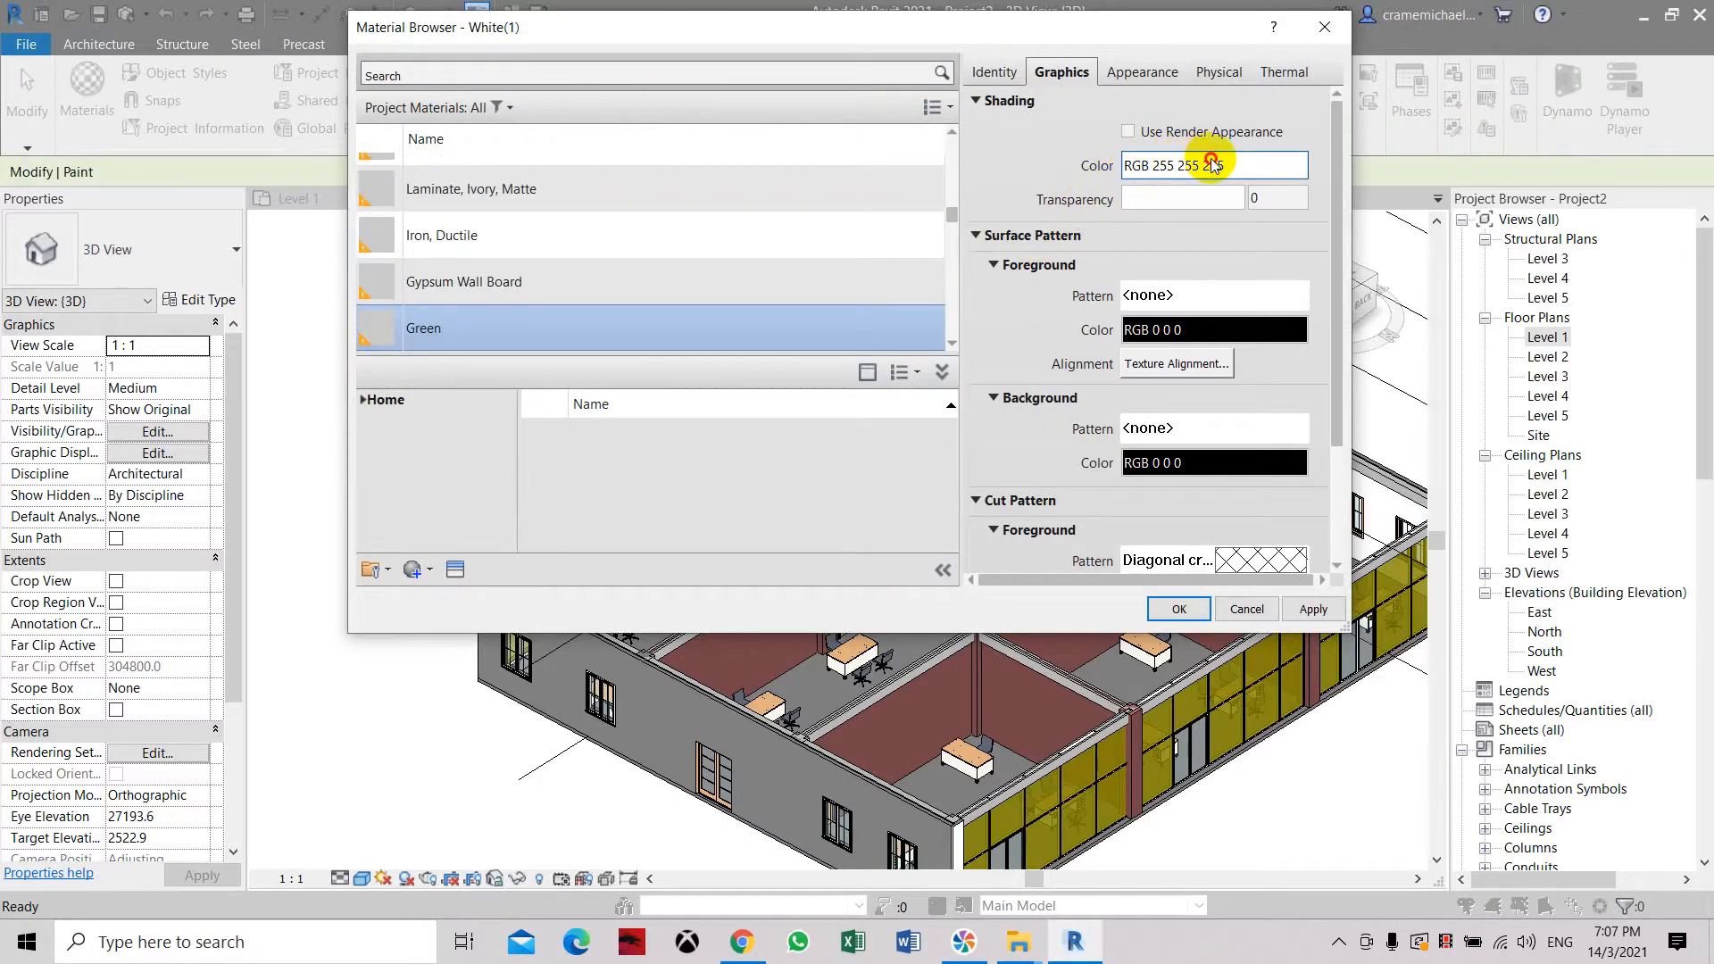
pyautogui.click(1211, 165)
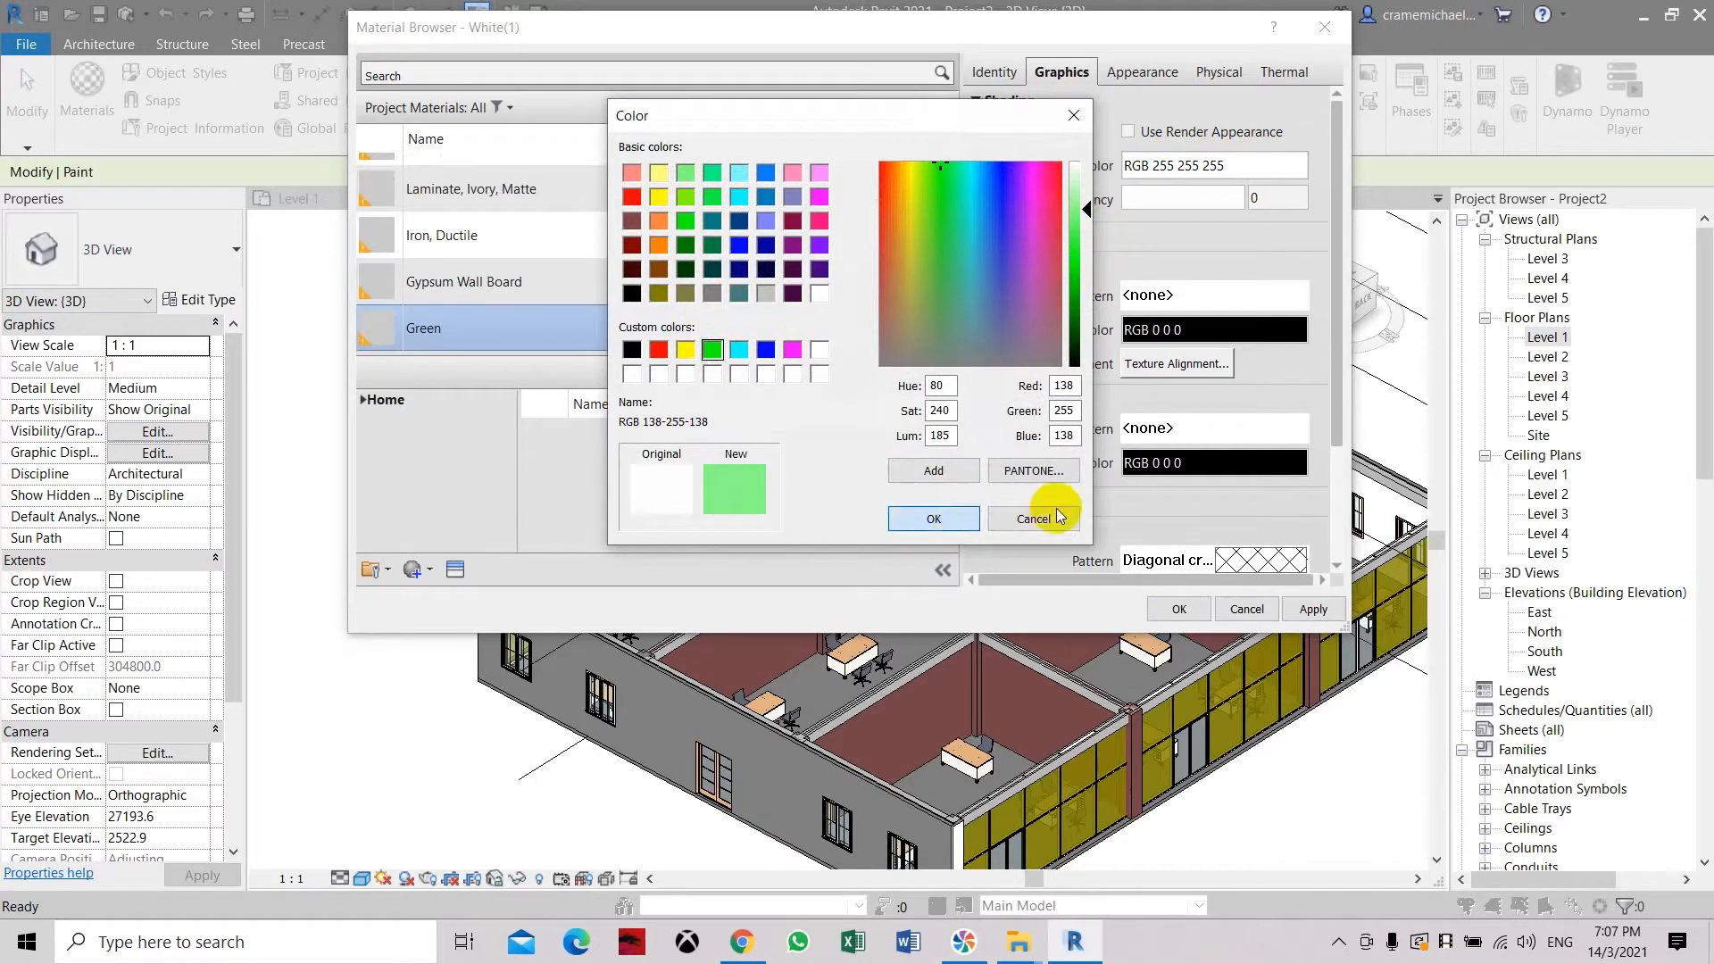
pyautogui.click(934, 518)
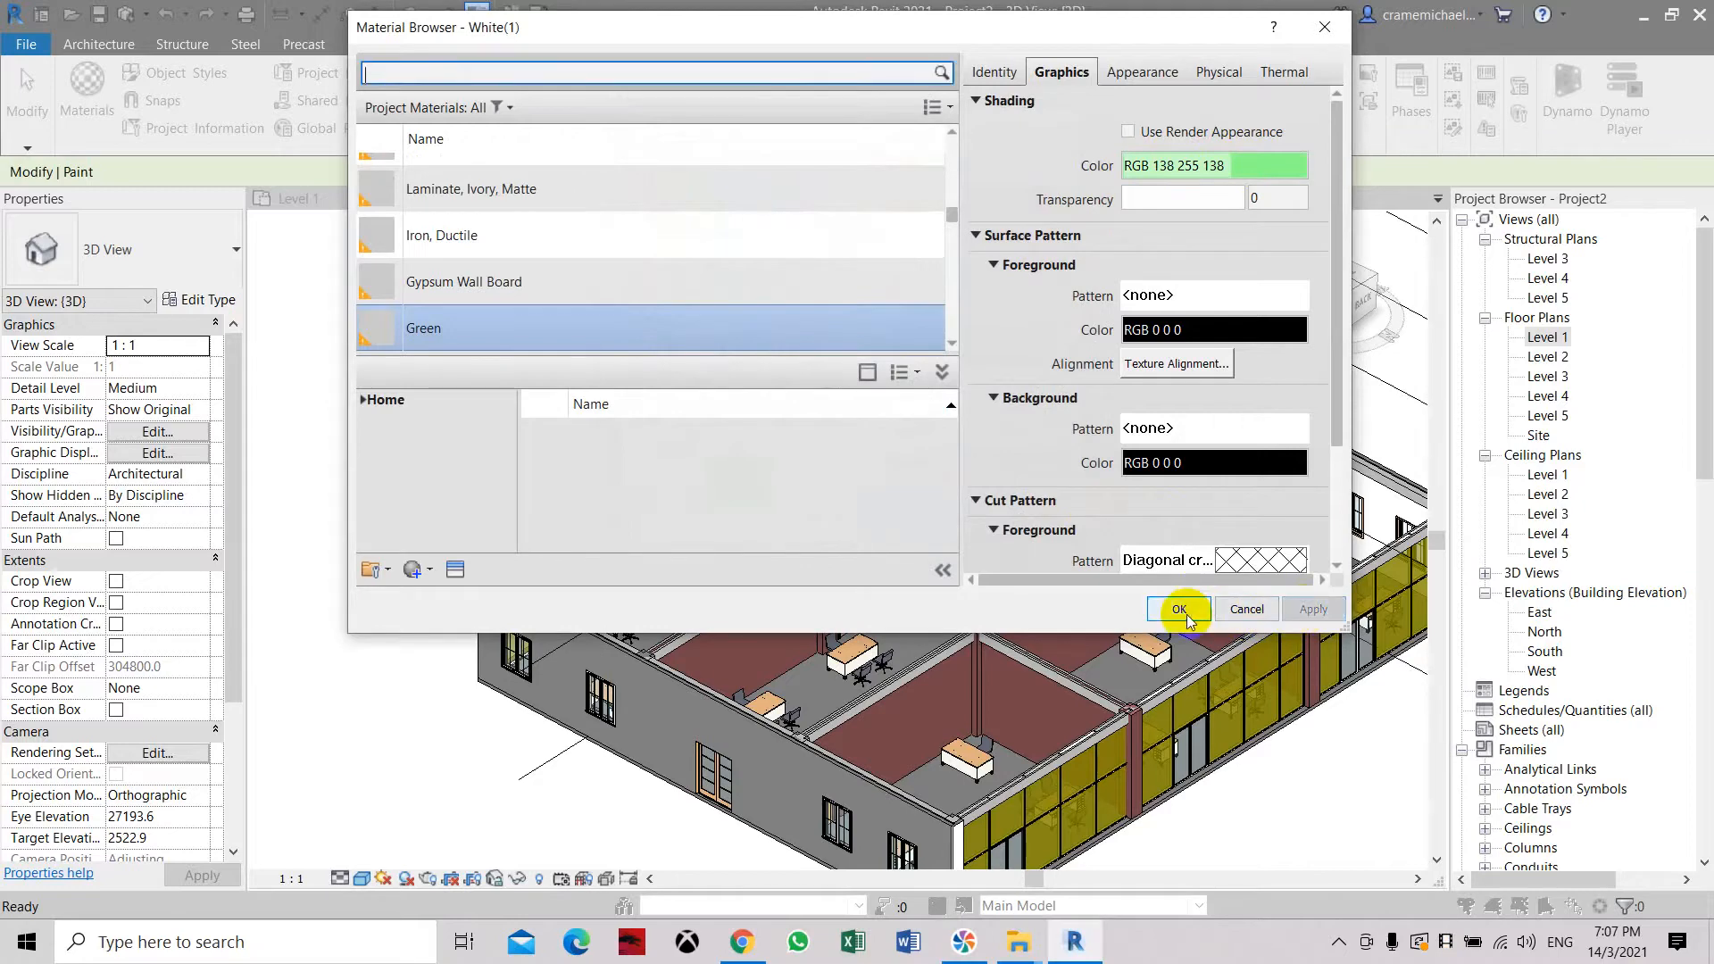
pyautogui.click(1178, 609)
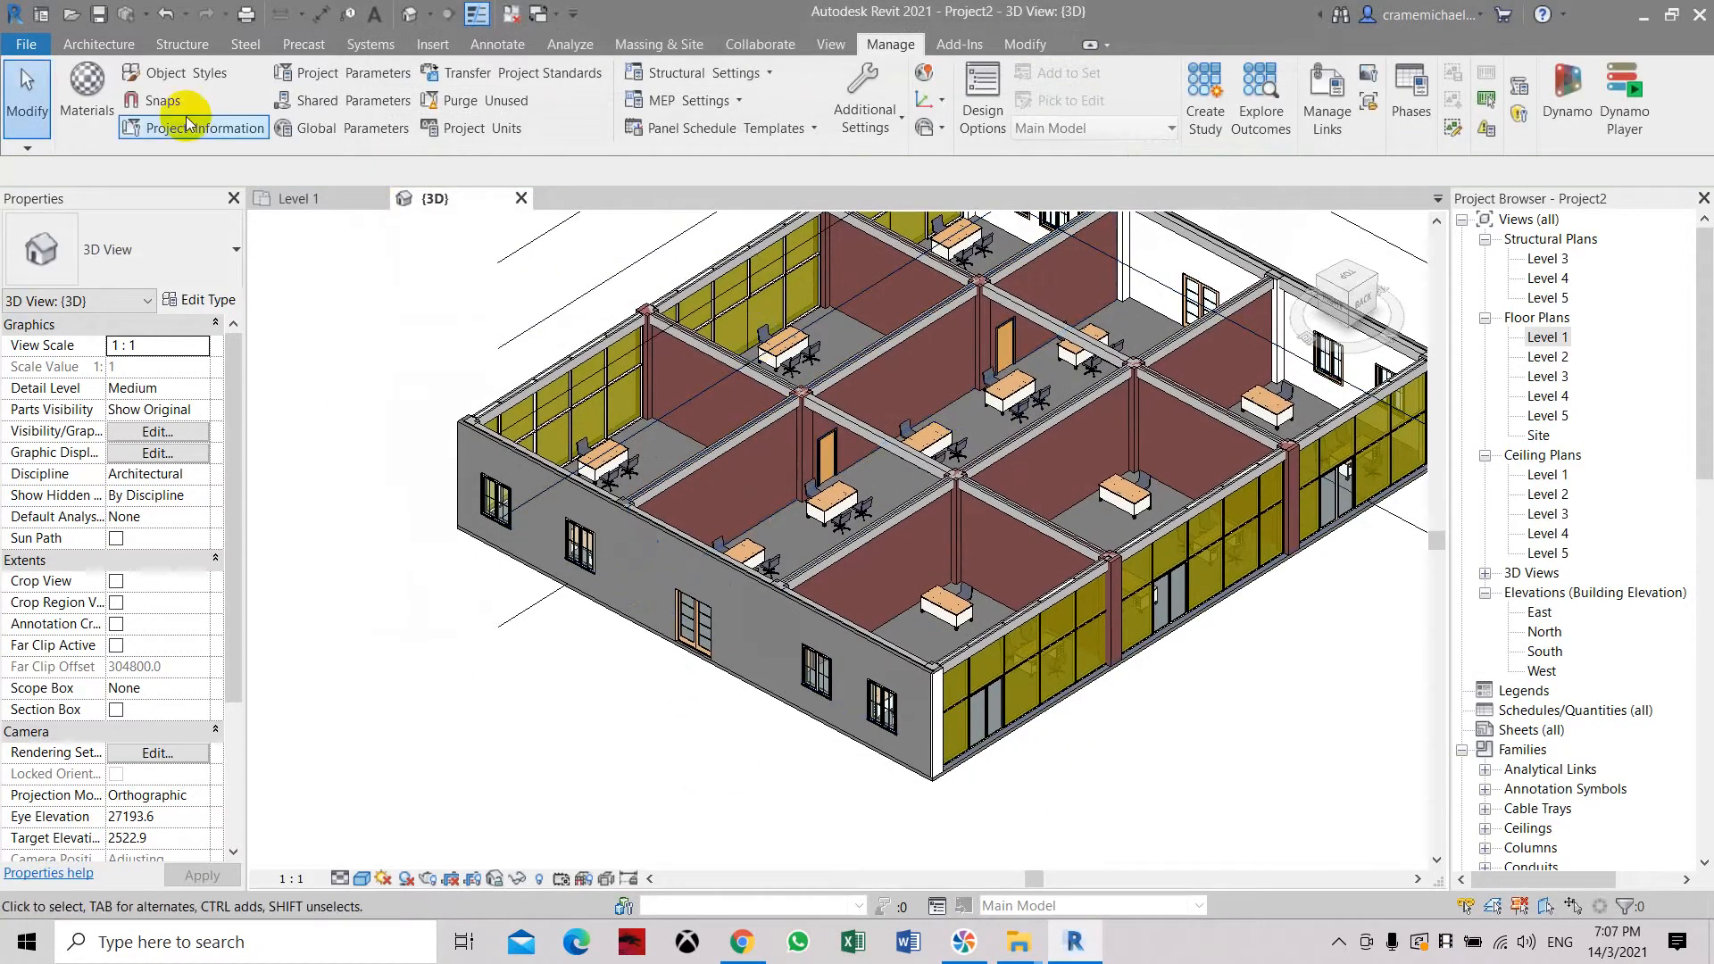
# - With the Paint tool and Green selected, paint the front and adjacent exterior wall faces
pyautogui.click(1023, 45)
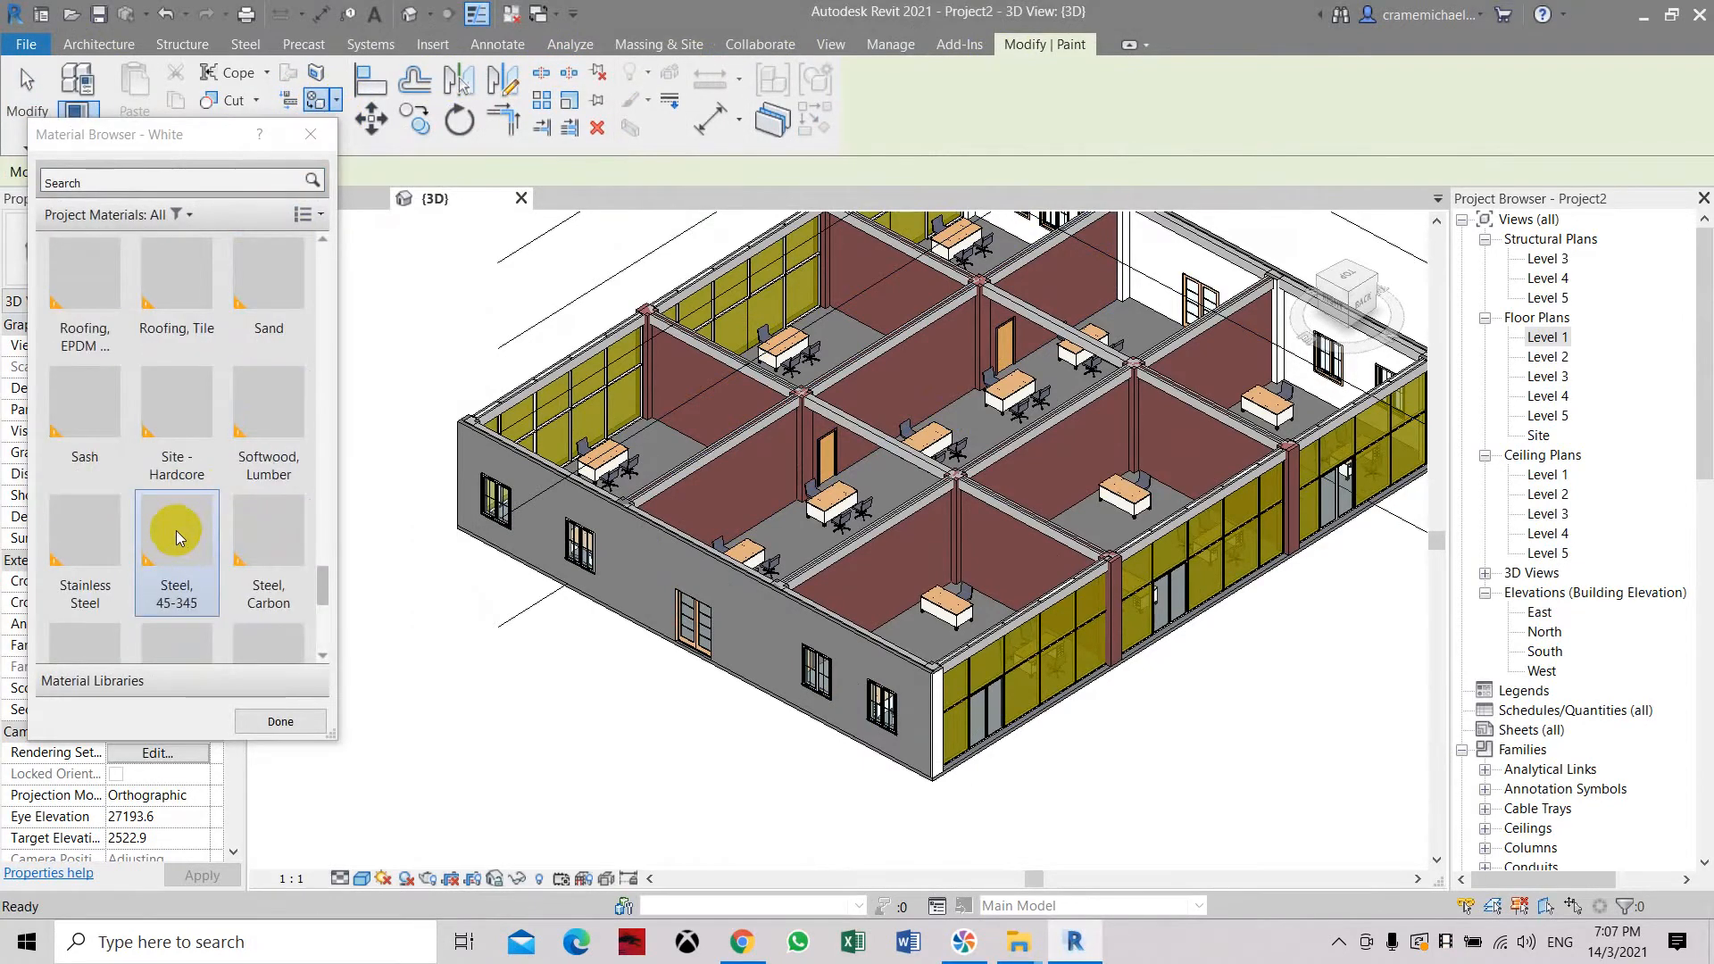
pyautogui.scroll(-3)
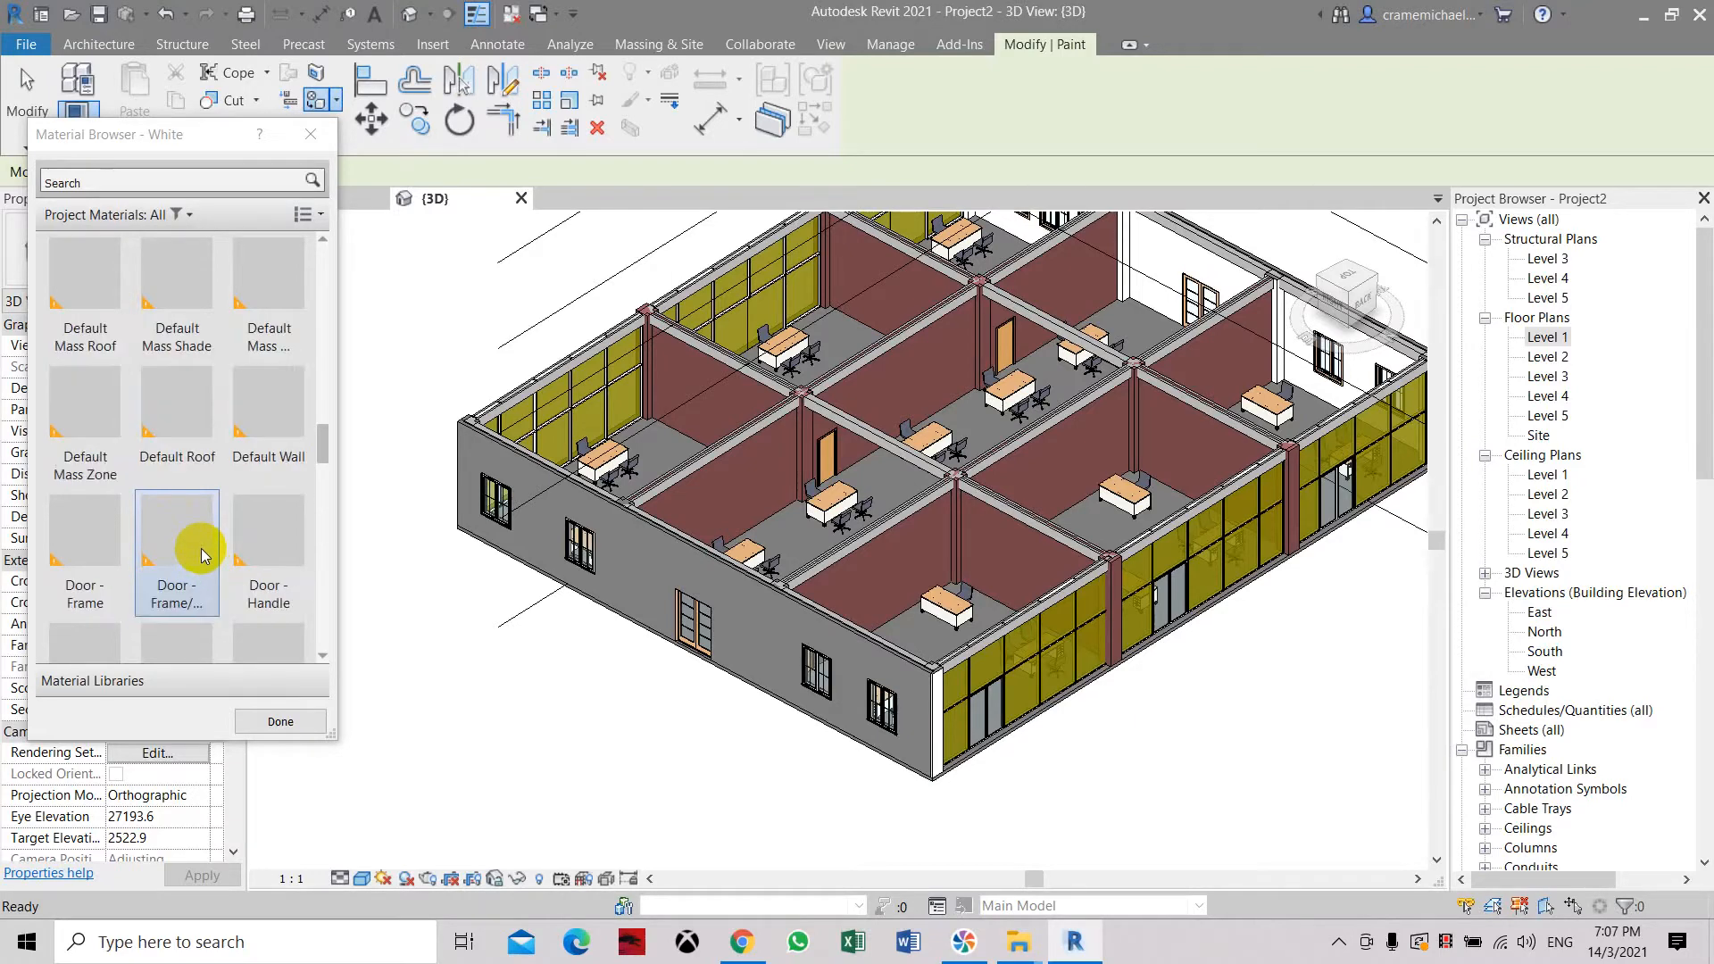
pyautogui.click(84, 530)
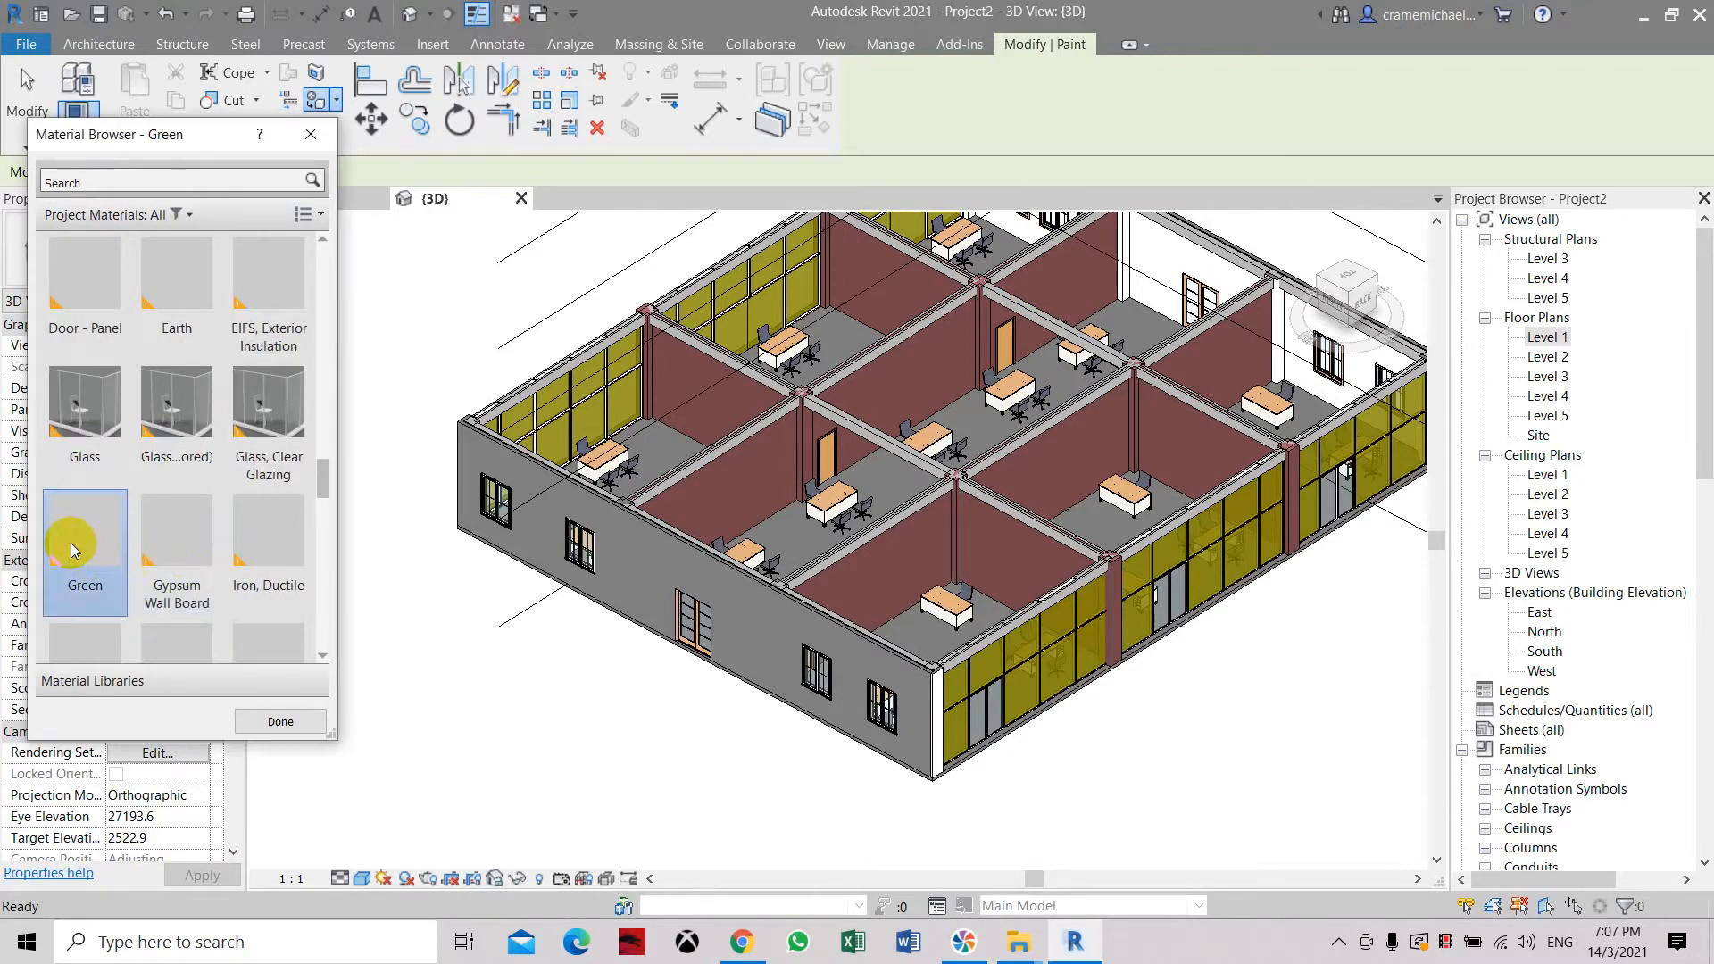
pyautogui.scroll(-3)
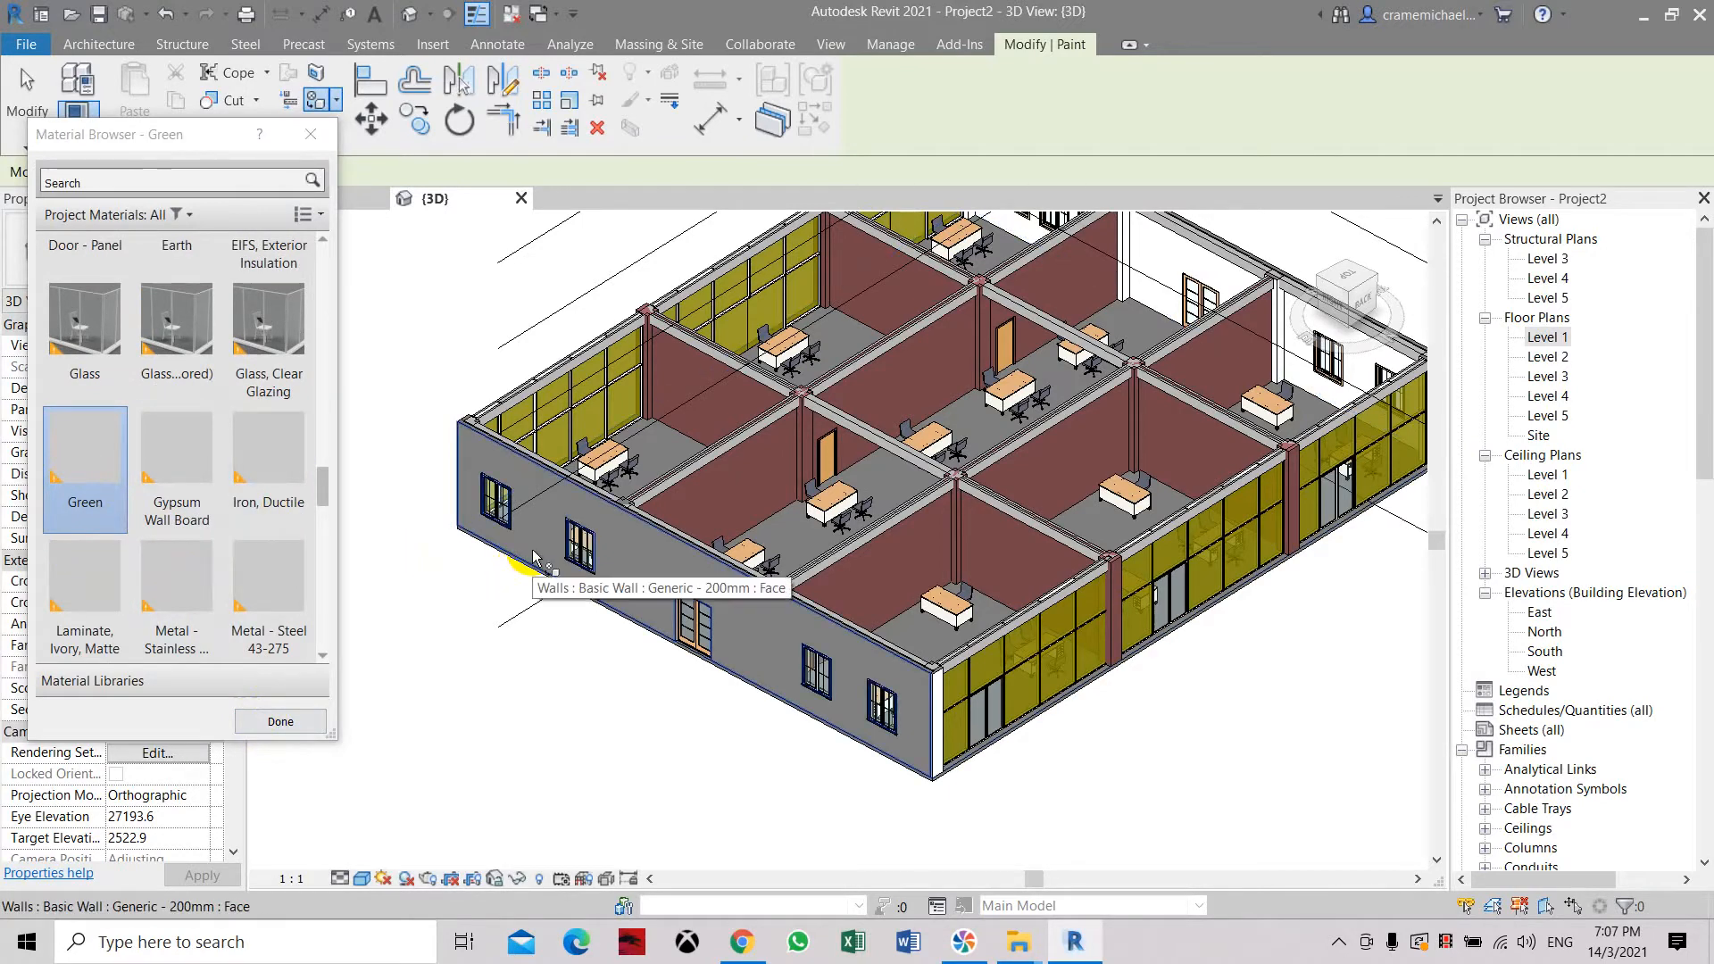
pyautogui.click(535, 557)
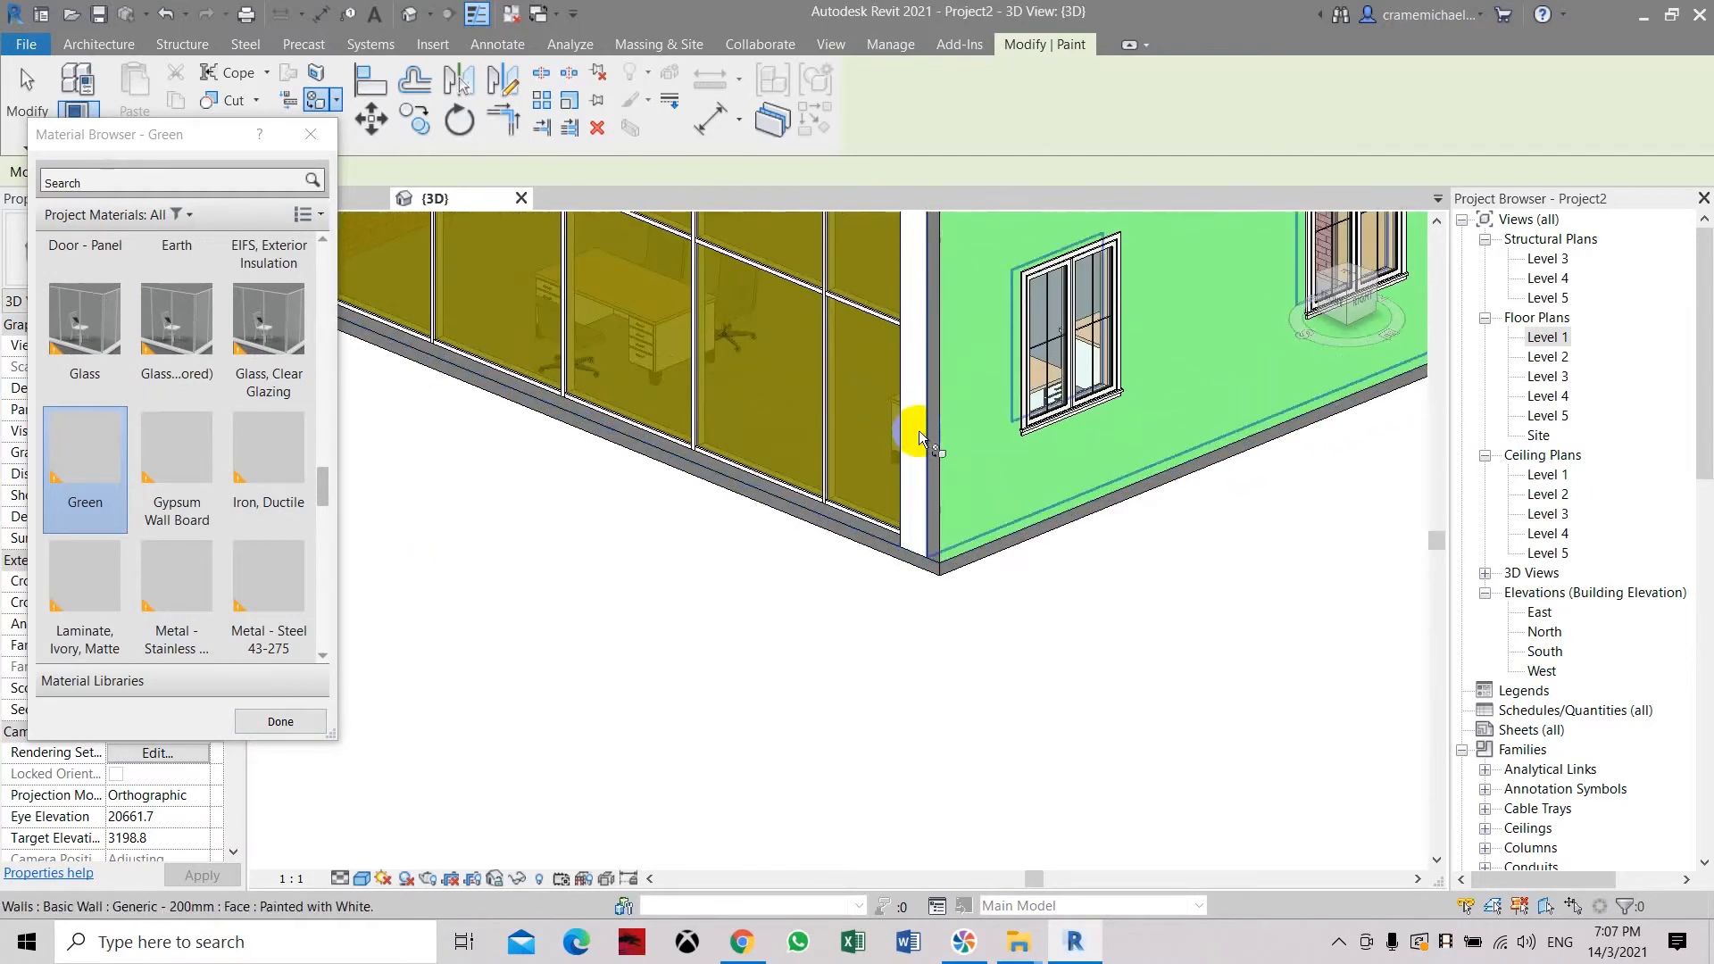
pyautogui.click(912, 432)
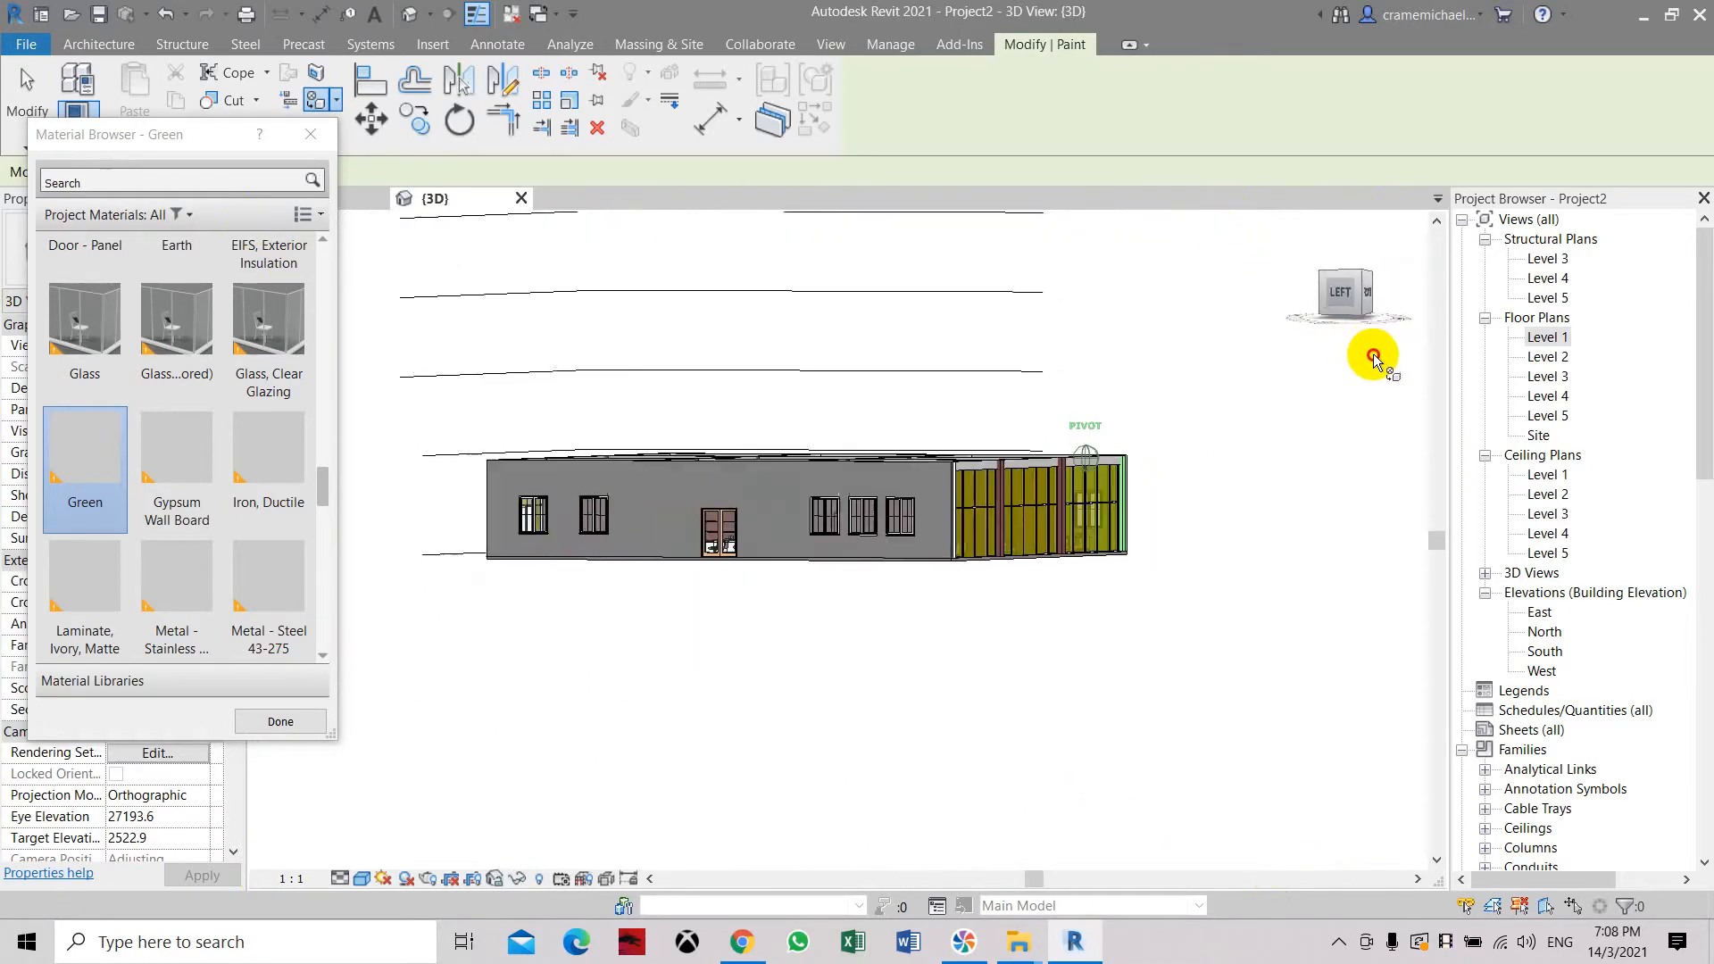
pyautogui.click(721, 508)
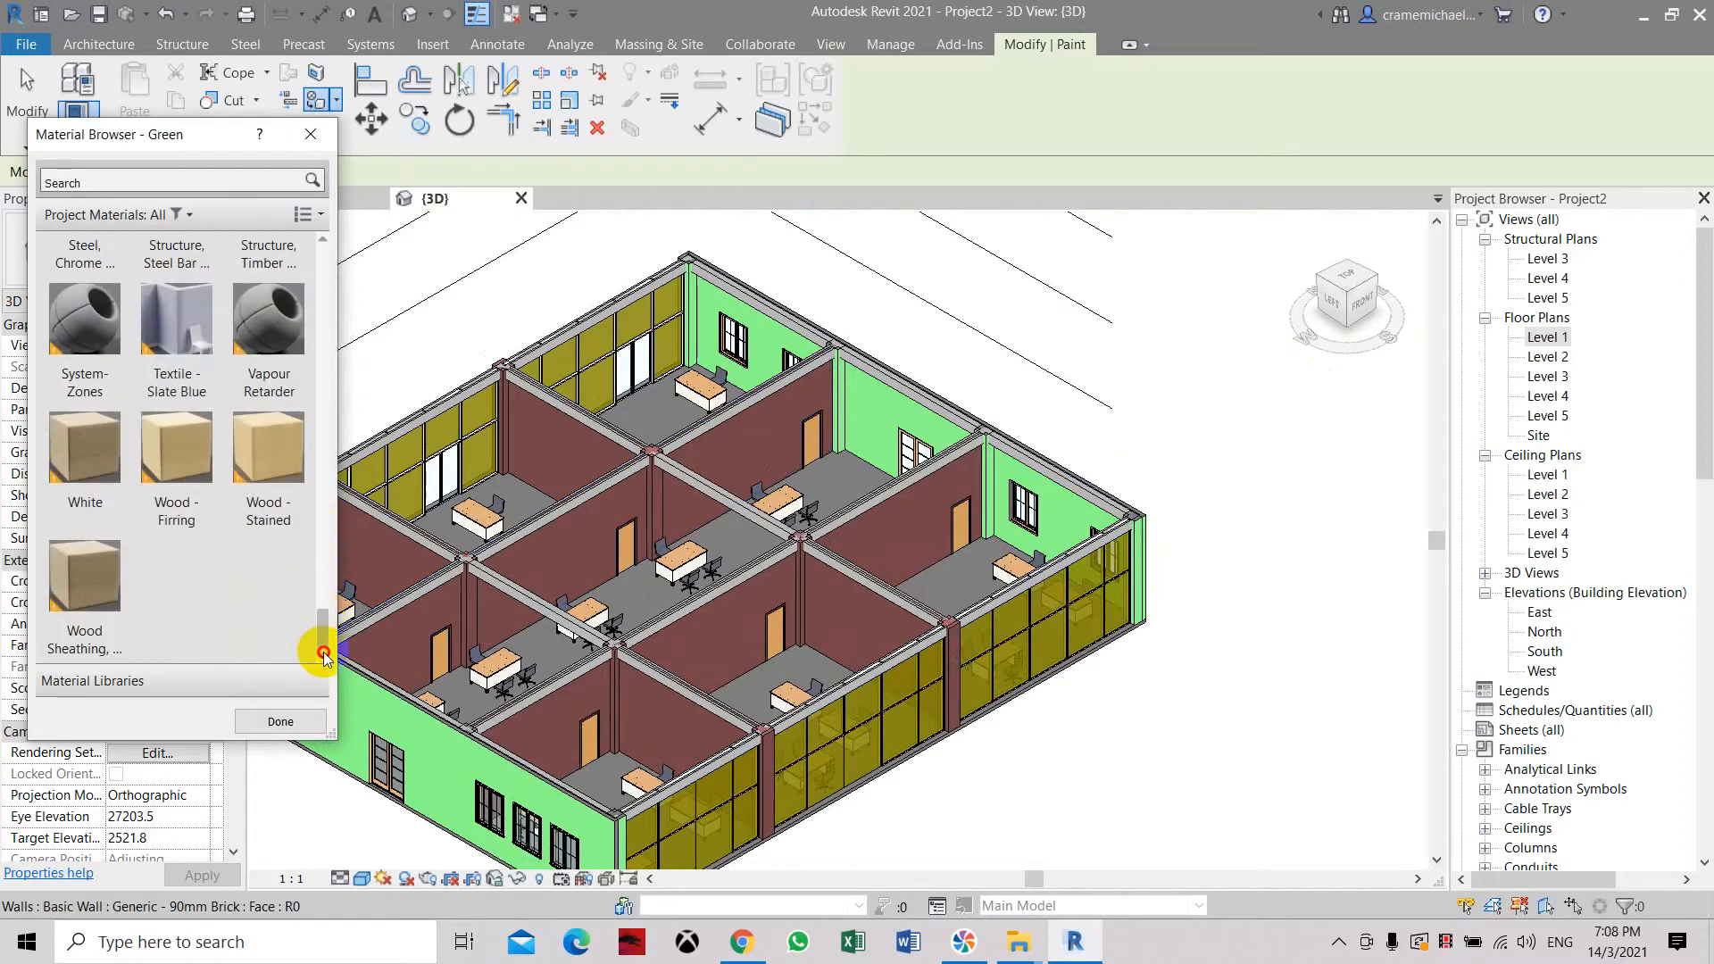
# - Select White in the Paint tool and paint the remaining maroon interior wall faces
pyautogui.click(84, 446)
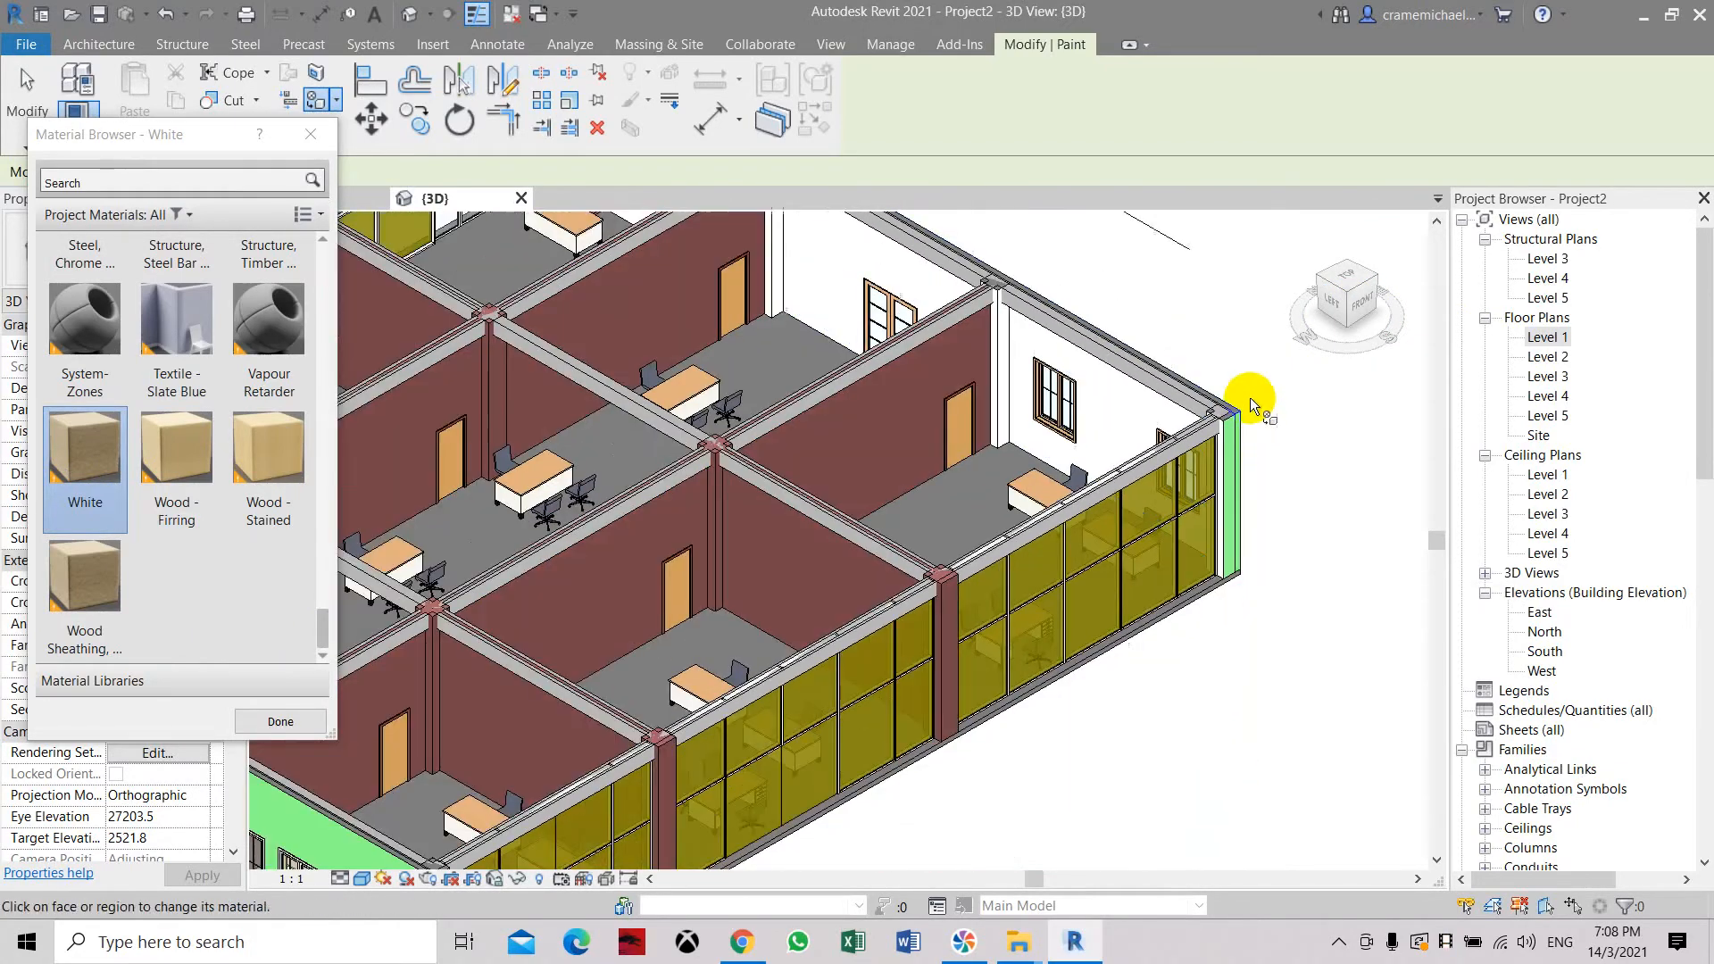
pyautogui.moveTo(1252, 394); pyautogui.dragTo(1404, 316)
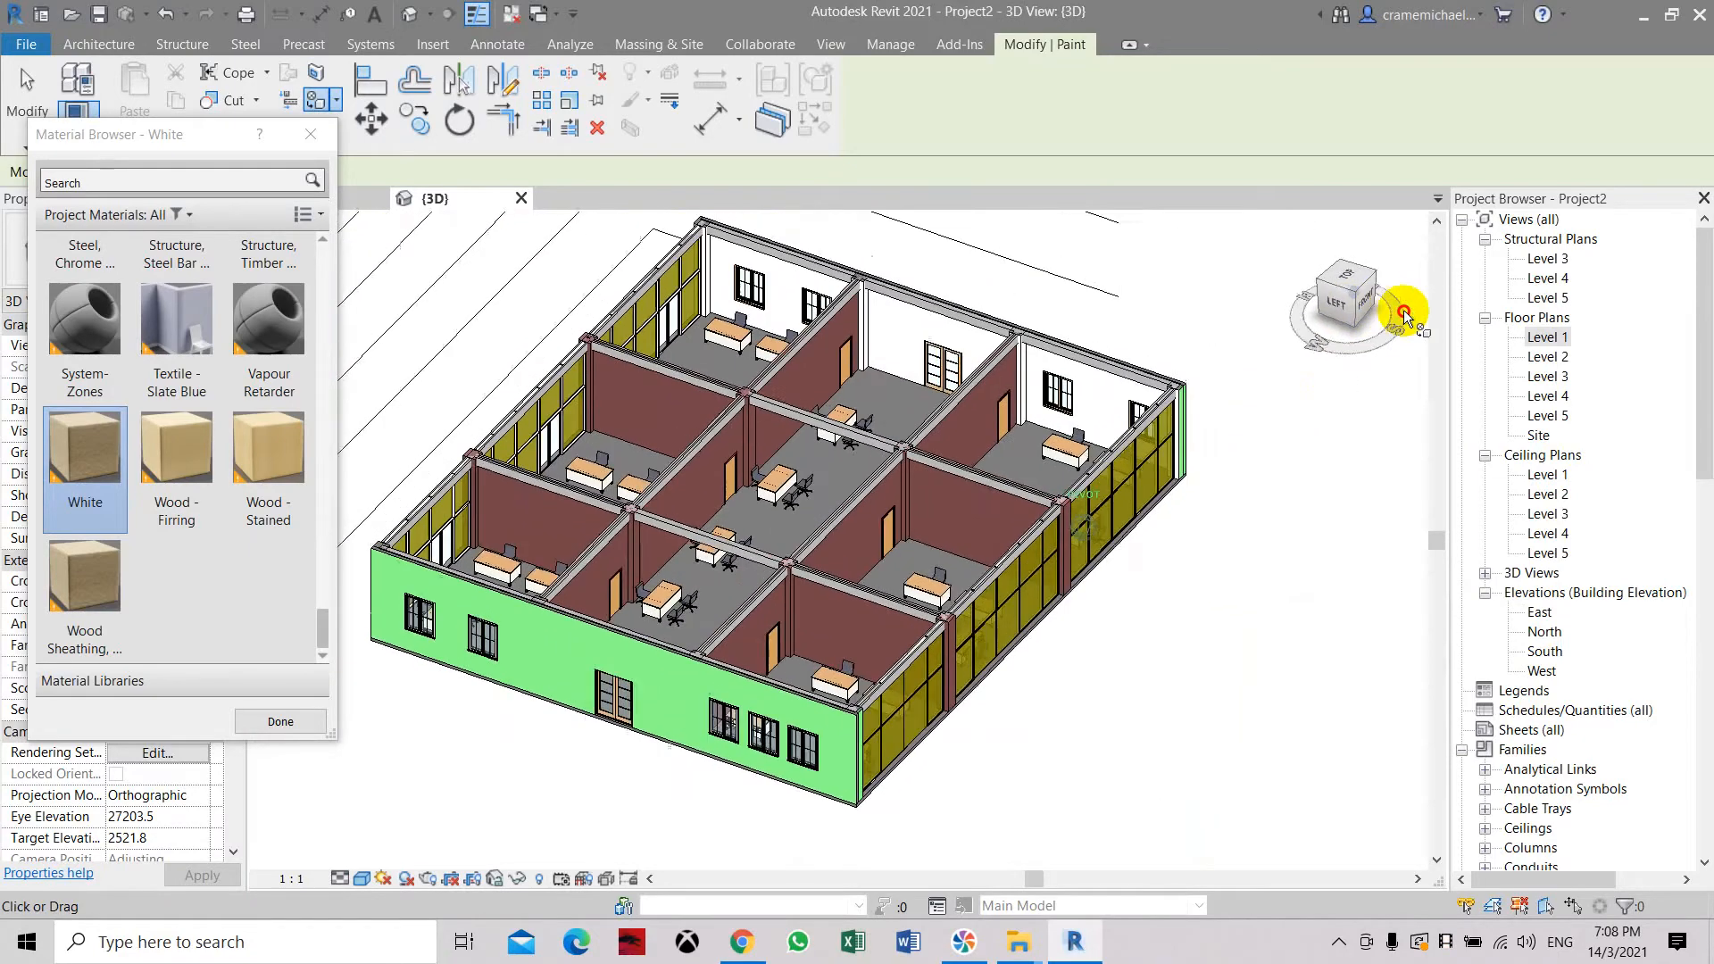
pyautogui.moveTo(1404, 315); pyautogui.dragTo(1253, 273)
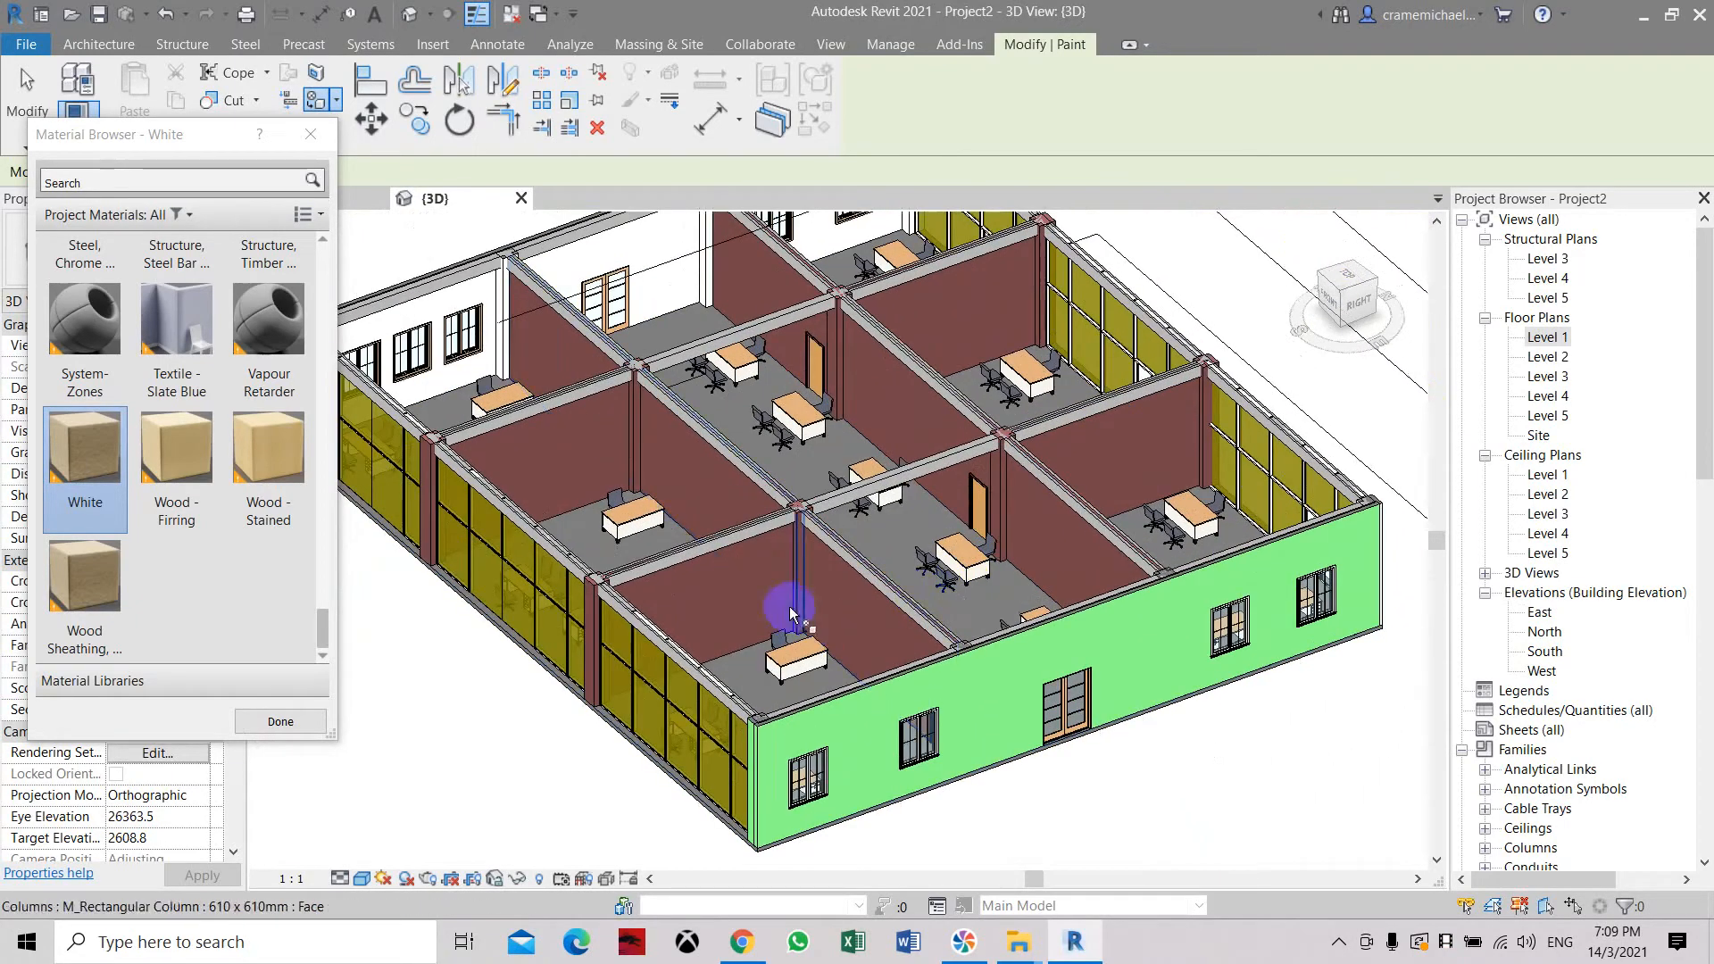
pyautogui.moveTo(667, 612)
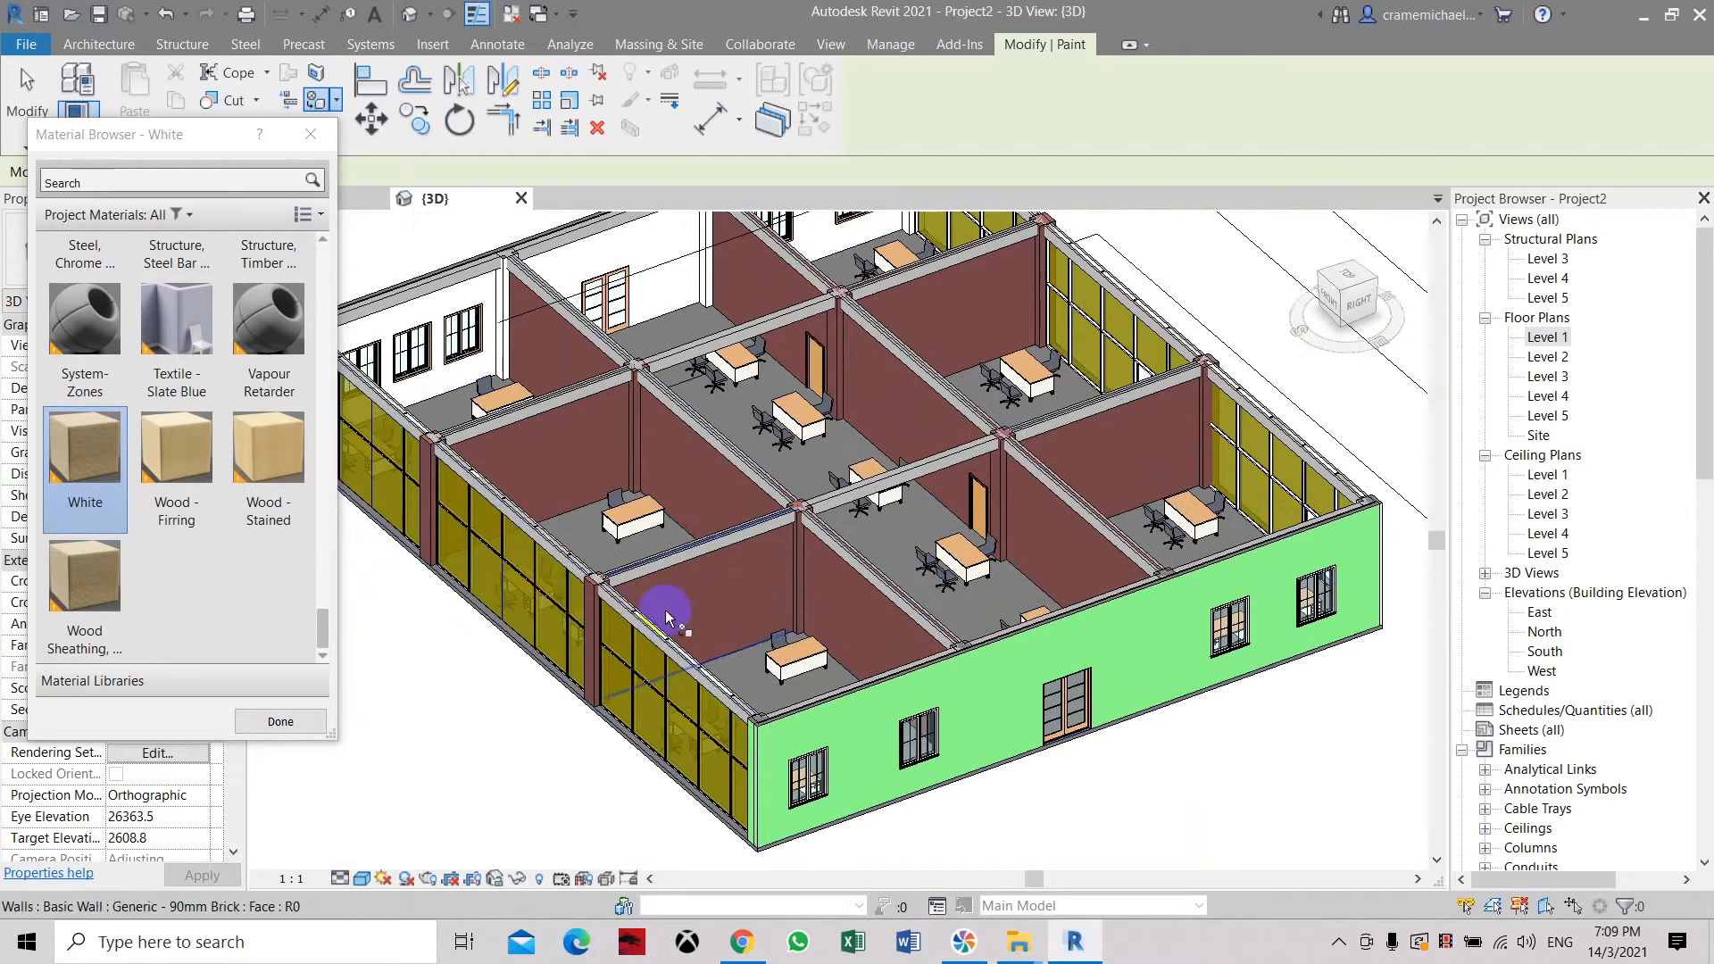
pyautogui.moveTo(712, 615)
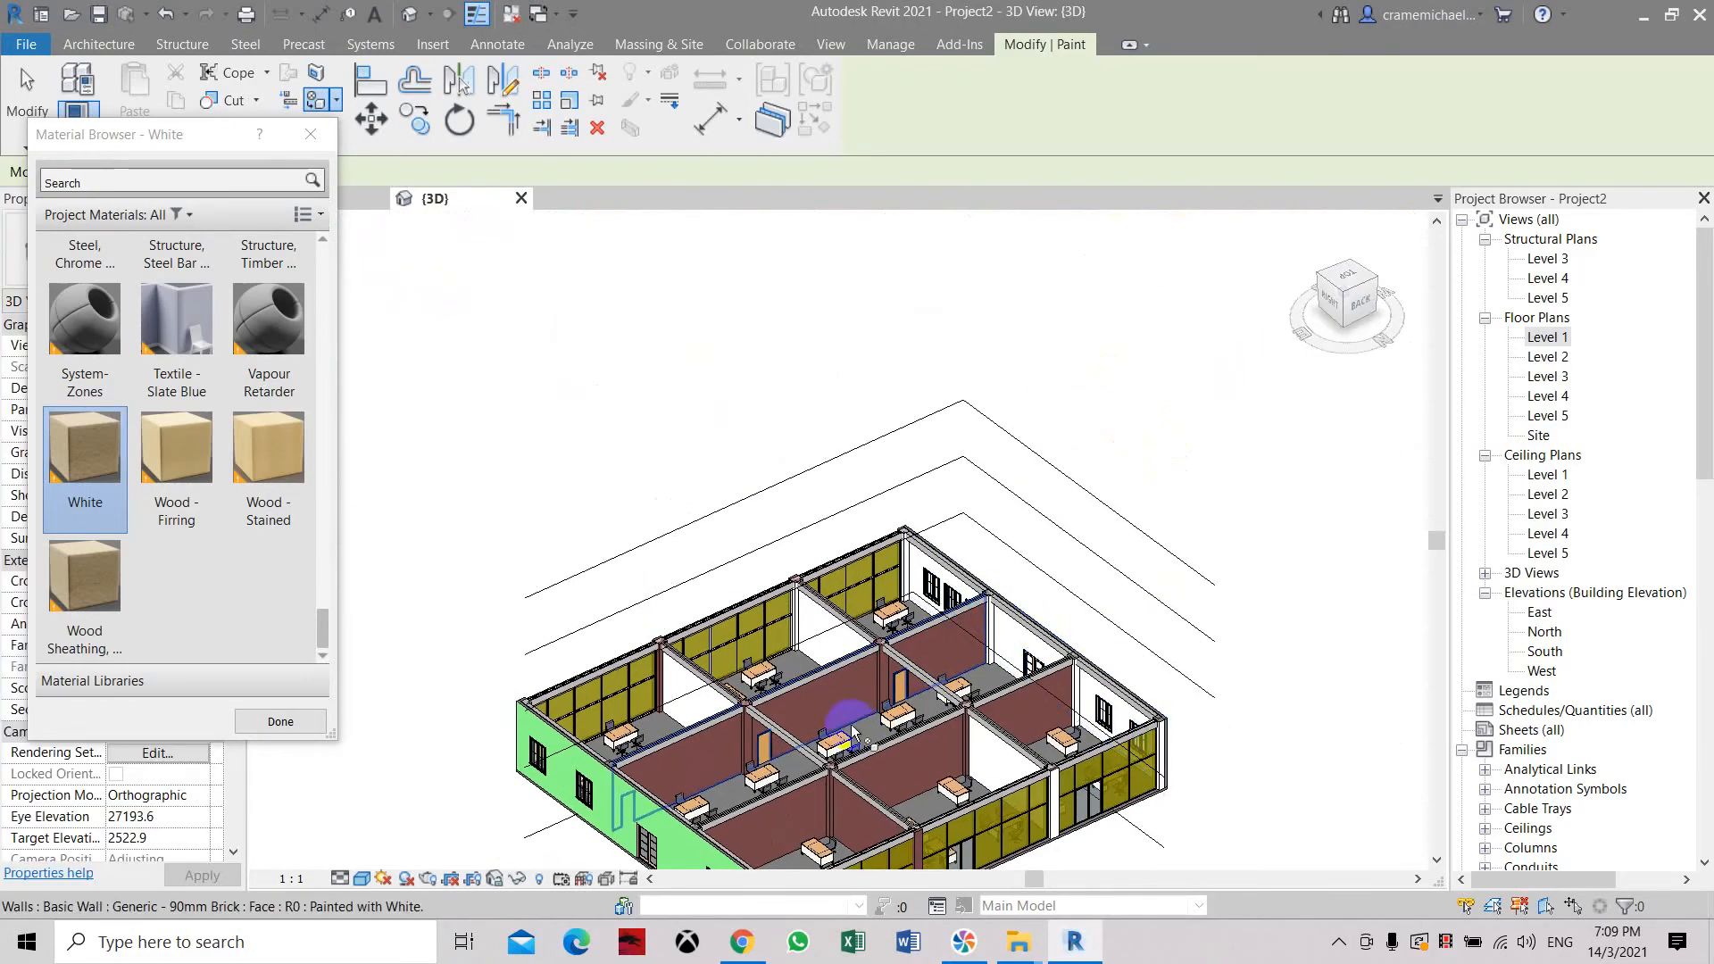
pyautogui.moveTo(1344, 306); pyautogui.dragTo(1350, 311)
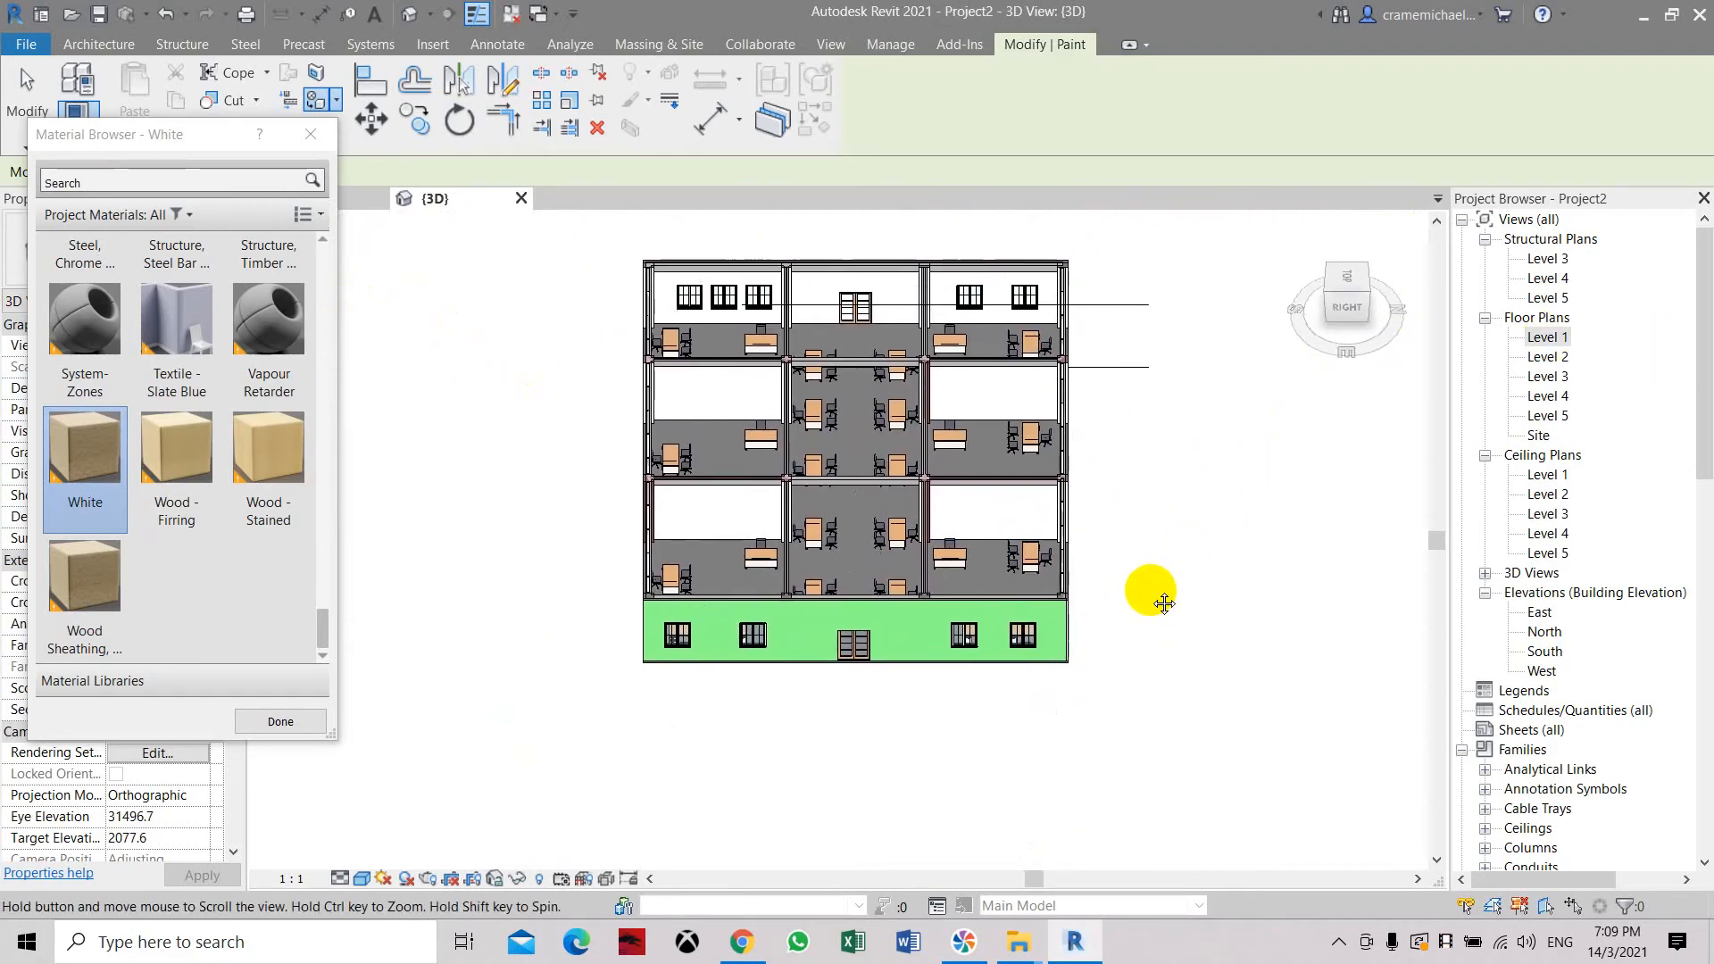
pyautogui.moveTo(1164, 605); pyautogui.dragTo(1158, 341)
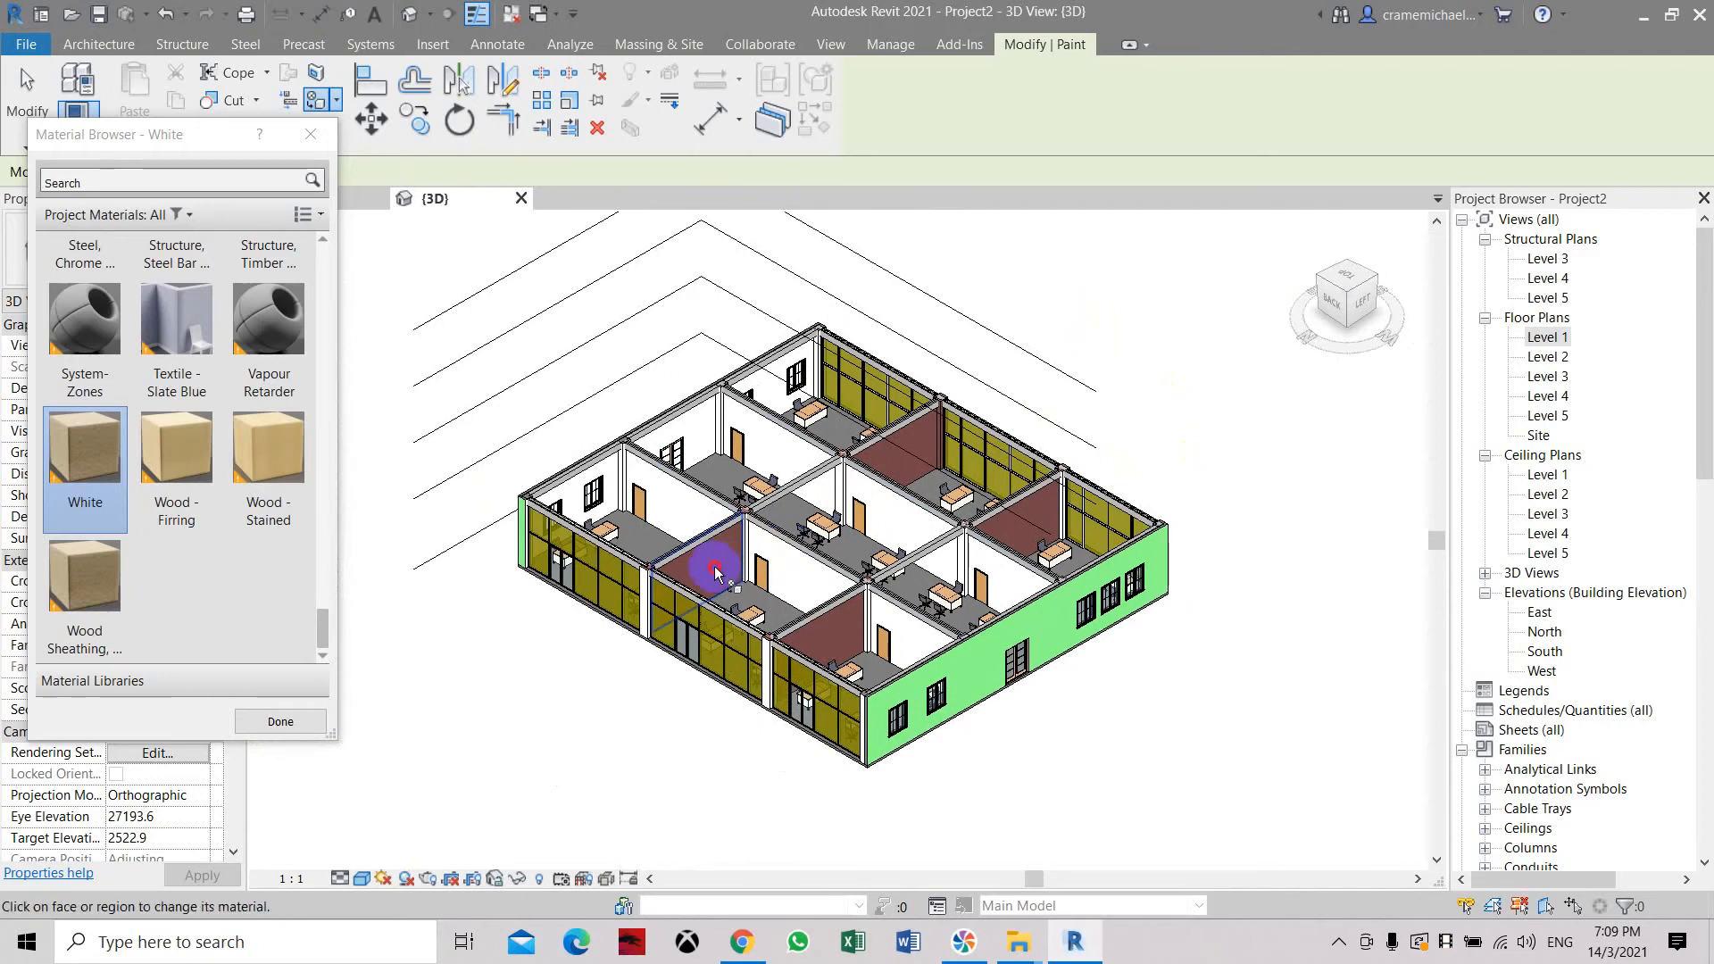
pyautogui.click(847, 633)
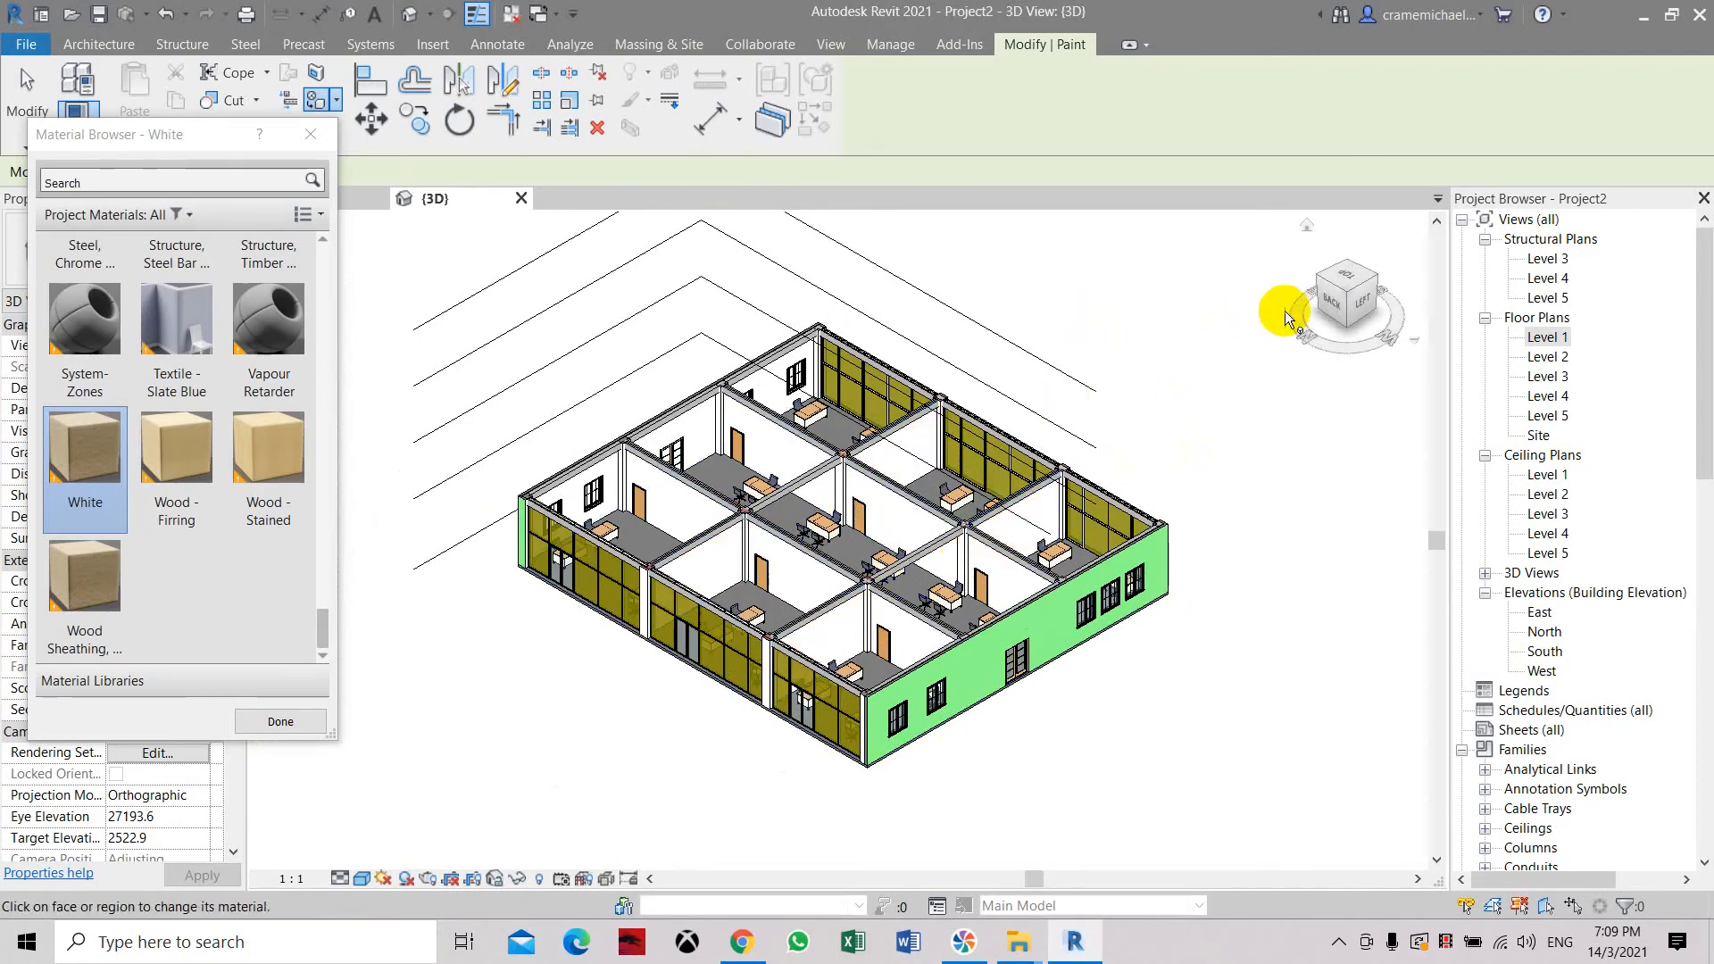
pyautogui.moveTo(1284, 315); pyautogui.dragTo(1383, 337)
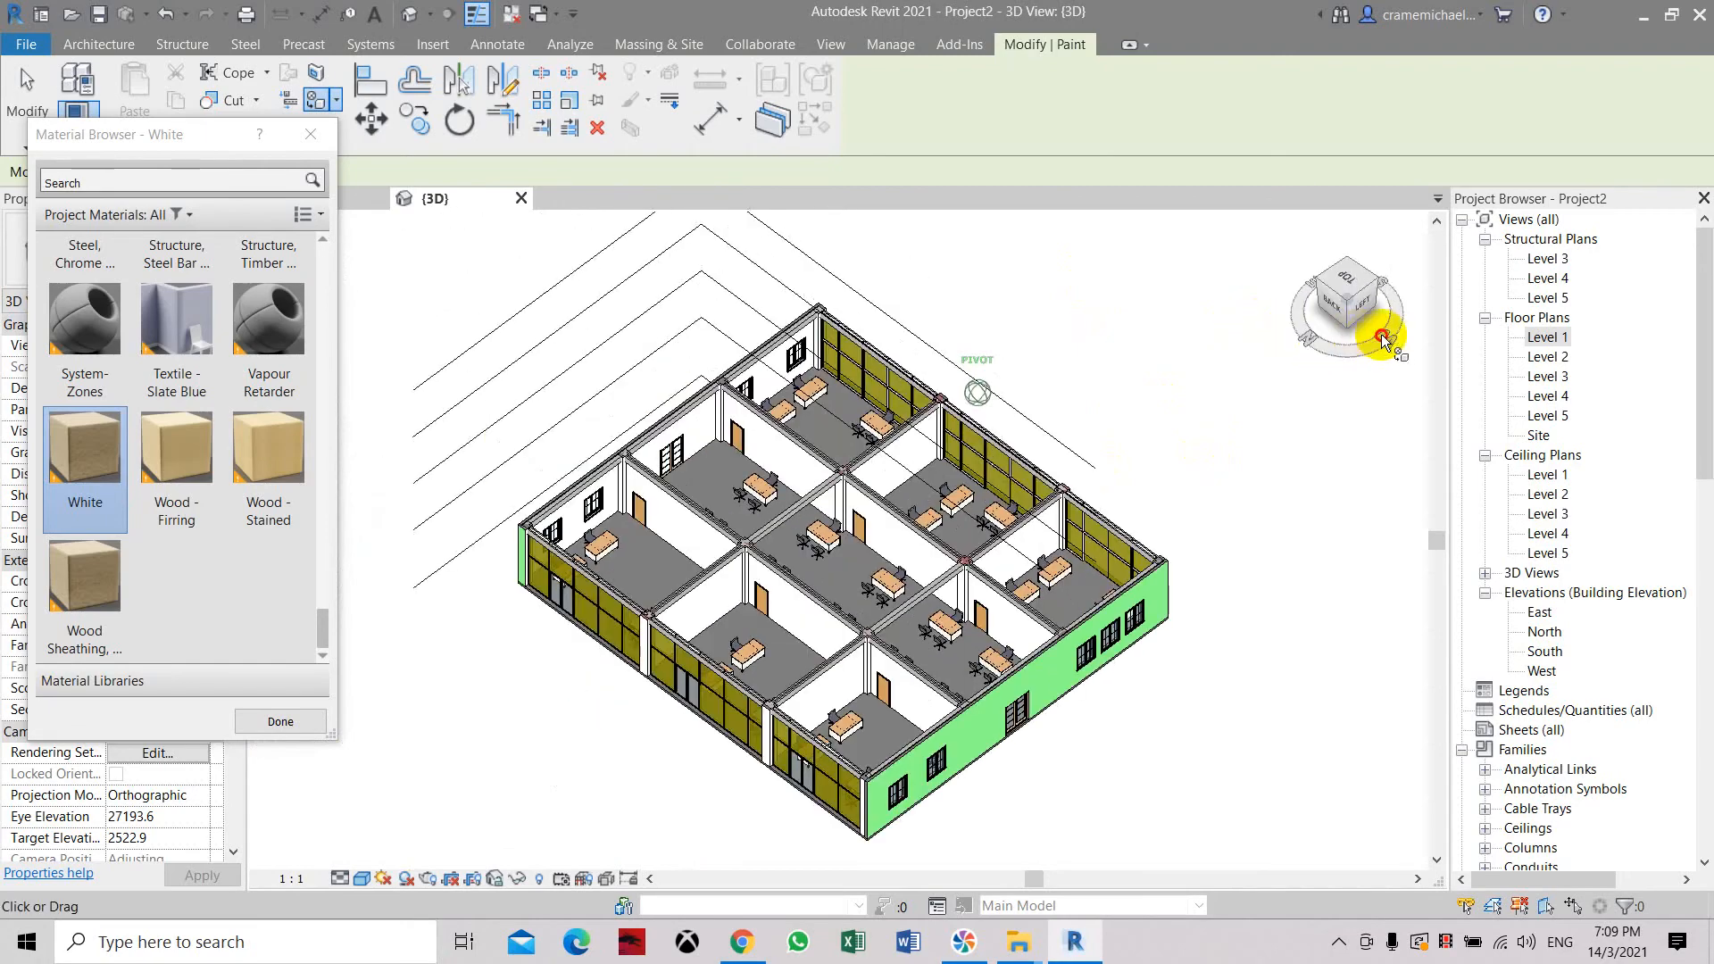